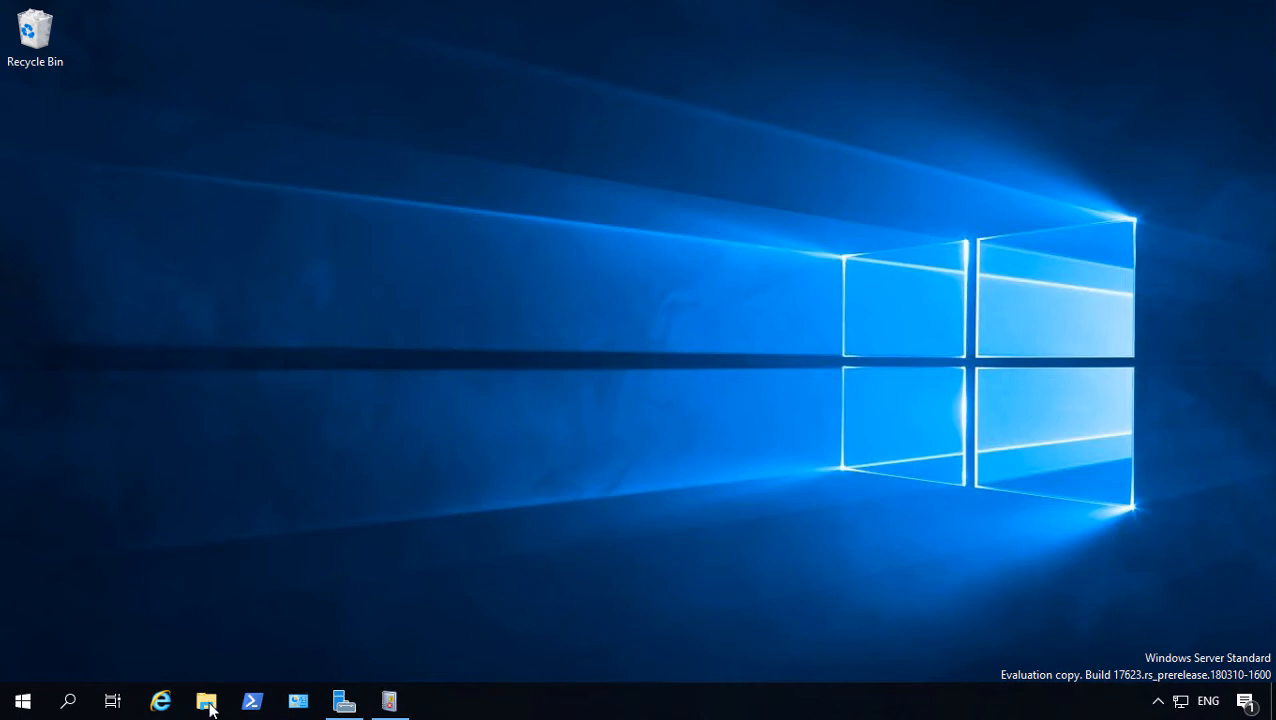
Browse File Explorer to This PC and show the root of Local Disk (C:)
{"action": "left_click", "coordinate": [206, 700]}
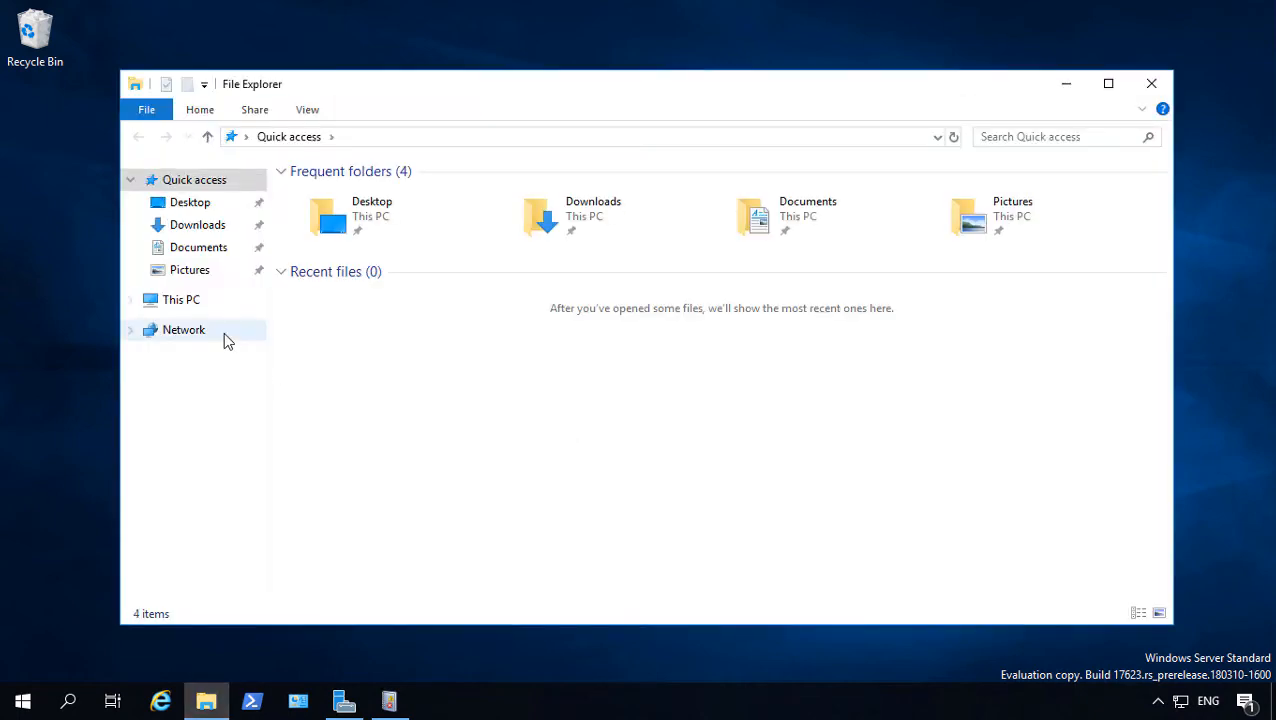
{"action": "left_click", "coordinate": [180, 300]}
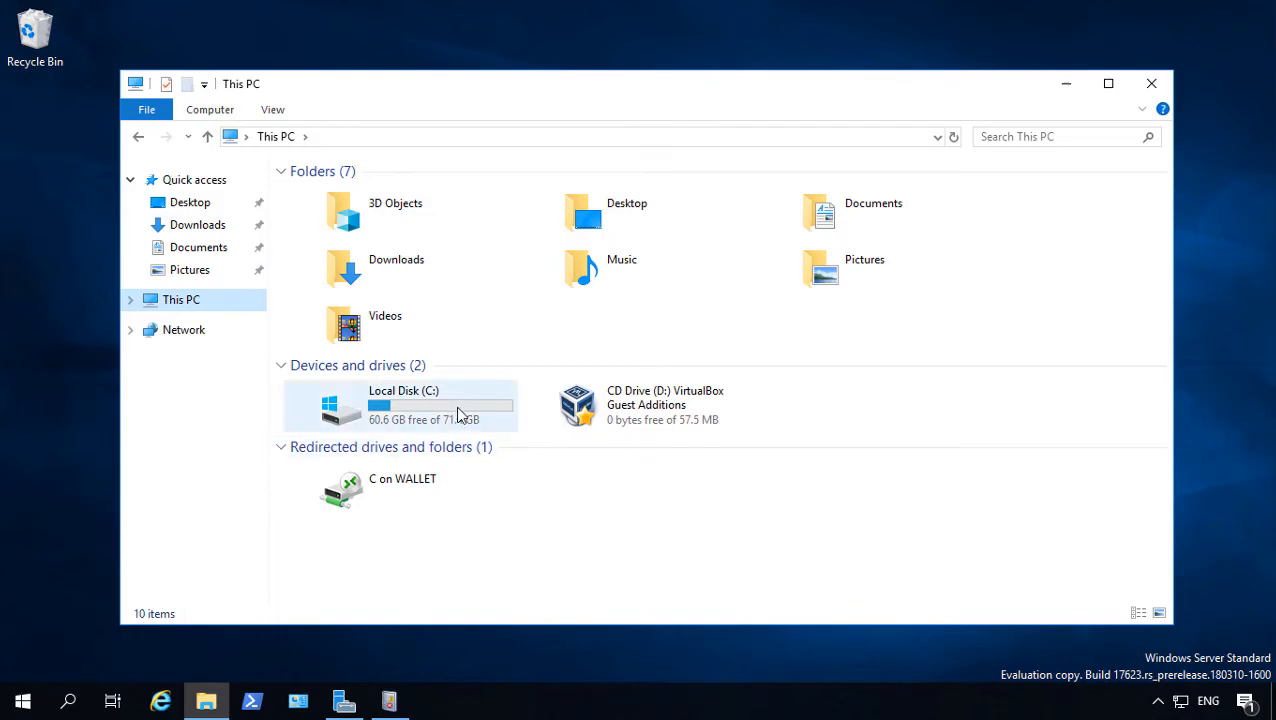
{"action": "double_click", "coordinate": [404, 404]}
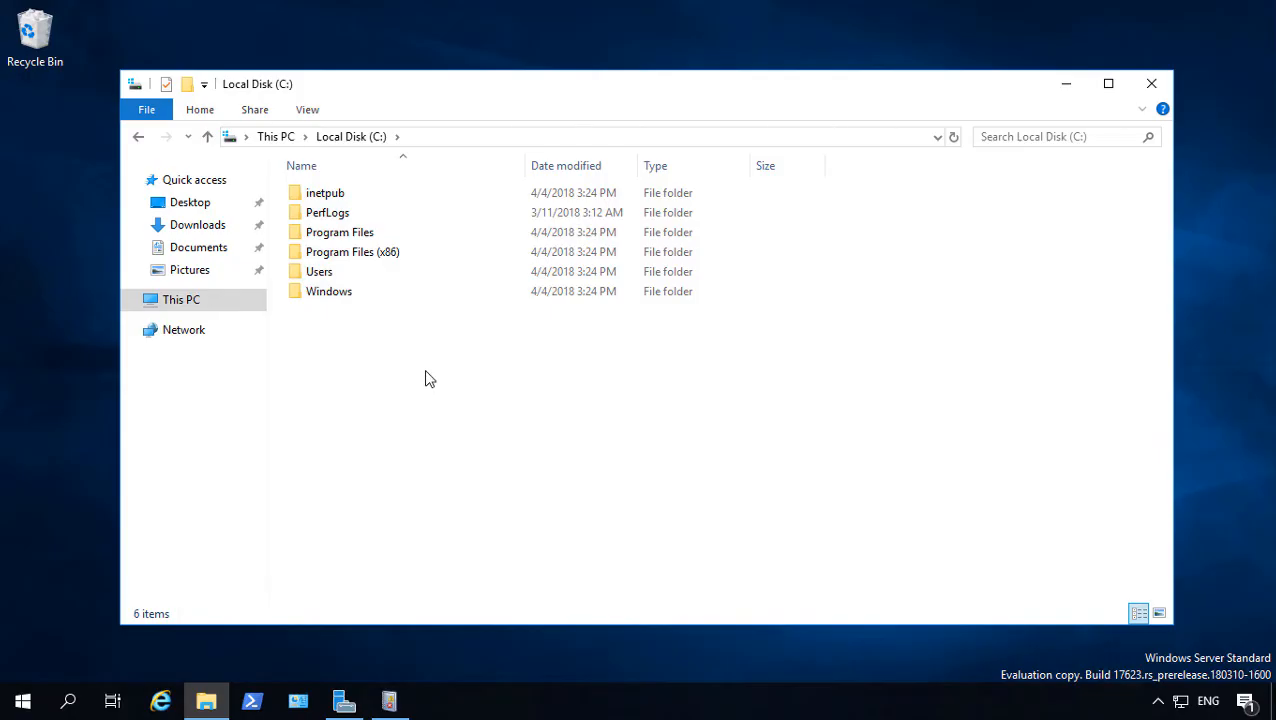
Create a new folder named Data at the root of the C: drive
{"action": "right_click", "coordinate": [430, 378]}
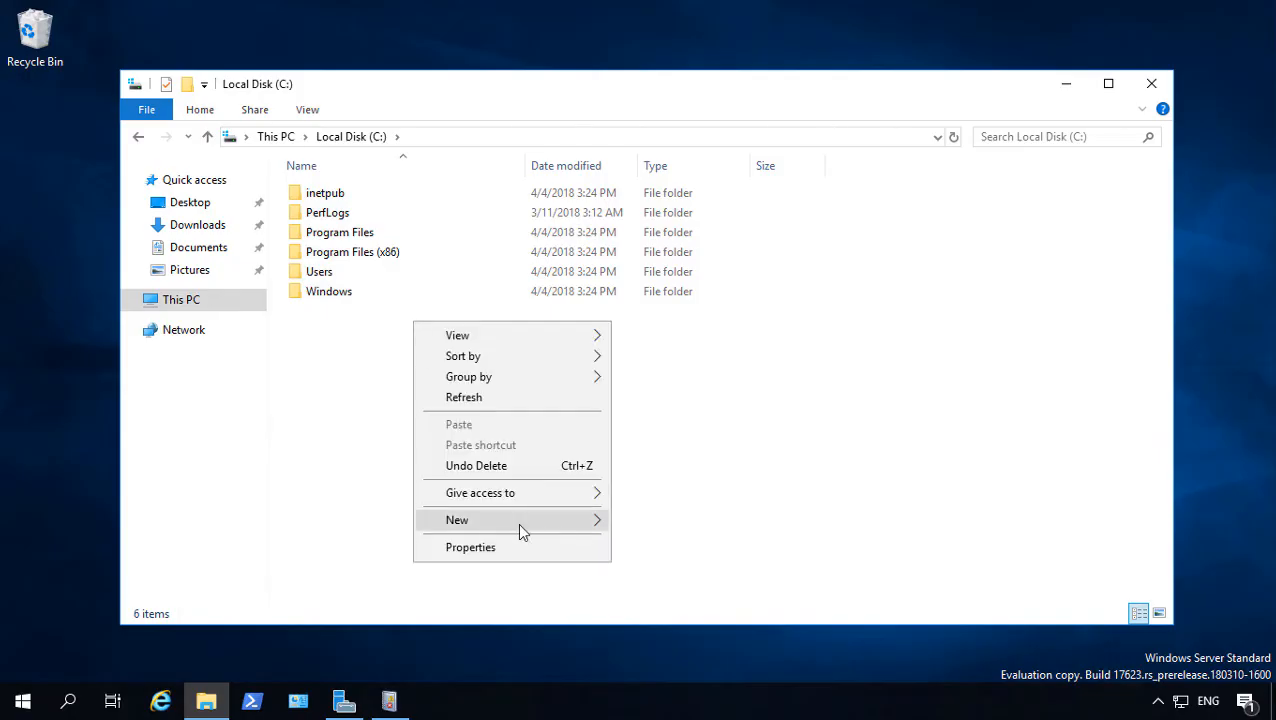
{"action": "left_click", "coordinate": [456, 520]}
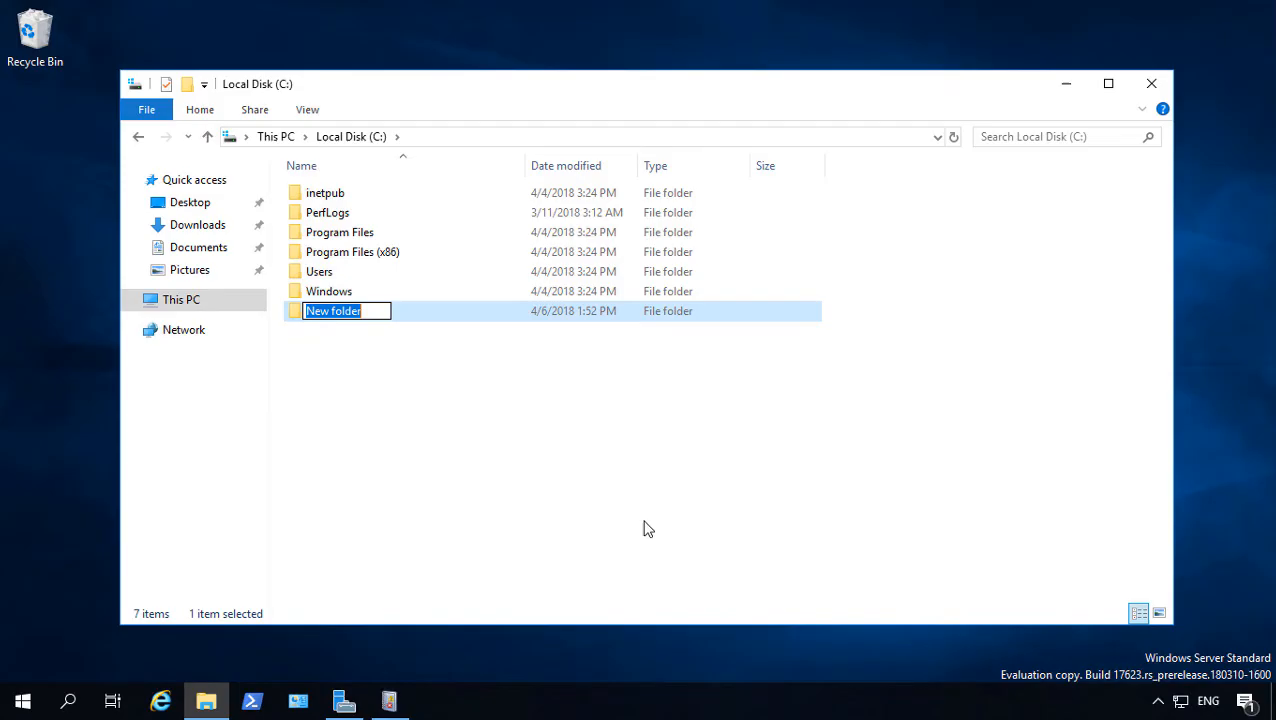
{"action": "type", "text": "Data"}
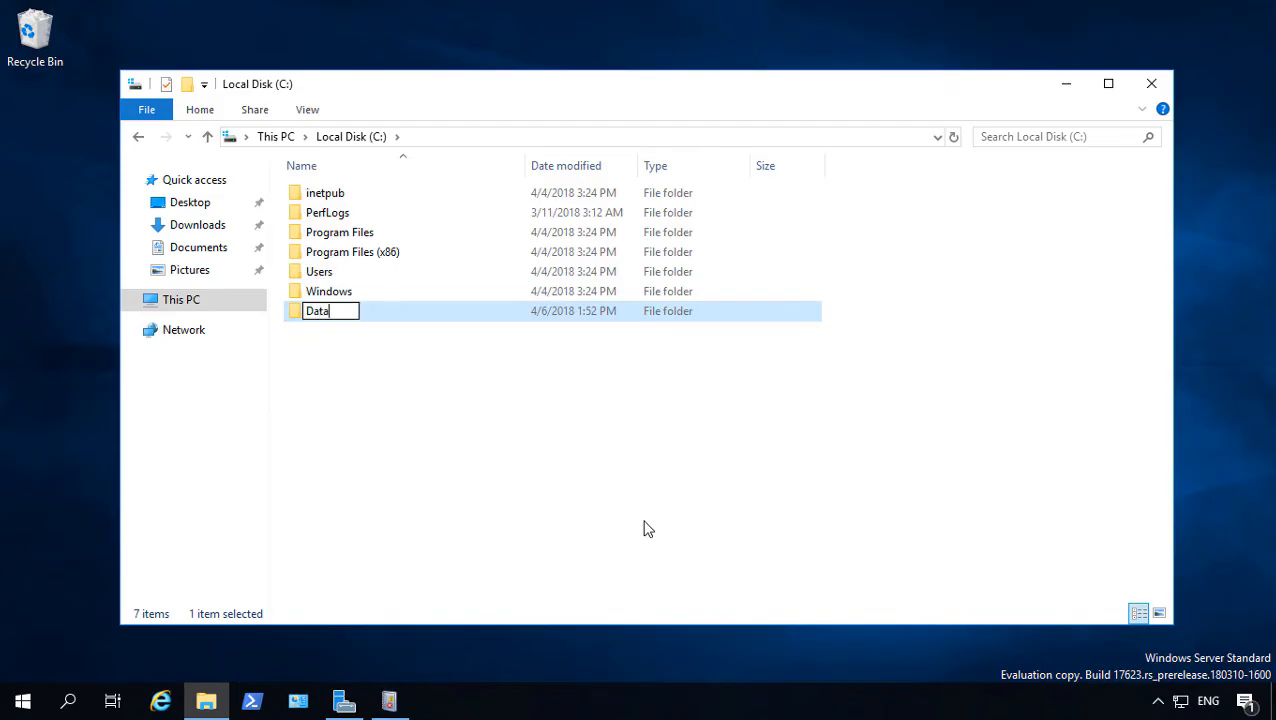
{"action": "key", "text": "Return"}
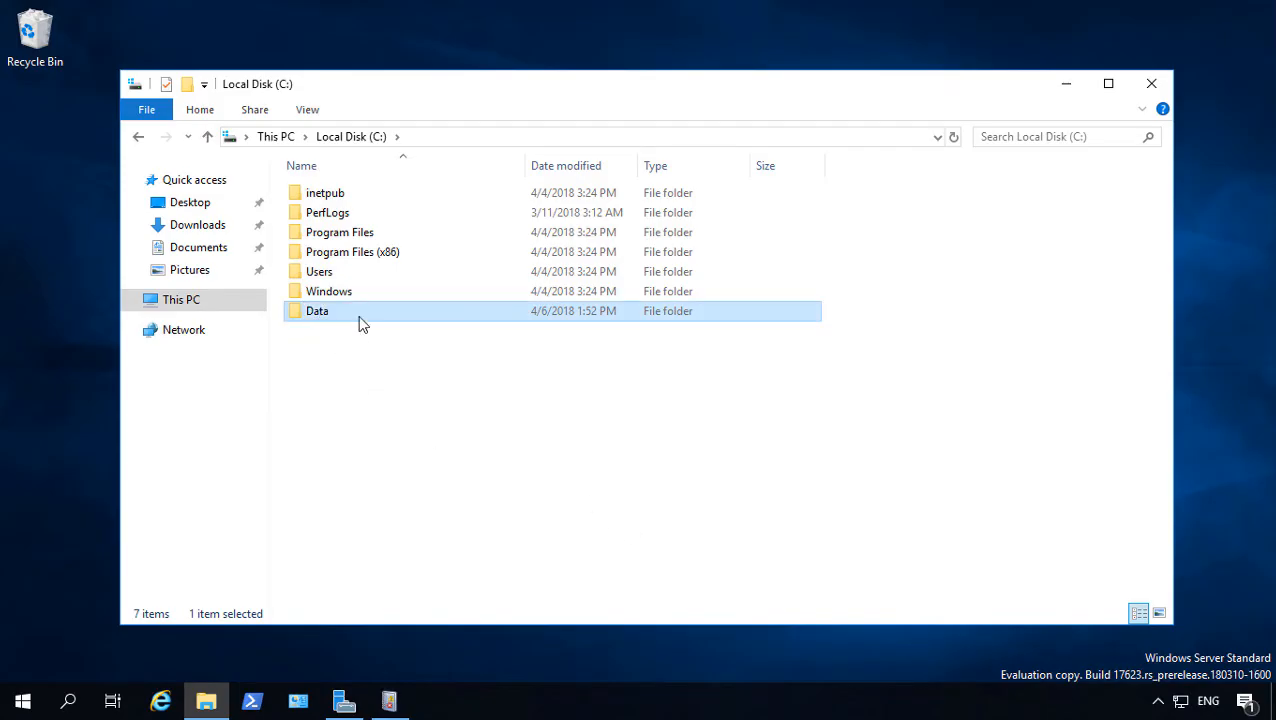
Bring up the Properties window of the Data folder from its context menu
{"action": "right_click", "coordinate": [316, 312]}
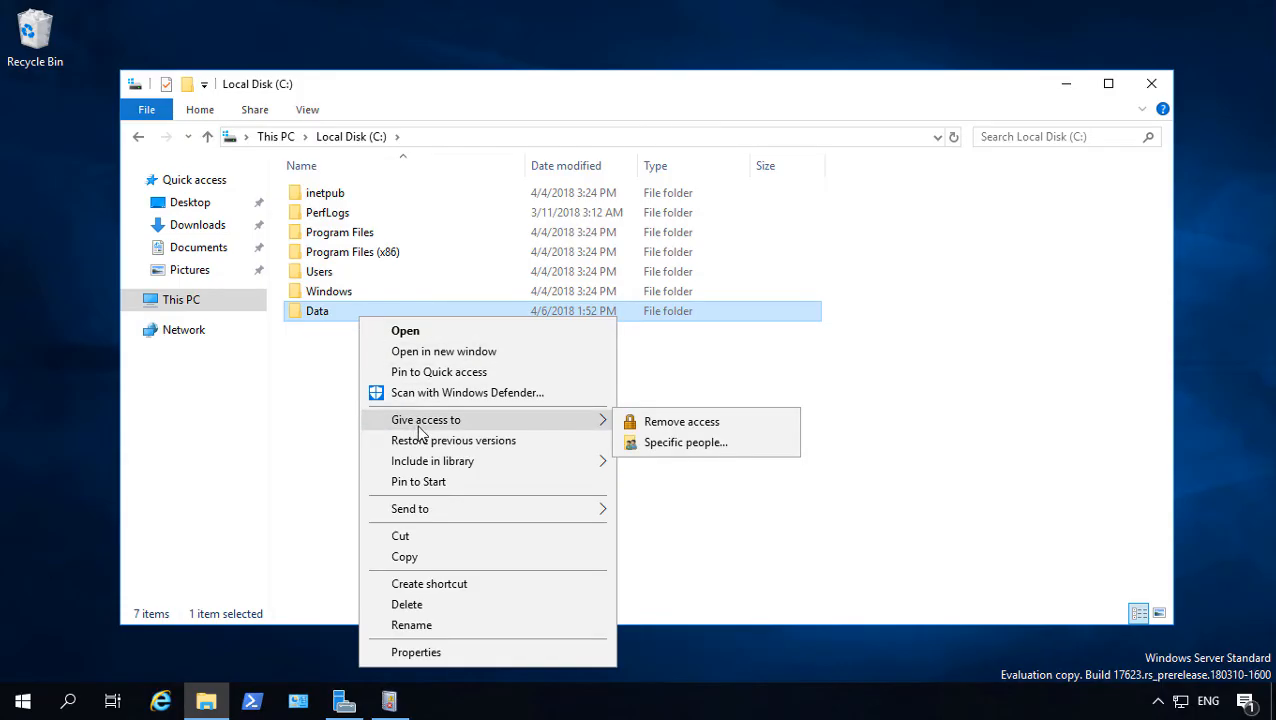
{"action": "mouse_move", "coordinate": [680, 420]}
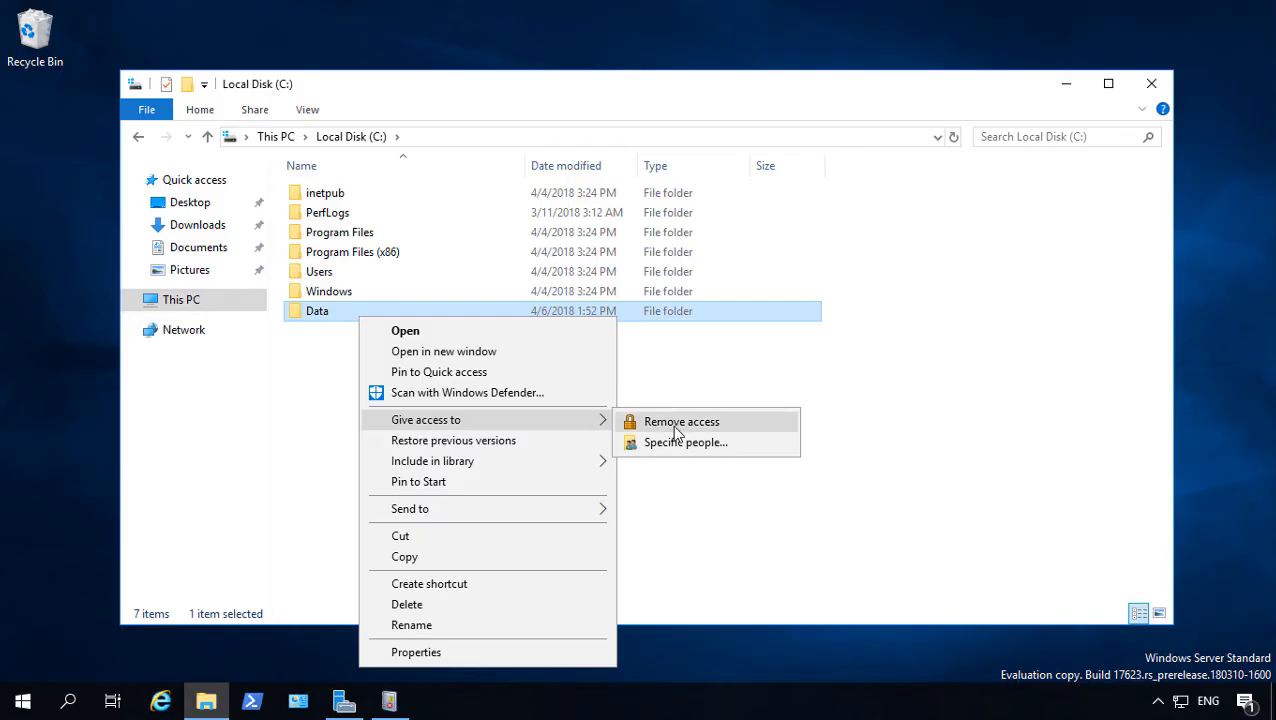
{"action": "mouse_move", "coordinate": [686, 442]}
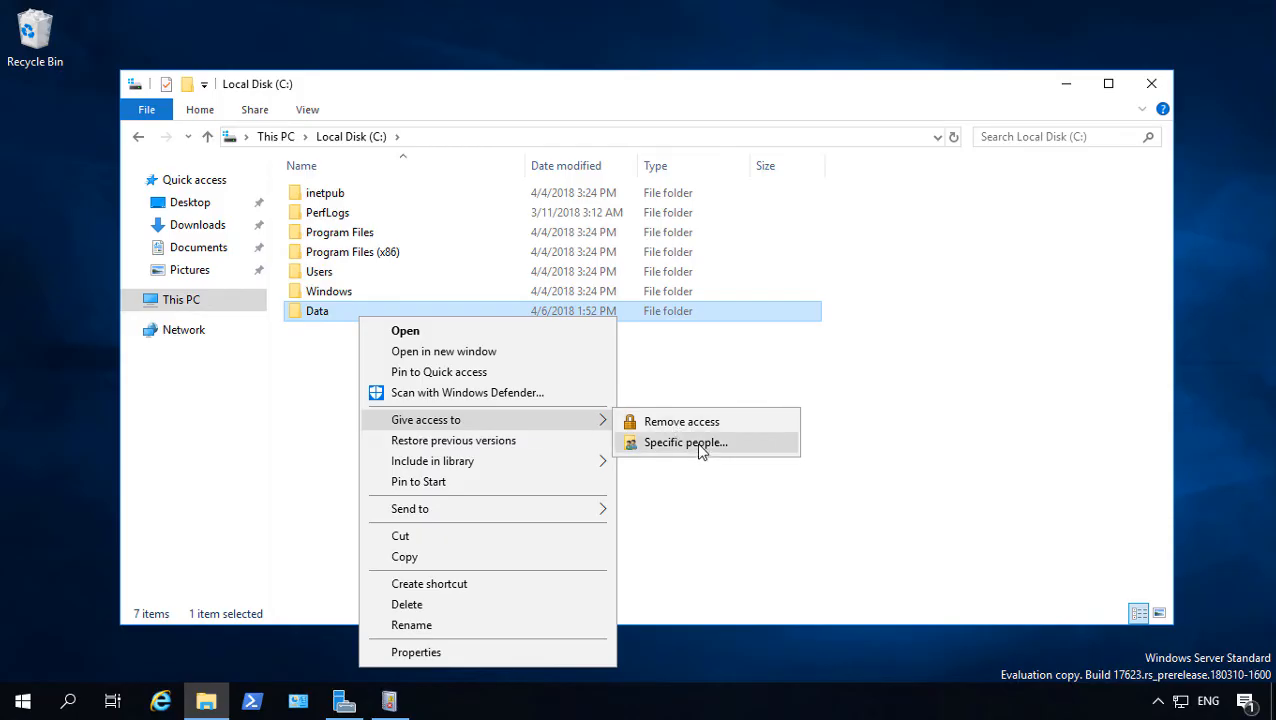
{"action": "left_click", "coordinate": [416, 652]}
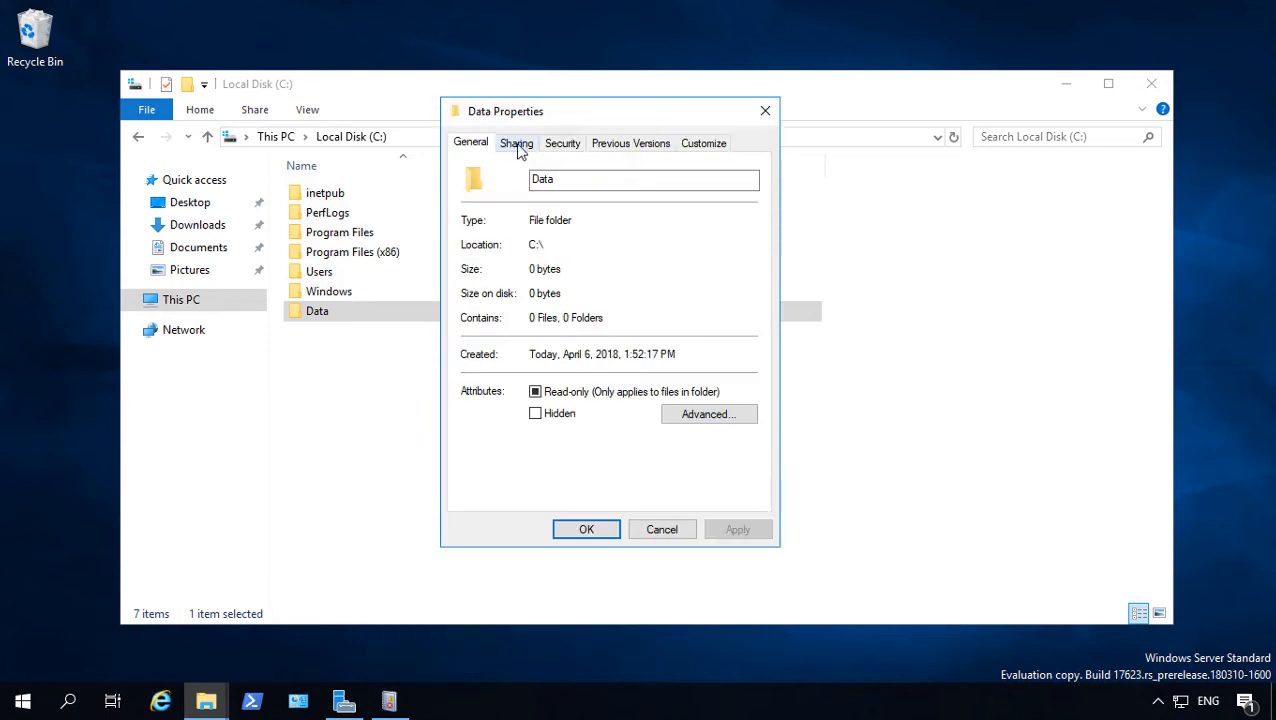
Reach the Data folder's Advanced Sharing settings via the Sharing tab, dismissing simple sharing
{"action": "left_click", "coordinate": [516, 144]}
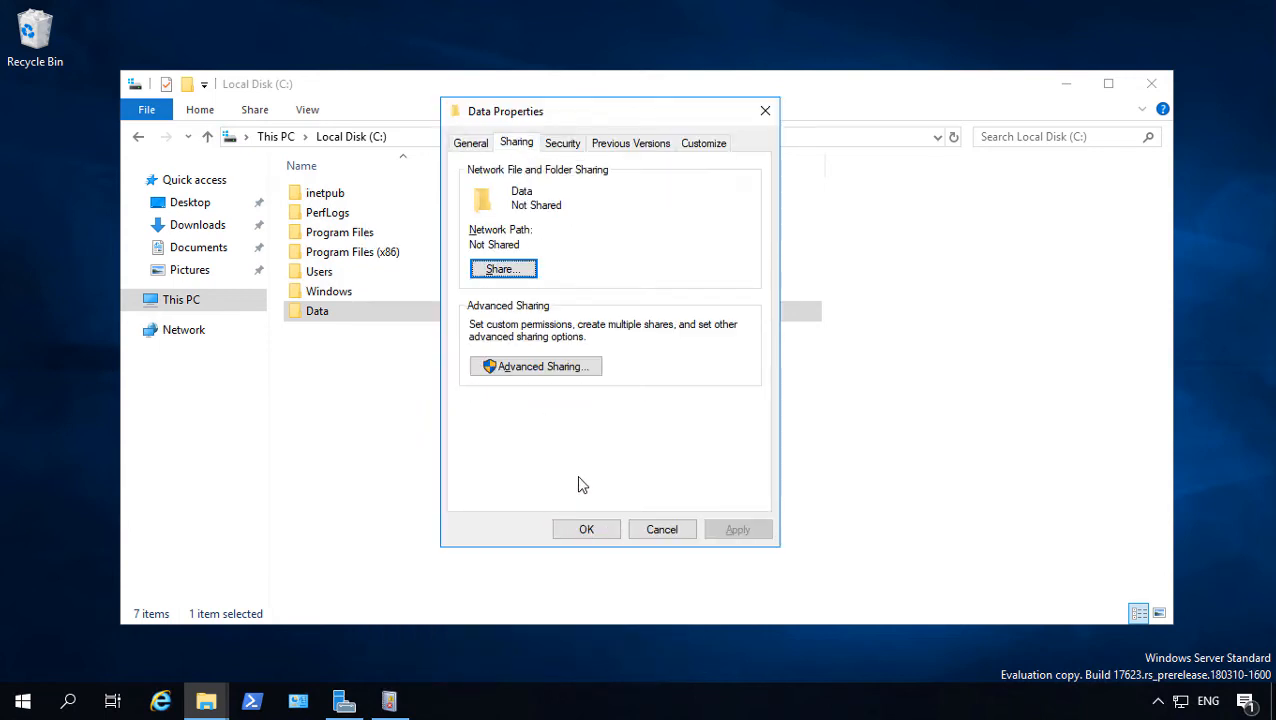
{"action": "left_click", "coordinate": [502, 268]}
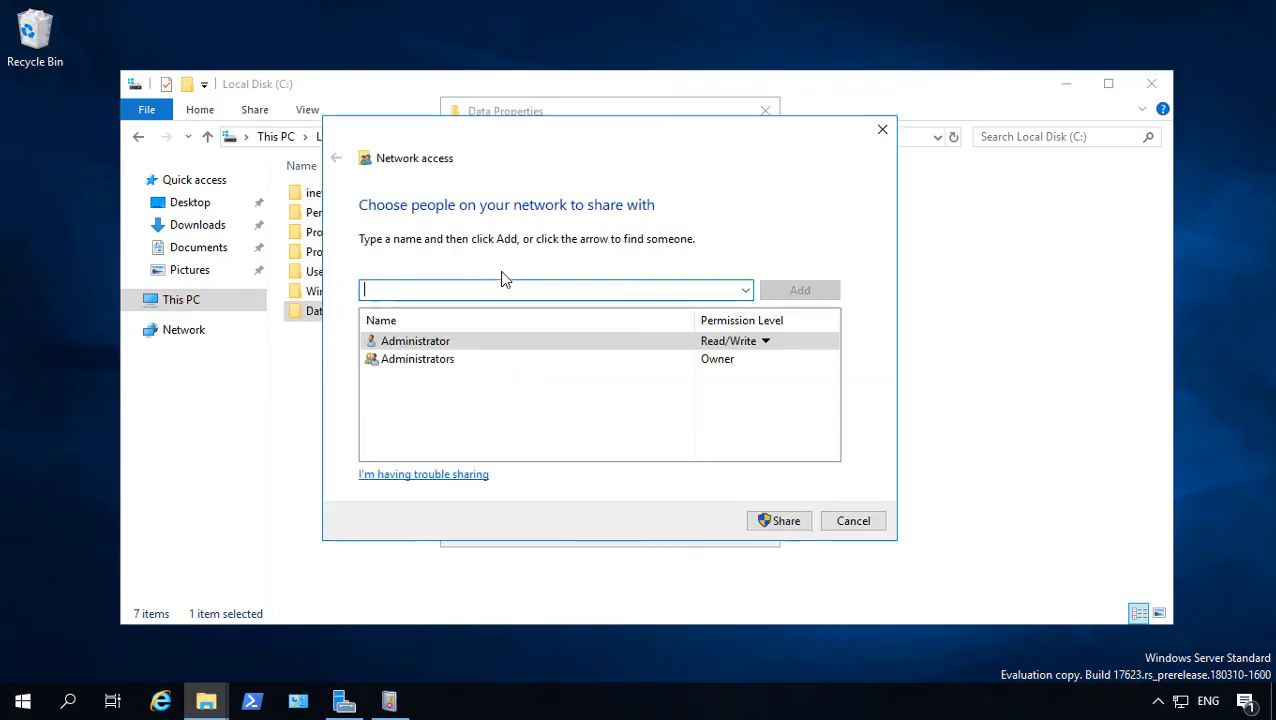
{"action": "left_click", "coordinate": [852, 520]}
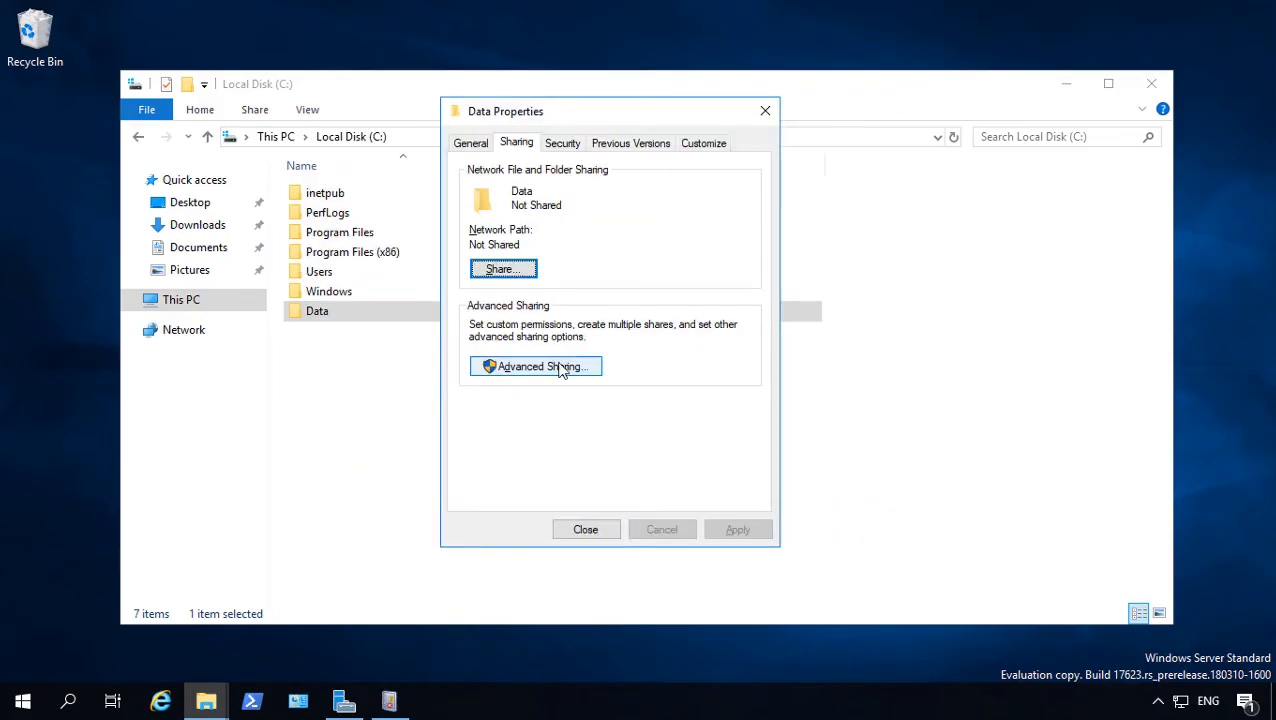
{"action": "left_click", "coordinate": [536, 366]}
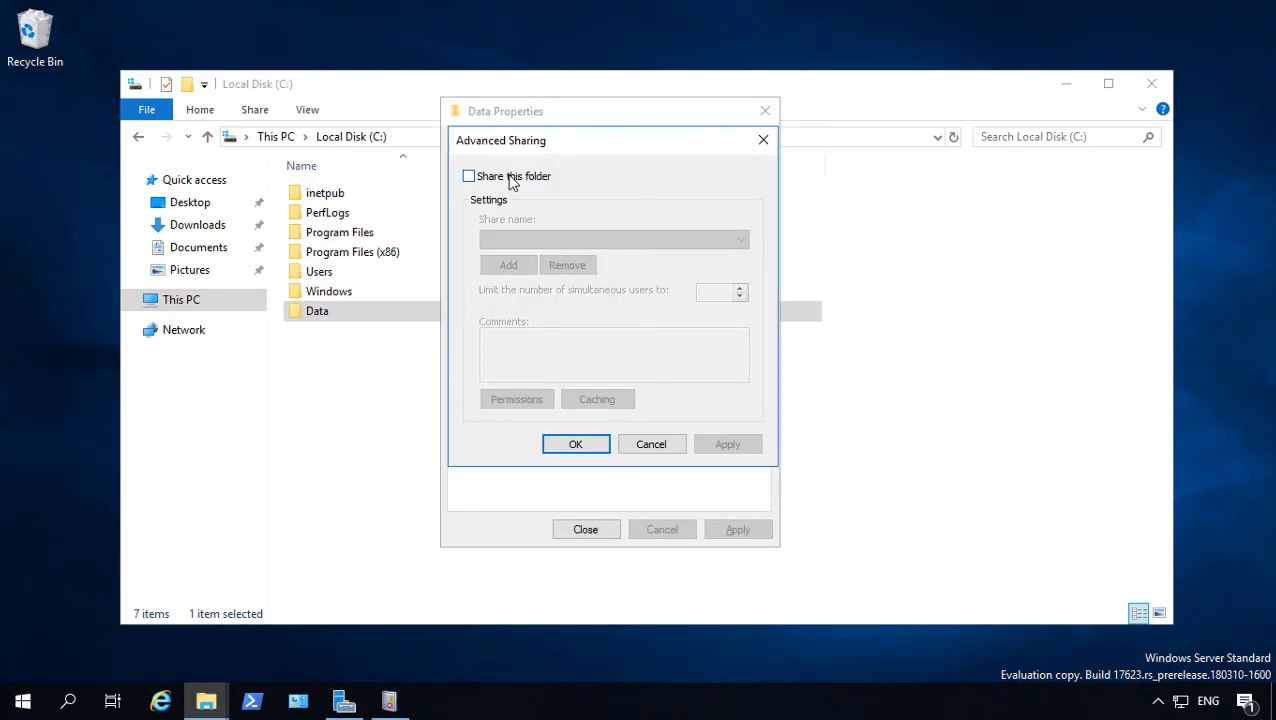
Turn on 'Share this folder' for Data, keeping the share name Data
{"action": "left_click", "coordinate": [468, 176]}
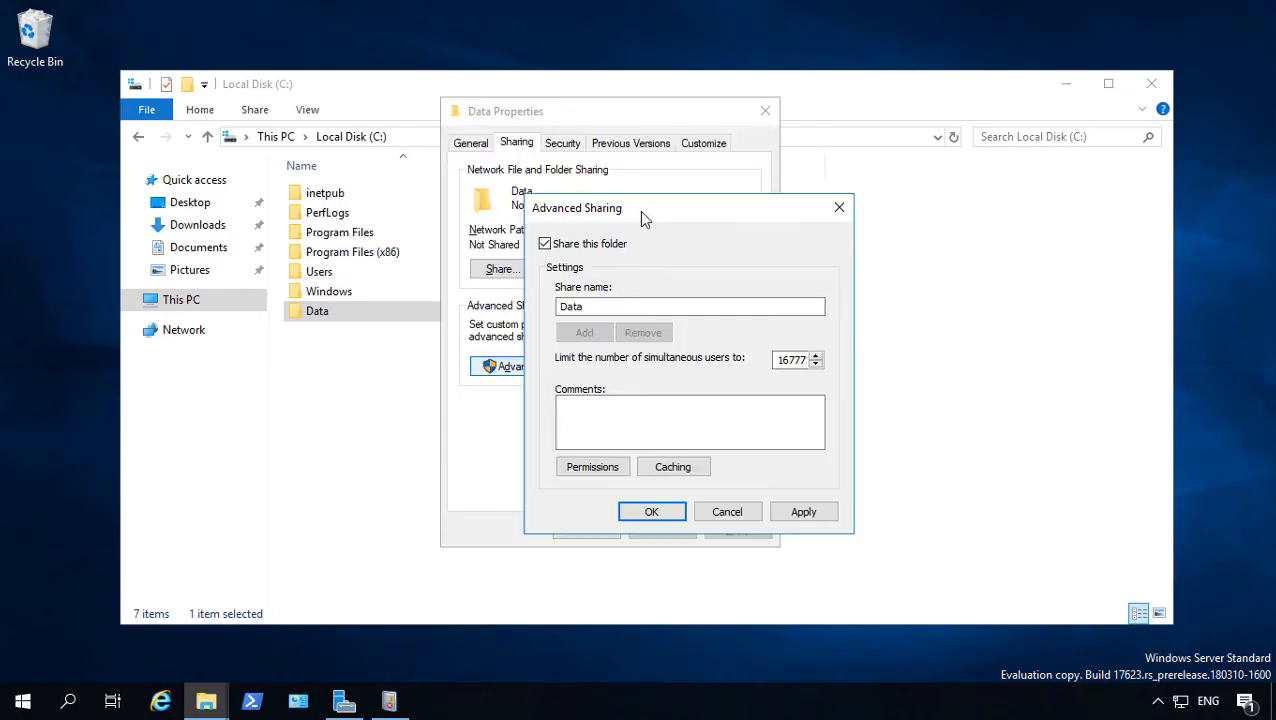
{"action": "mouse_move", "coordinate": [686, 380]}
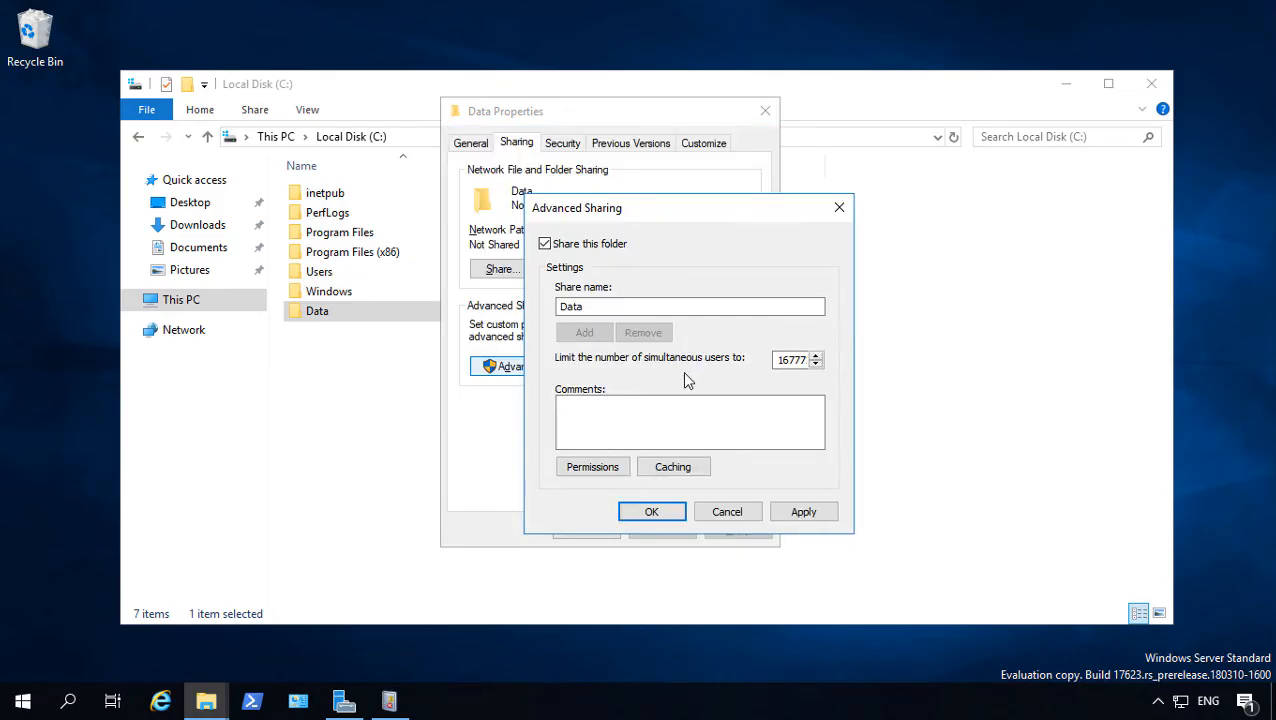
{"action": "mouse_move", "coordinate": [692, 378]}
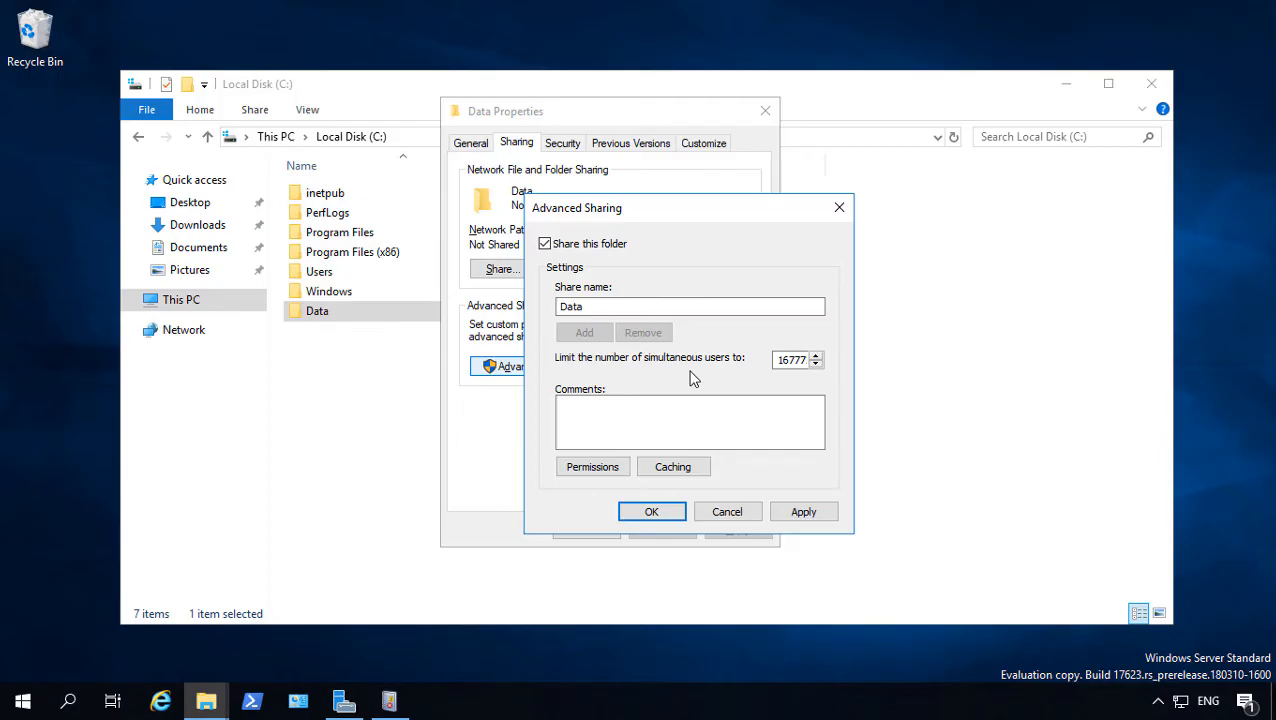
{"action": "left_click", "coordinate": [680, 420]}
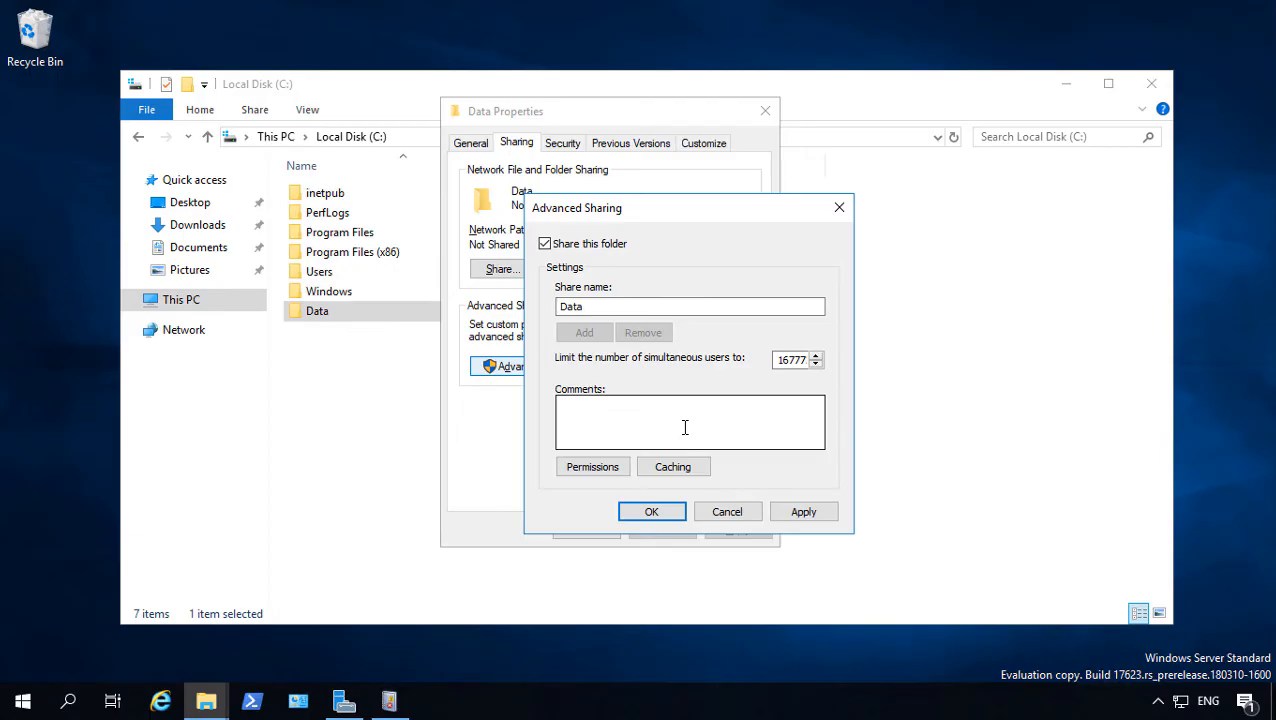
Replace Everyone with Domain Users in the Data share permissions and allow Full Control
{"action": "left_click", "coordinate": [592, 466]}
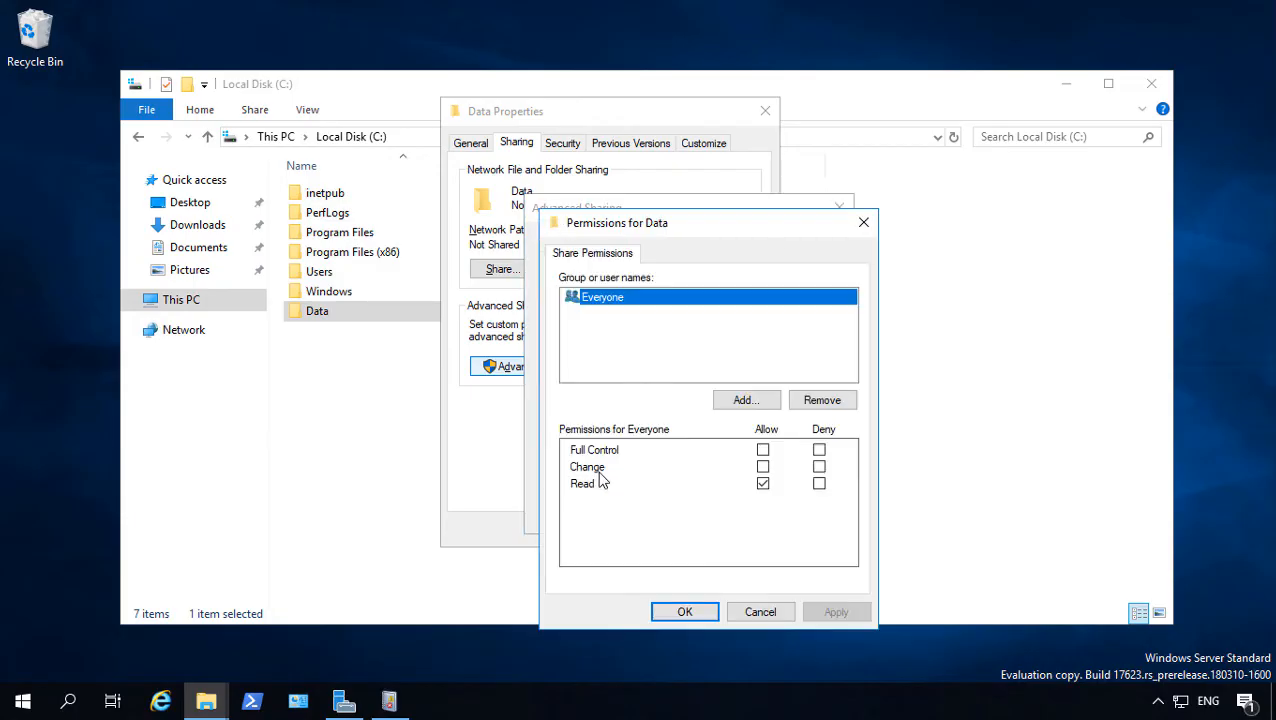
{"action": "mouse_move", "coordinate": [824, 428]}
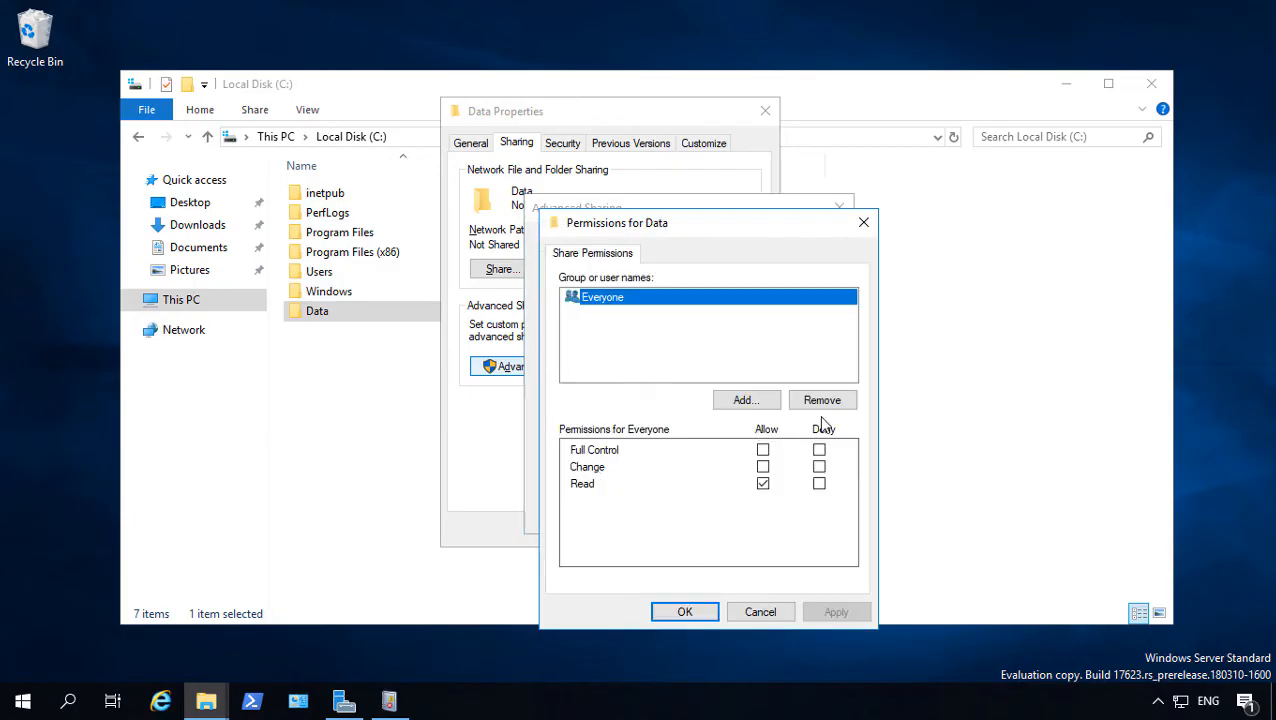
{"action": "left_click", "coordinate": [744, 400]}
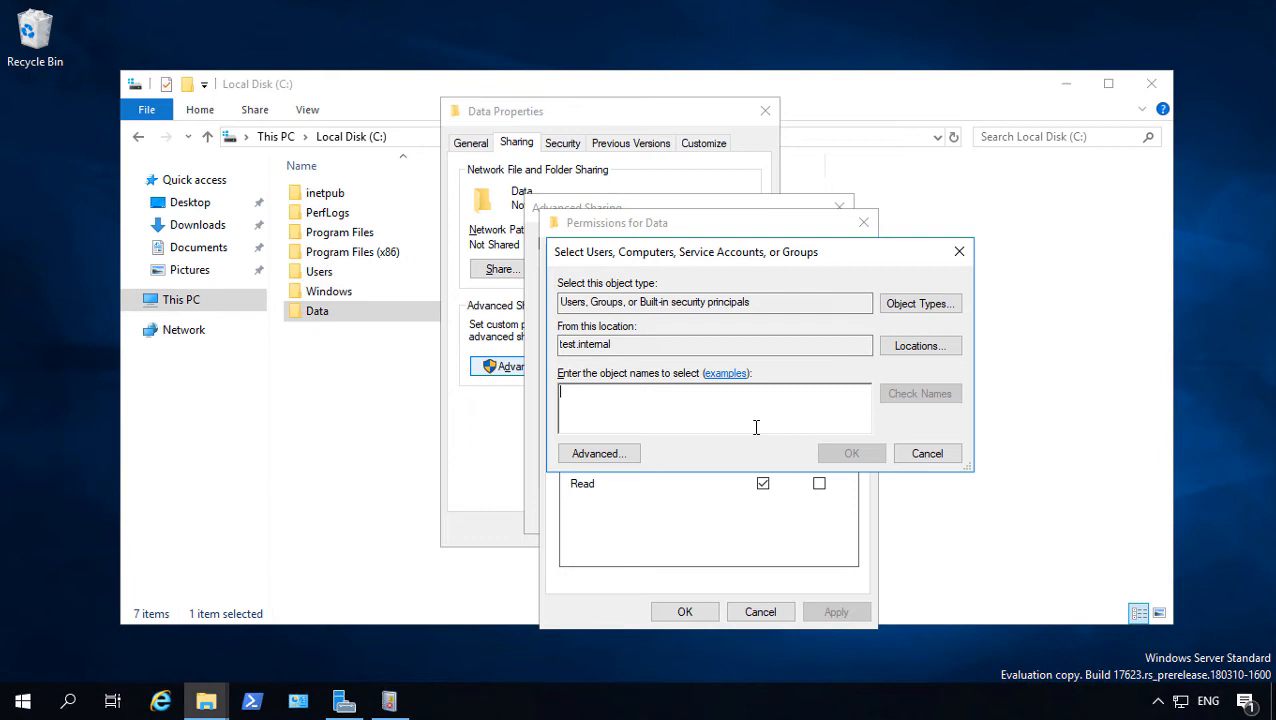
{"action": "type", "text": "Domain users"}
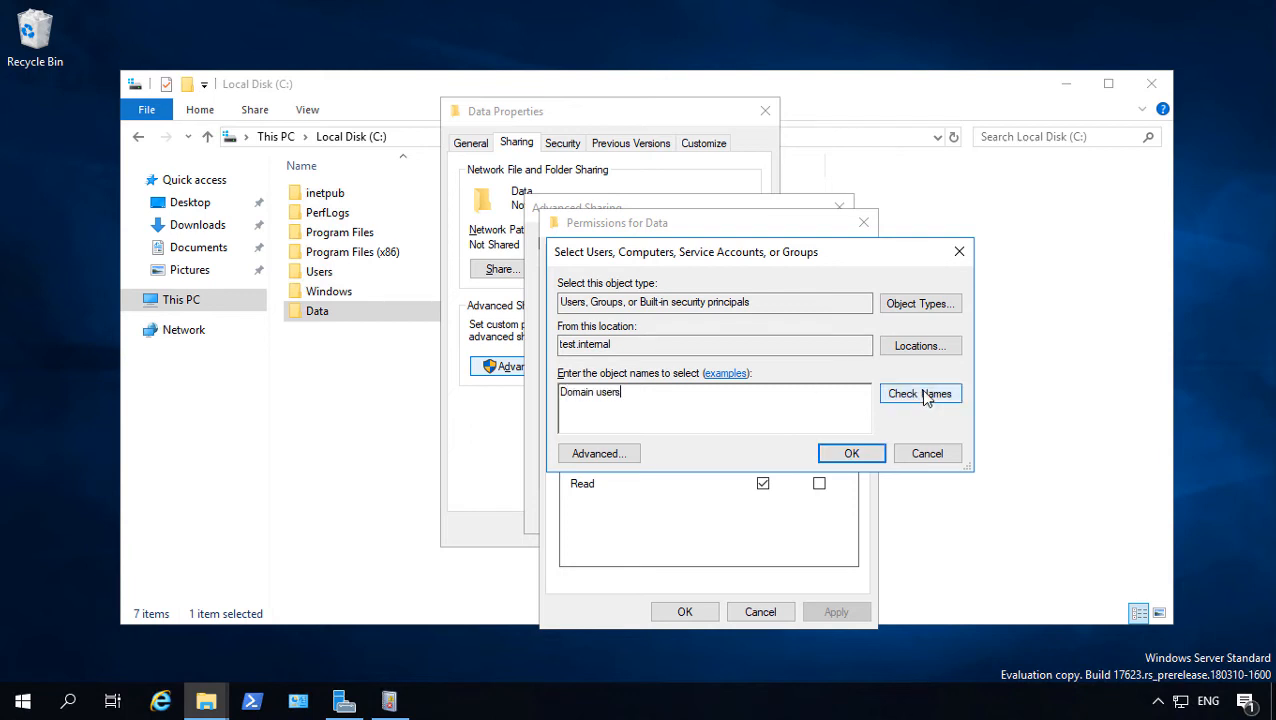
{"action": "left_click", "coordinate": [850, 452]}
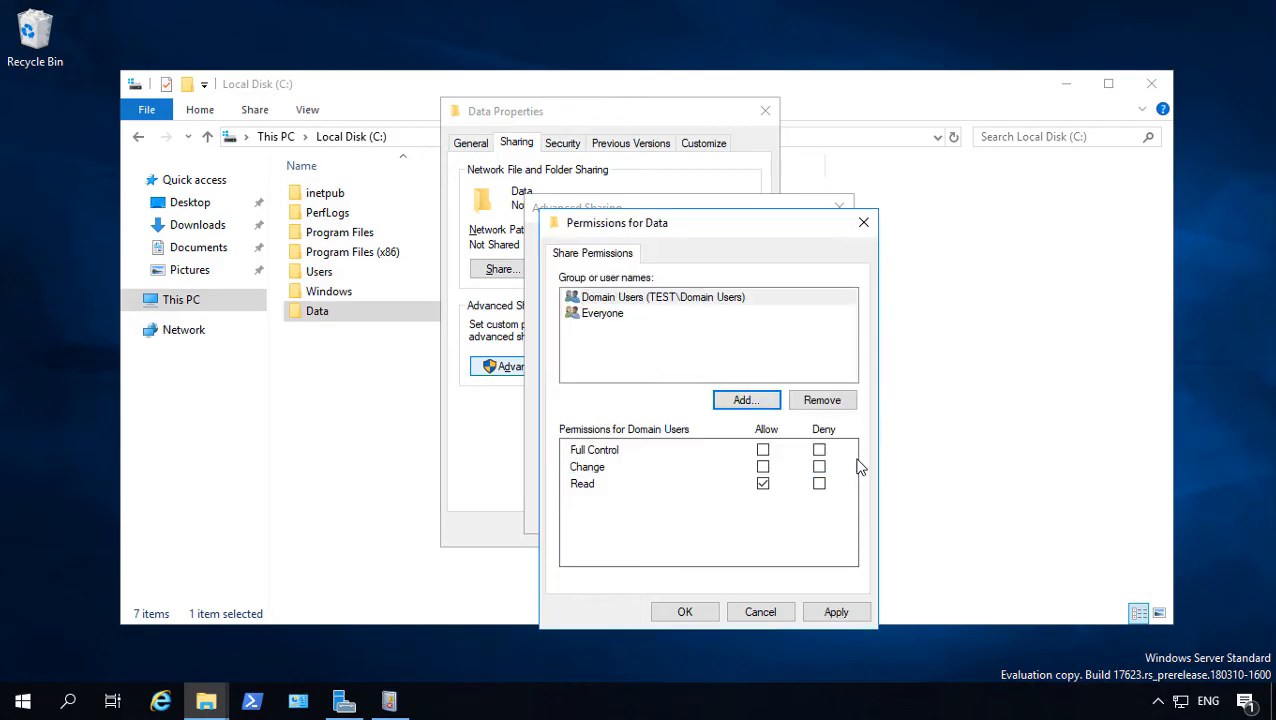
{"action": "left_click", "coordinate": [822, 400]}
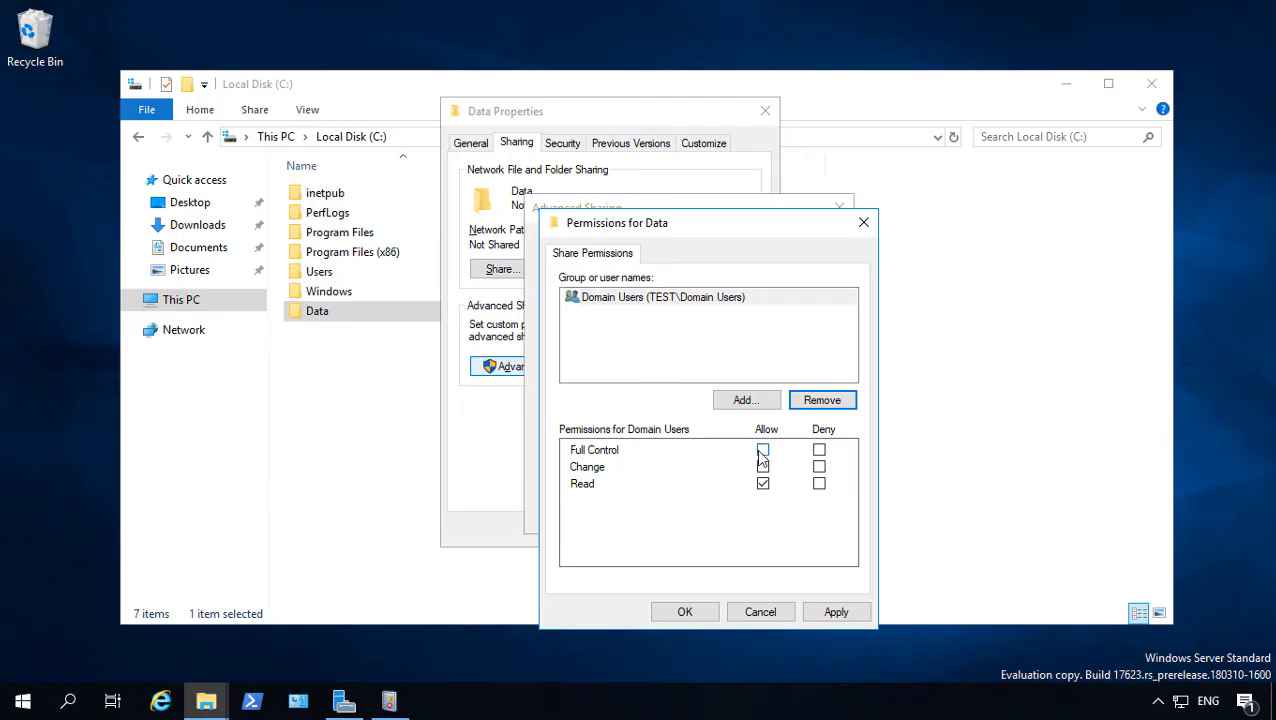
{"action": "left_click", "coordinate": [764, 448]}
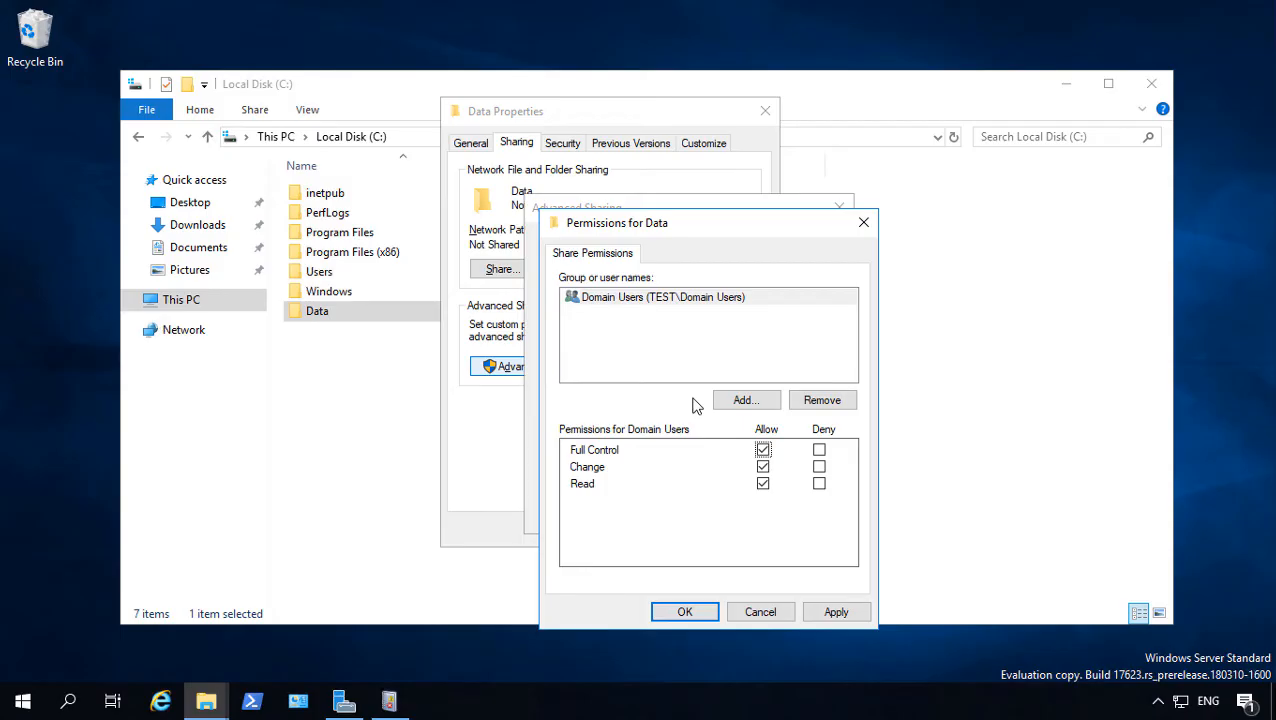
{"action": "mouse_move", "coordinate": [640, 476]}
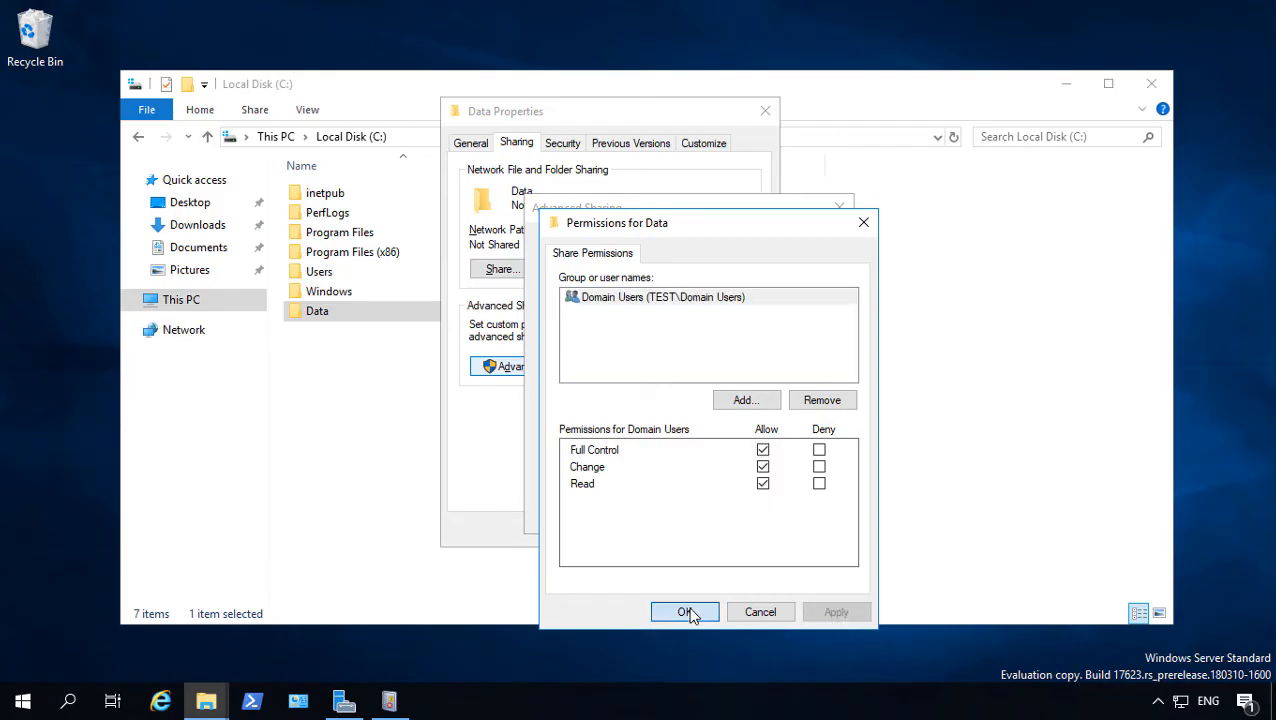
Apply the share permissions so Data is shared as \\SERVER2019\Data and show its Security settings
{"action": "left_click", "coordinate": [684, 612]}
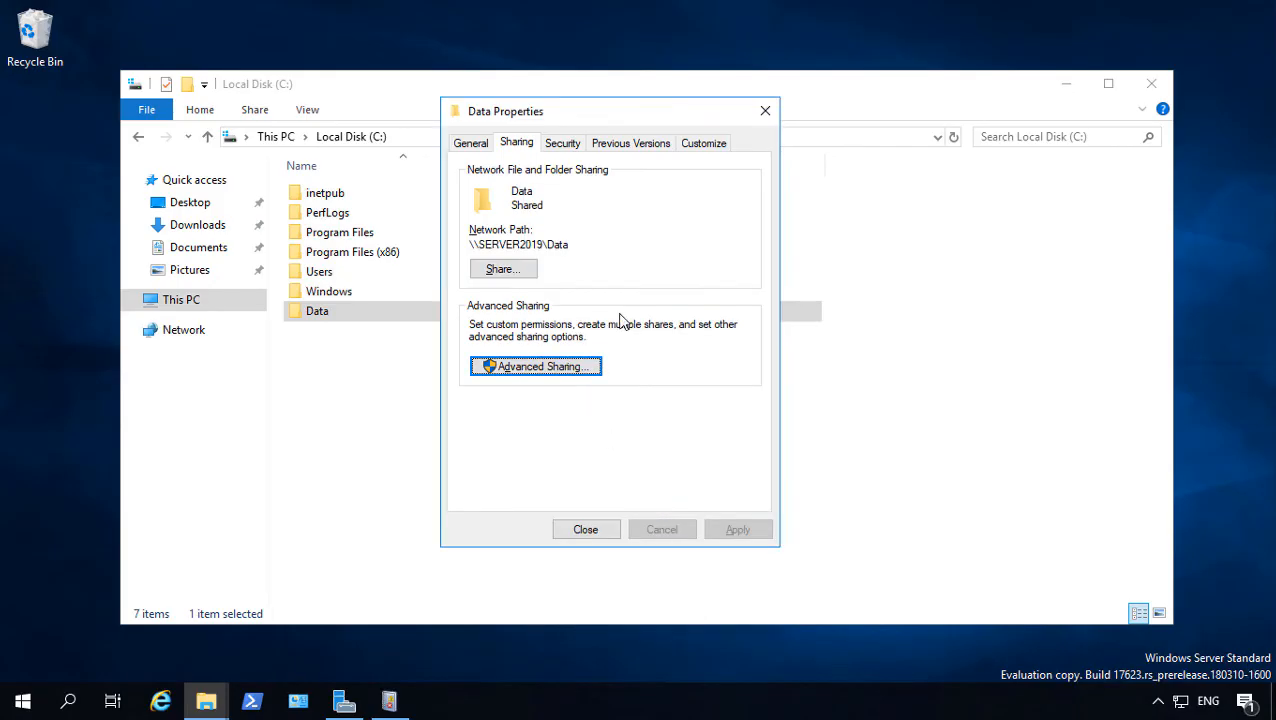
{"action": "left_click", "coordinate": [562, 142]}
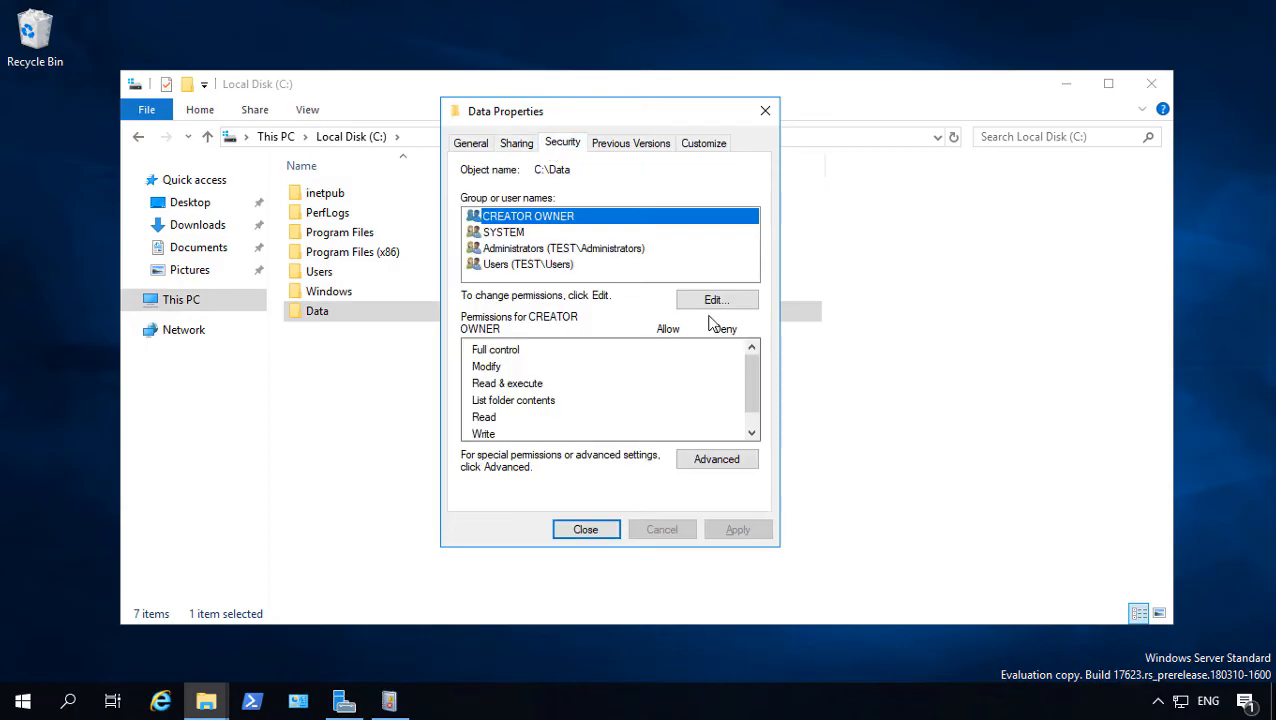
{"action": "mouse_move", "coordinate": [716, 300]}
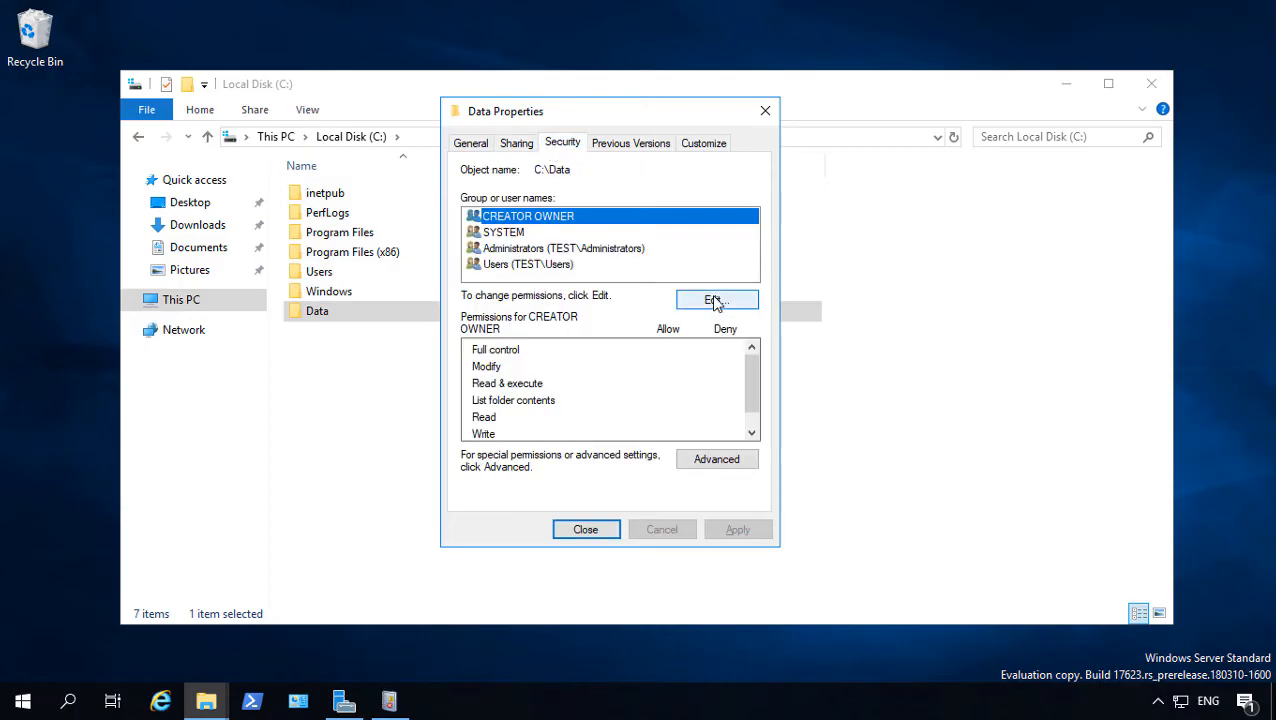
Add Domain Users to Data's NTFS security with Modify allowed, then close the folder properties
{"action": "left_click", "coordinate": [716, 300]}
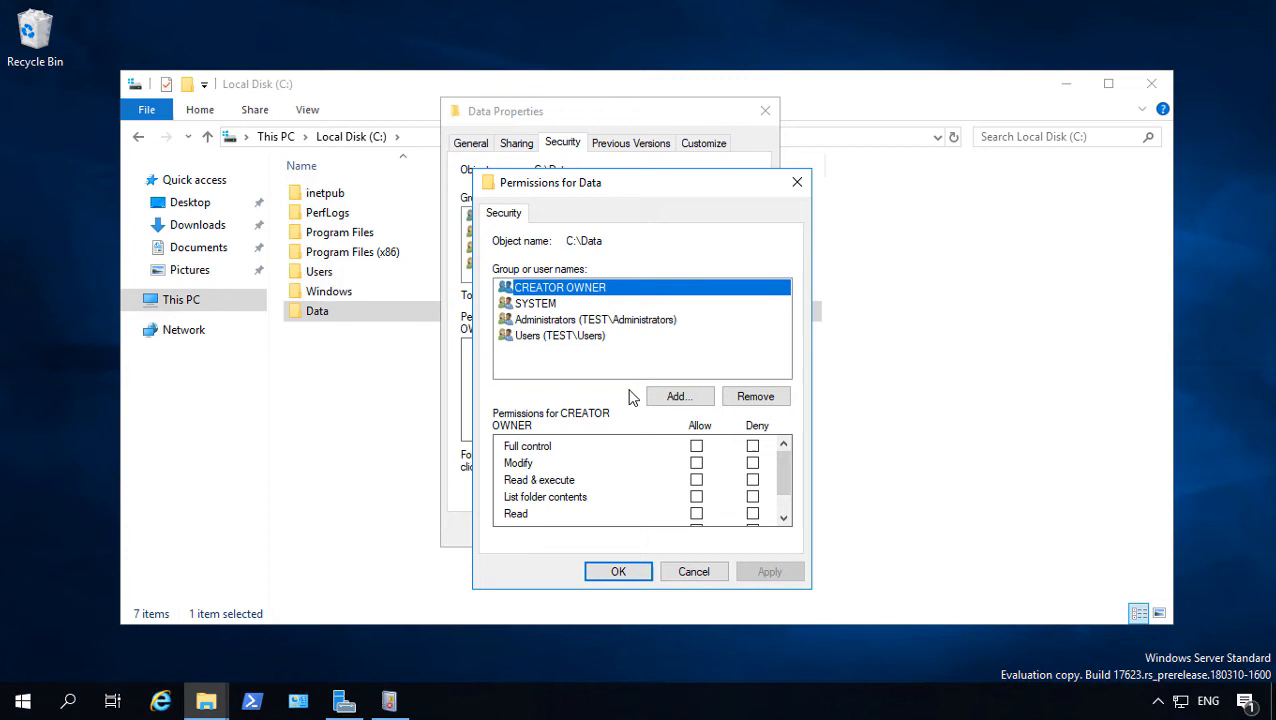
{"action": "left_click", "coordinate": [680, 396]}
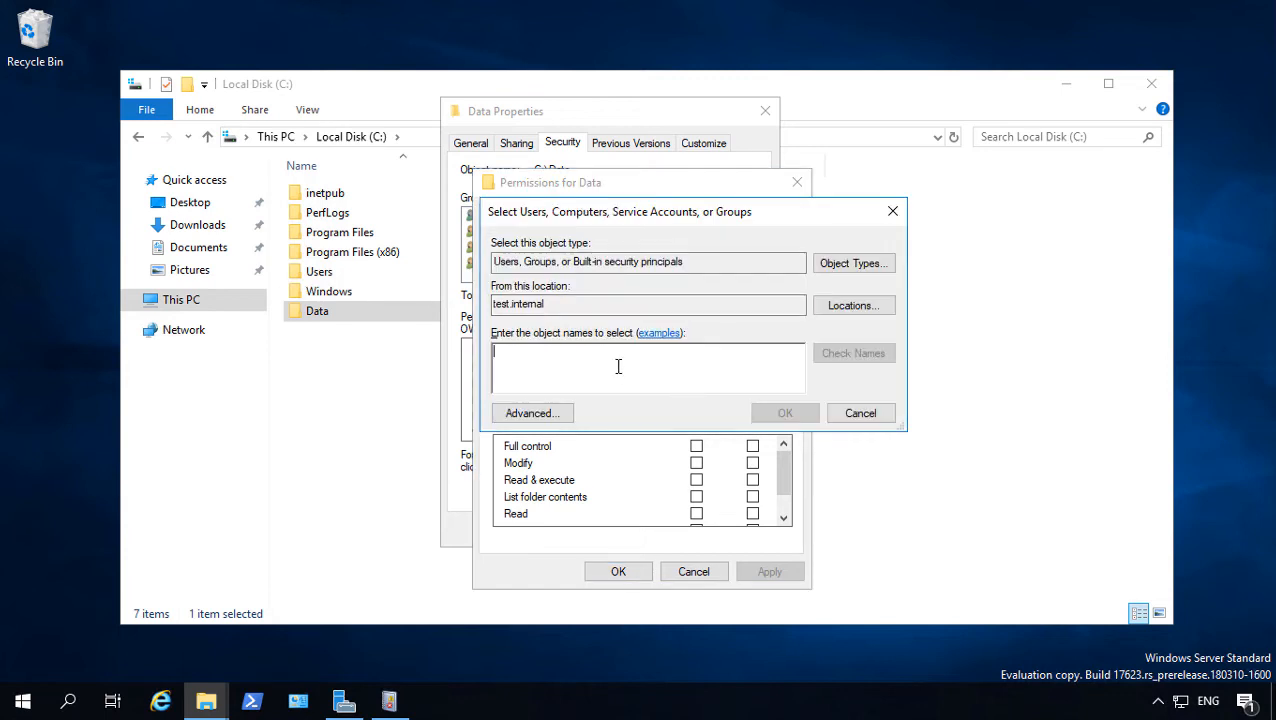
{"action": "type", "text": "domain"}
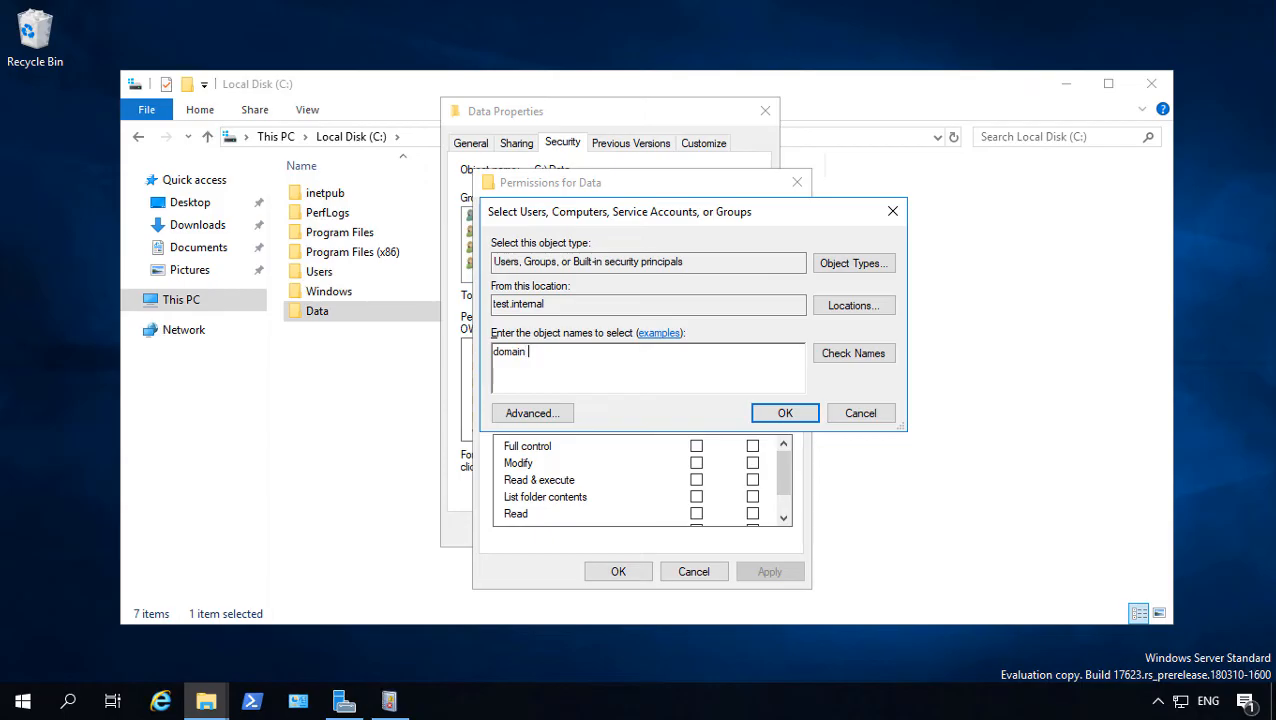
{"action": "type", "text": "users"}
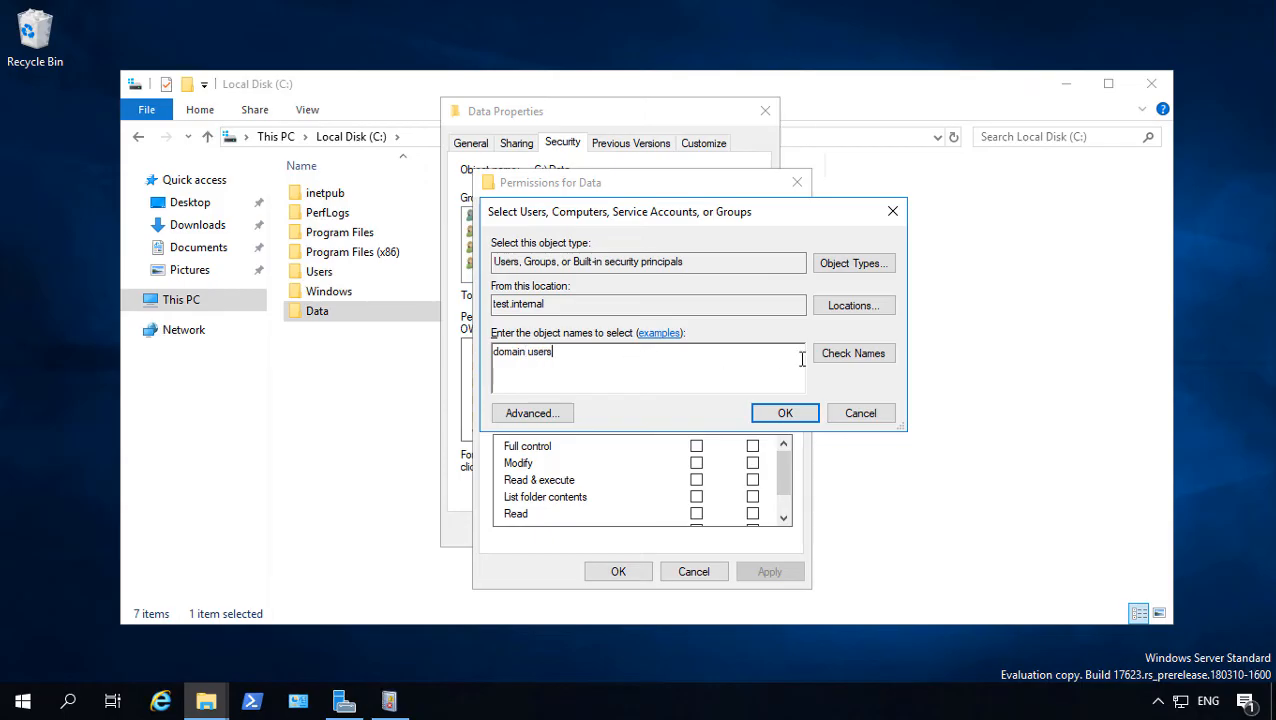
{"action": "left_click", "coordinate": [852, 352]}
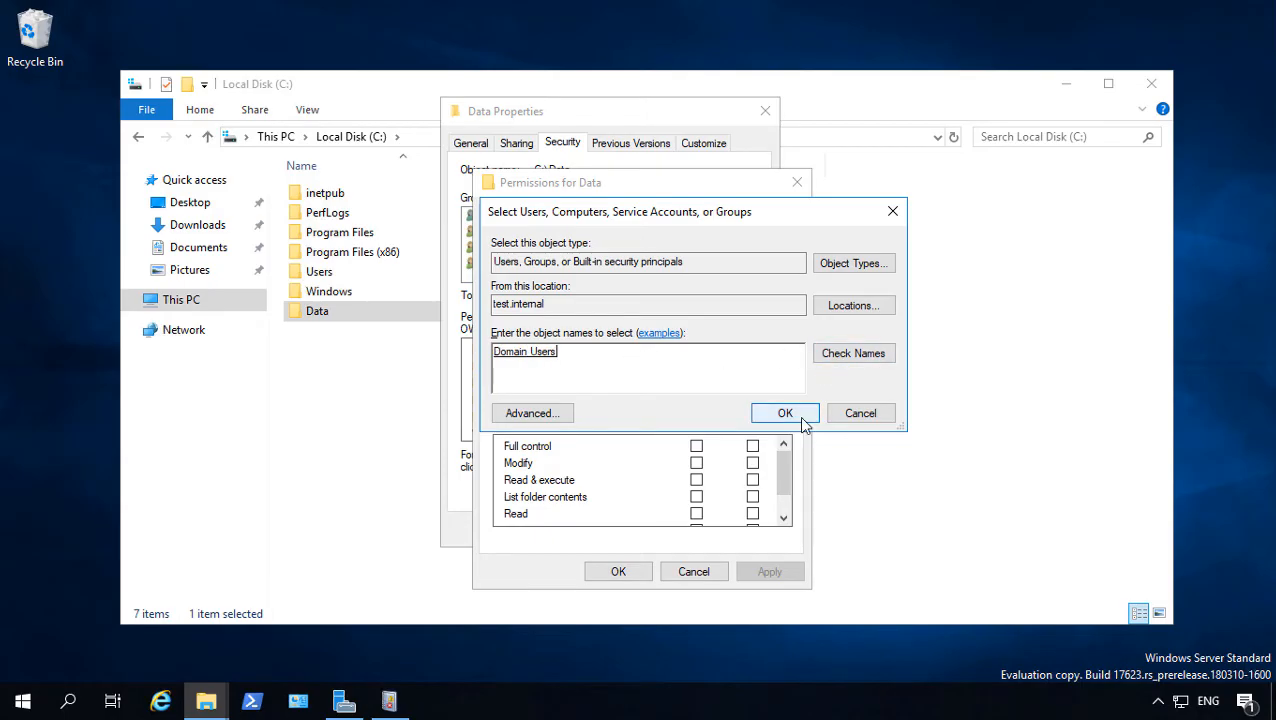
{"action": "left_click", "coordinate": [784, 412]}
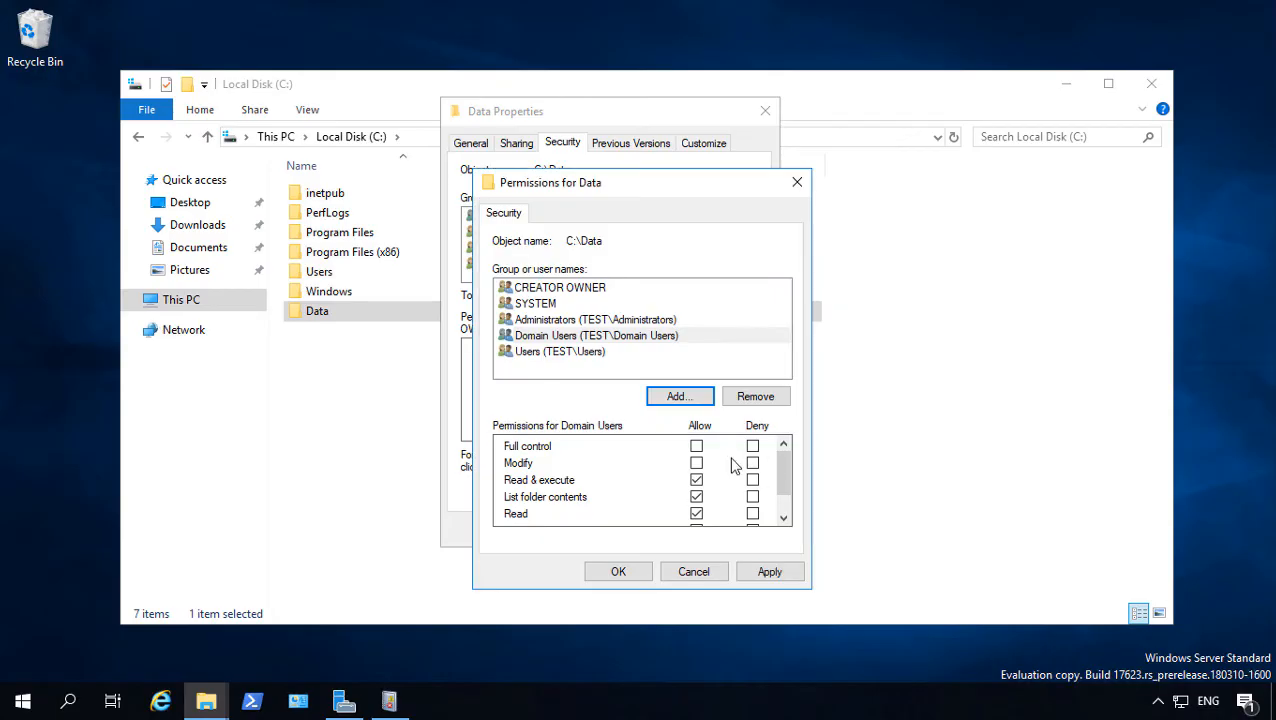
{"action": "left_click", "coordinate": [696, 462]}
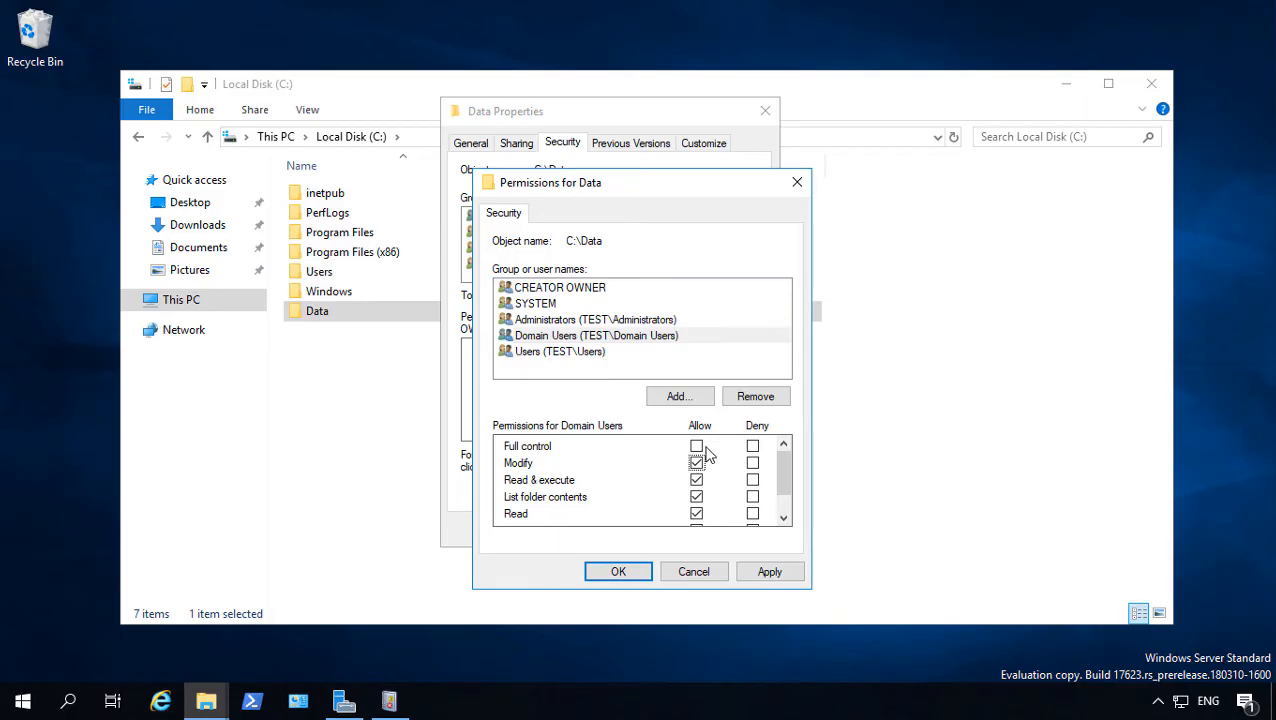
{"action": "mouse_move", "coordinate": [658, 452]}
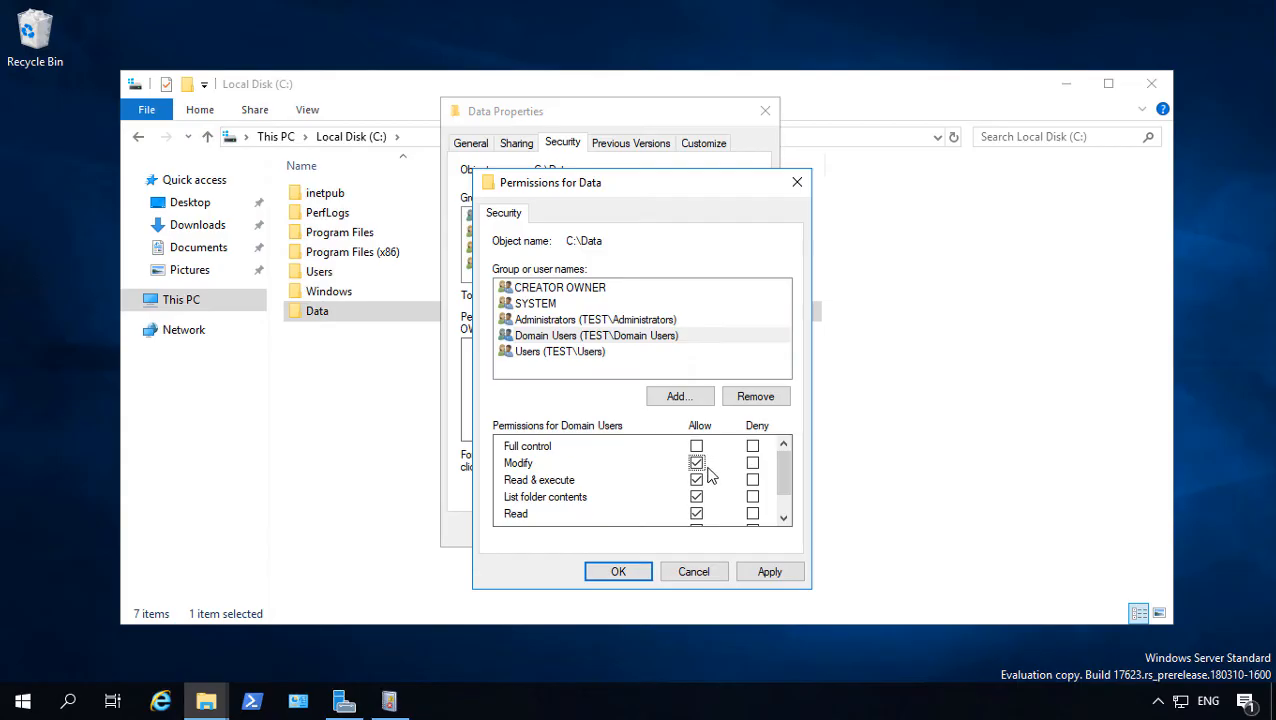
{"action": "left_click", "coordinate": [768, 572]}
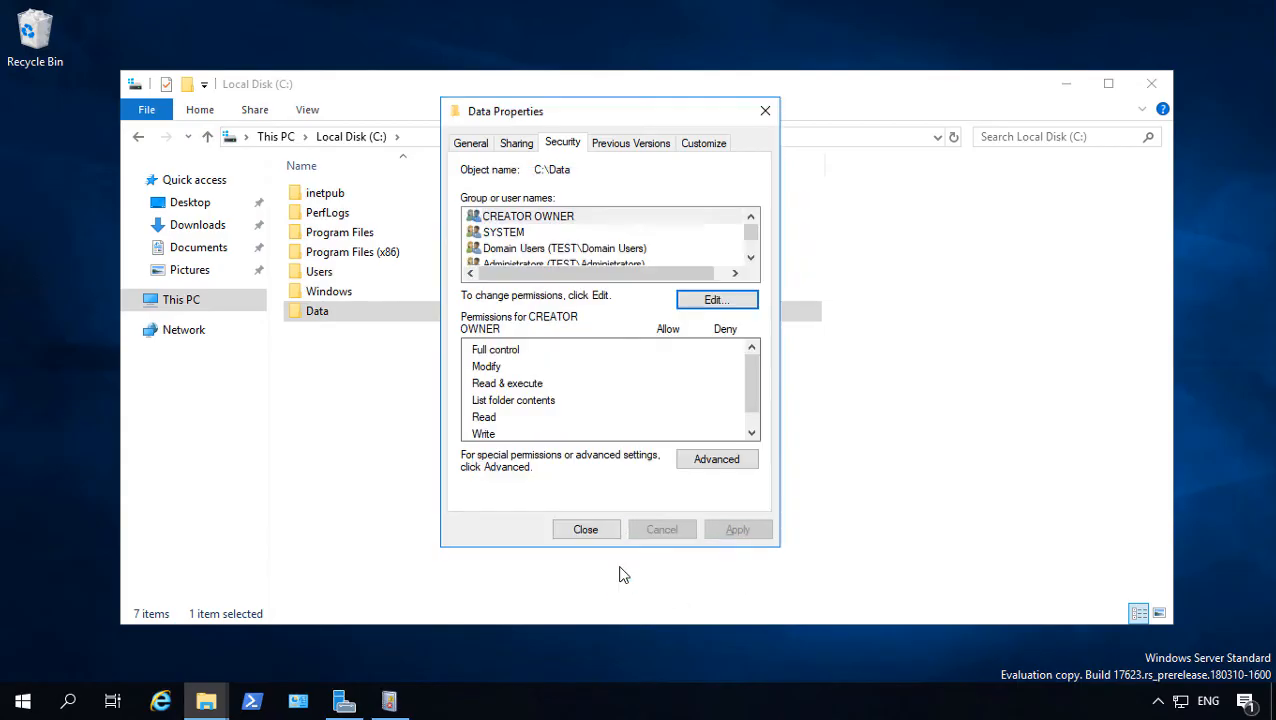
{"action": "mouse_move", "coordinate": [604, 548]}
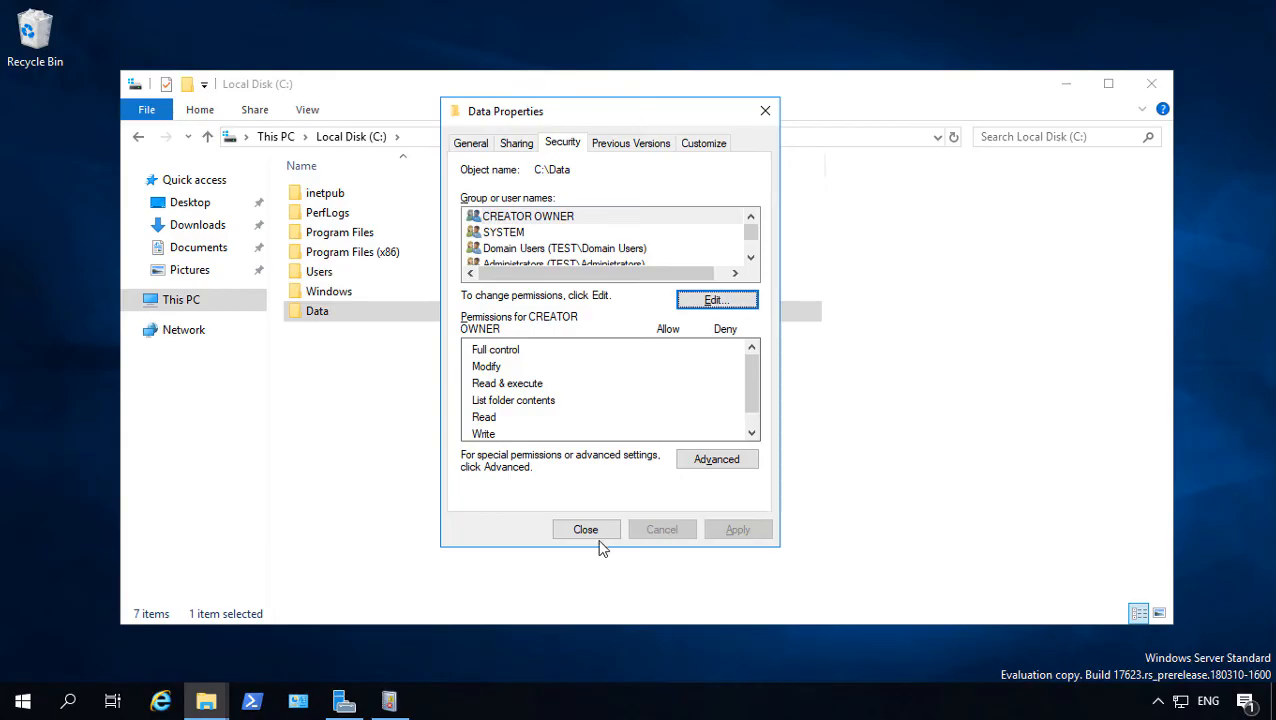
{"action": "left_click", "coordinate": [584, 528]}
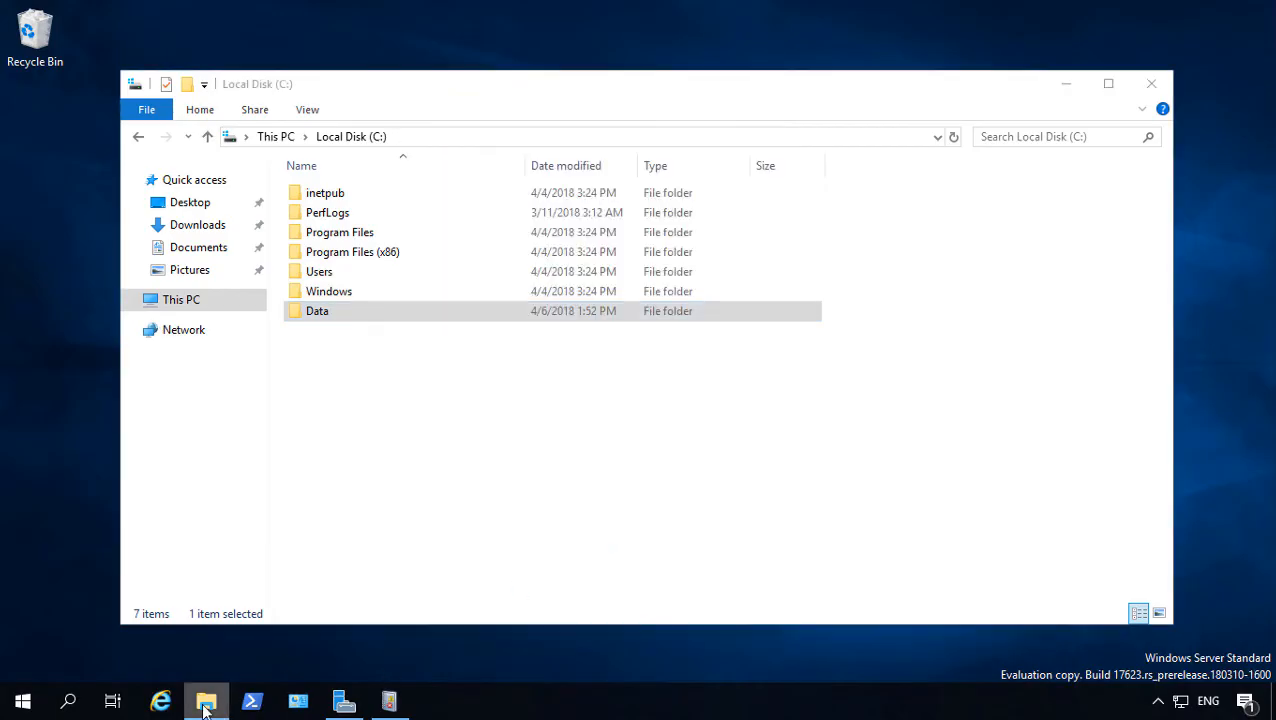
In a second File Explorer window browse to \\server2019 to confirm the Data share is listed
{"action": "left_click", "coordinate": [204, 700]}
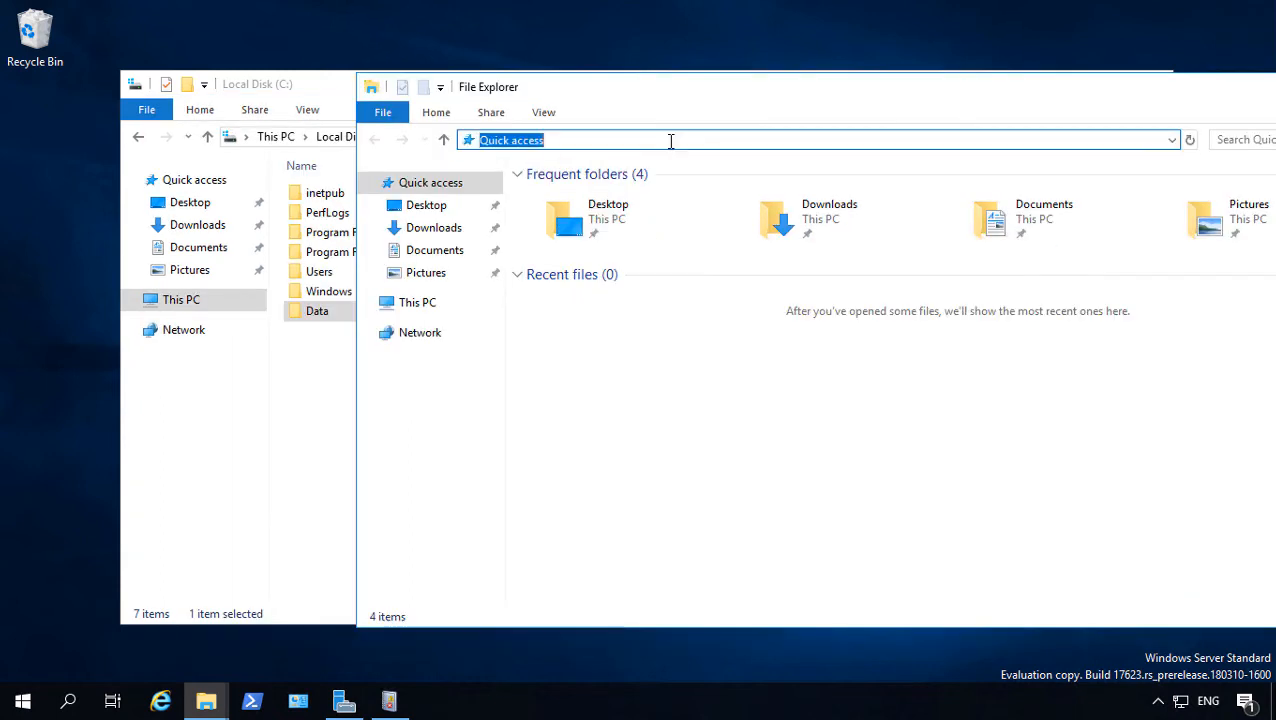
{"action": "type", "text": "\\\\"}
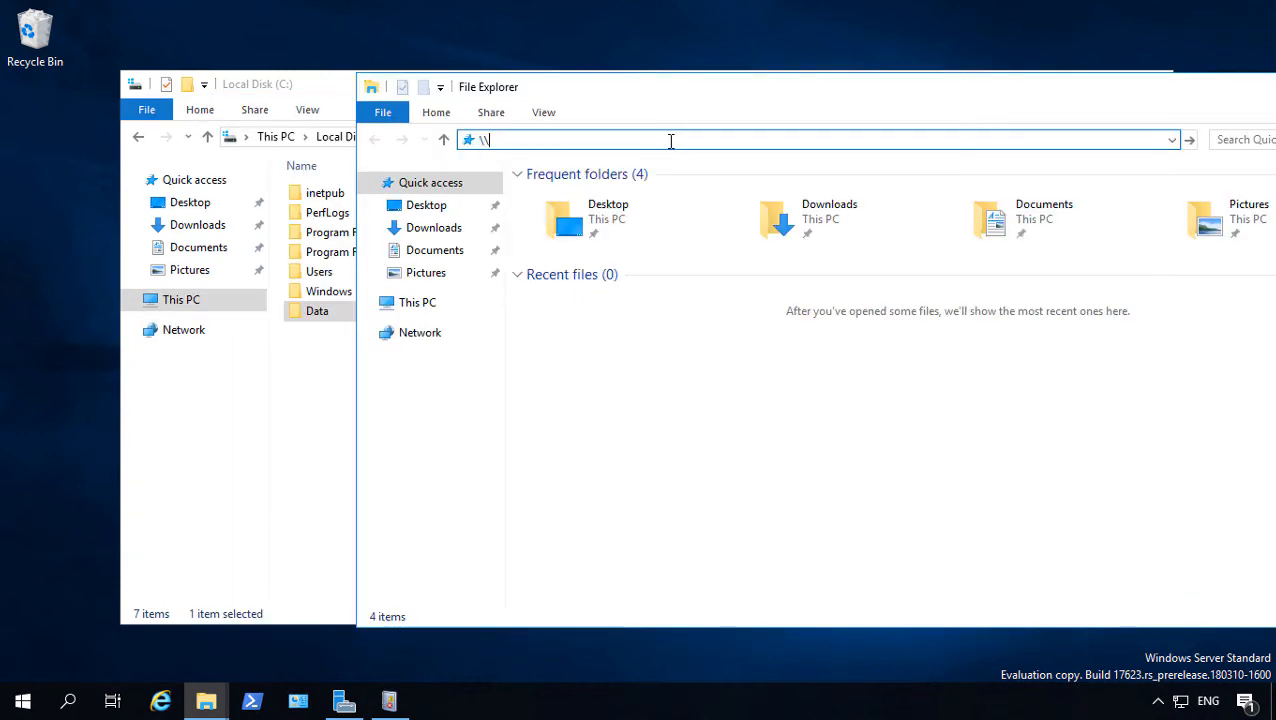
{"action": "type", "text": "server20"}
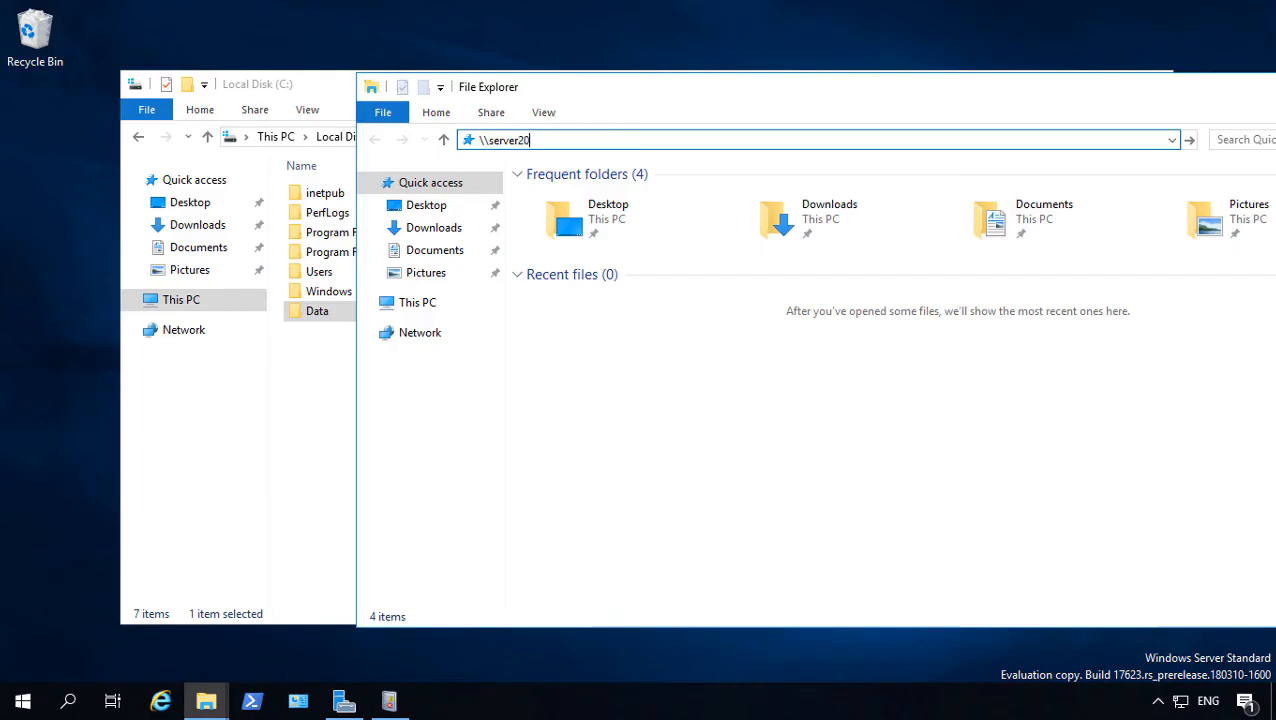
{"action": "key", "text": "Return"}
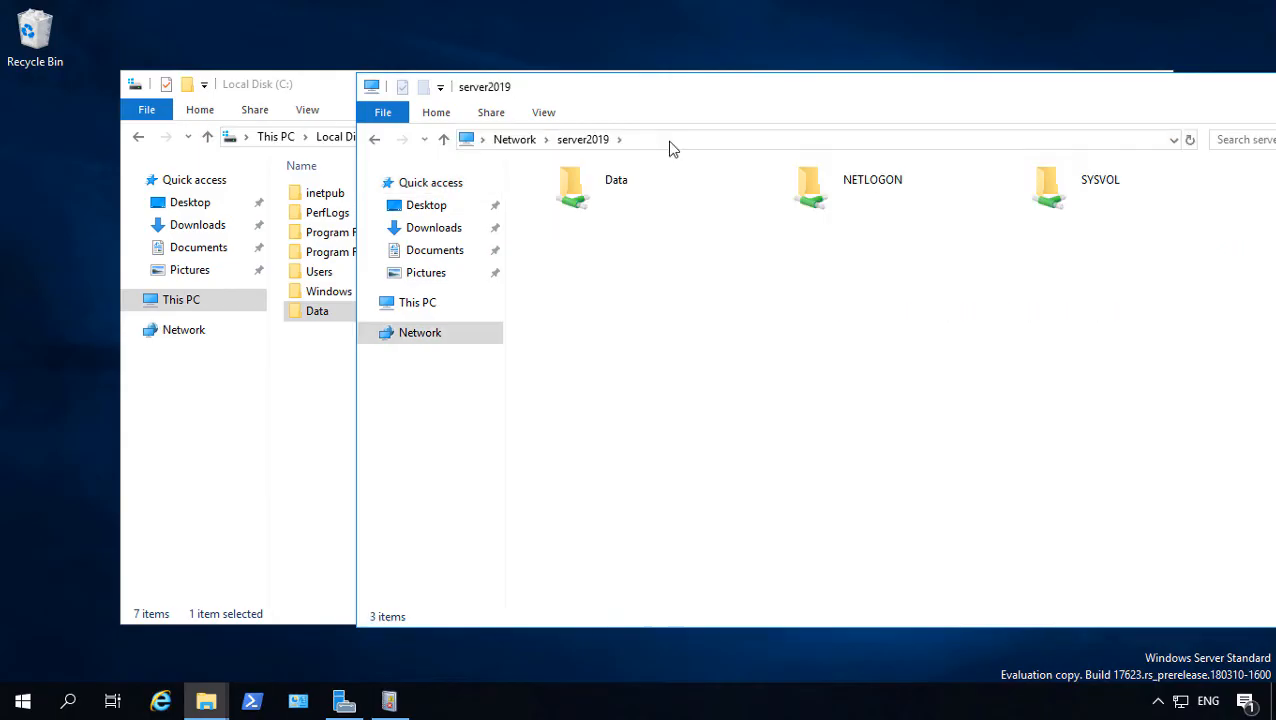
{"action": "double_click", "coordinate": [570, 188]}
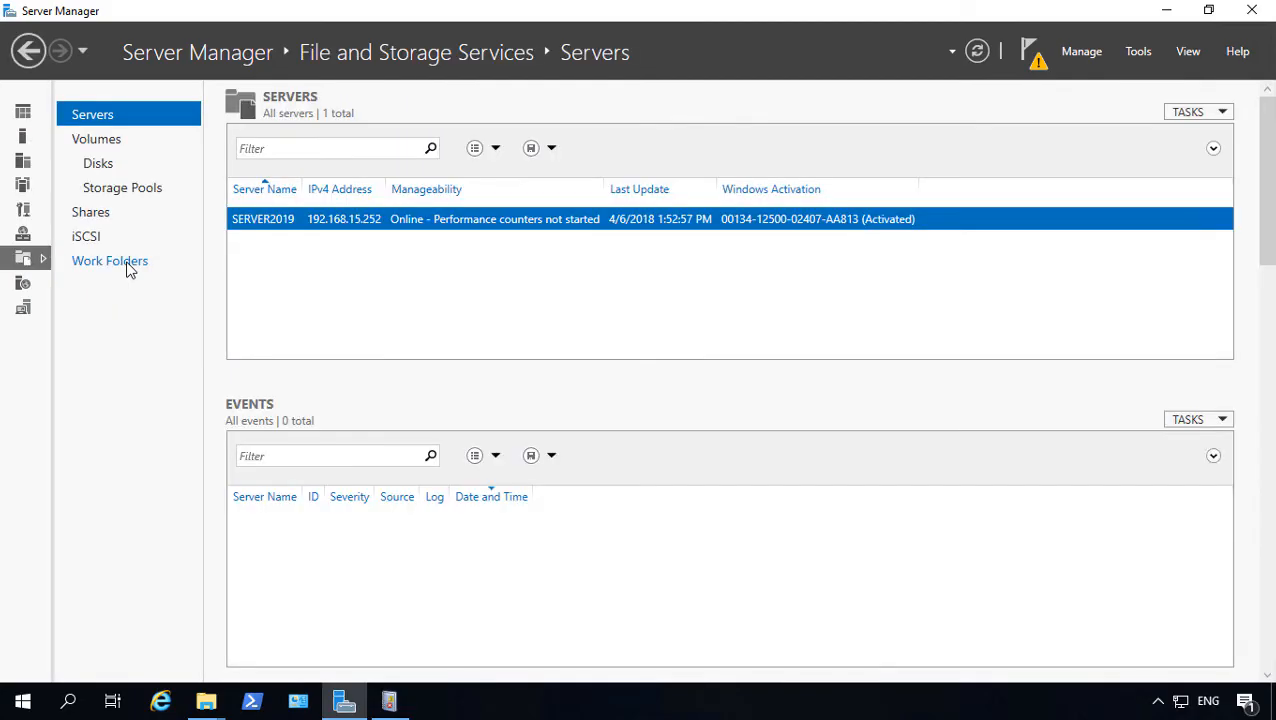
From Shares in Server Manager start the New Share Wizard with the SMB Share - Quick profile
{"action": "left_click", "coordinate": [90, 212]}
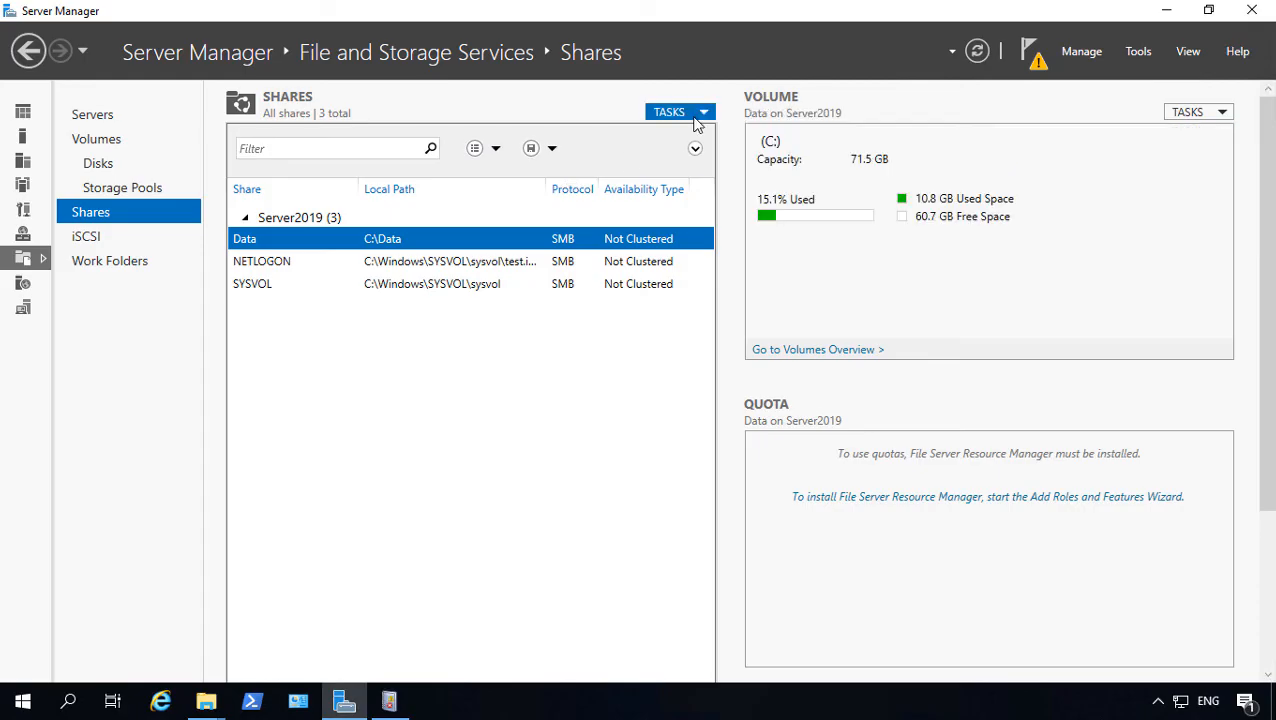
{"action": "left_click", "coordinate": [668, 112]}
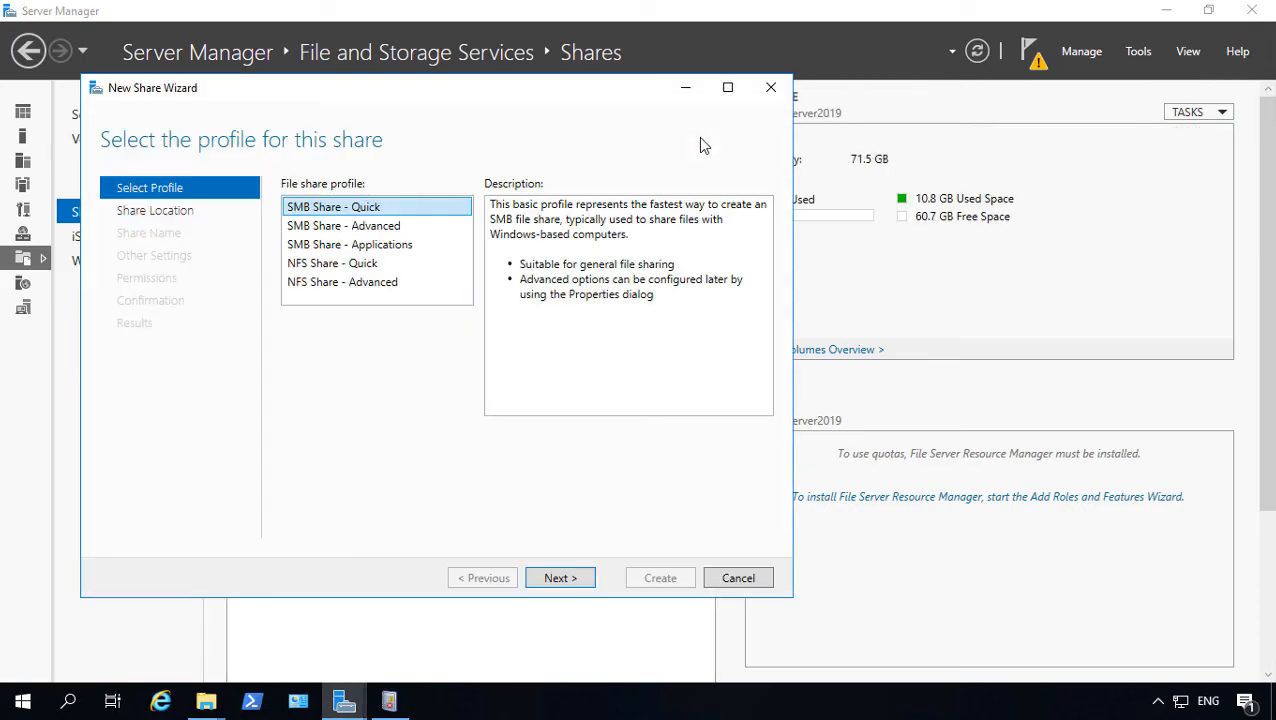
{"action": "mouse_move", "coordinate": [400, 284]}
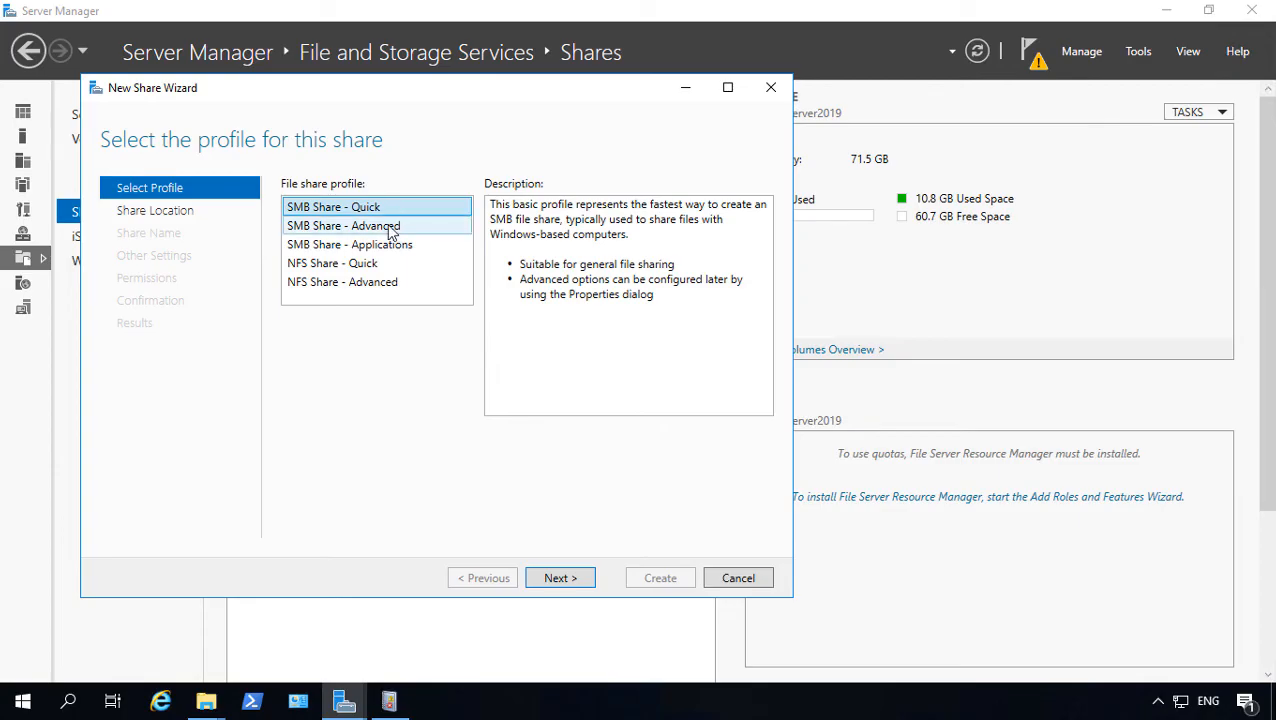
{"action": "left_click", "coordinate": [344, 224]}
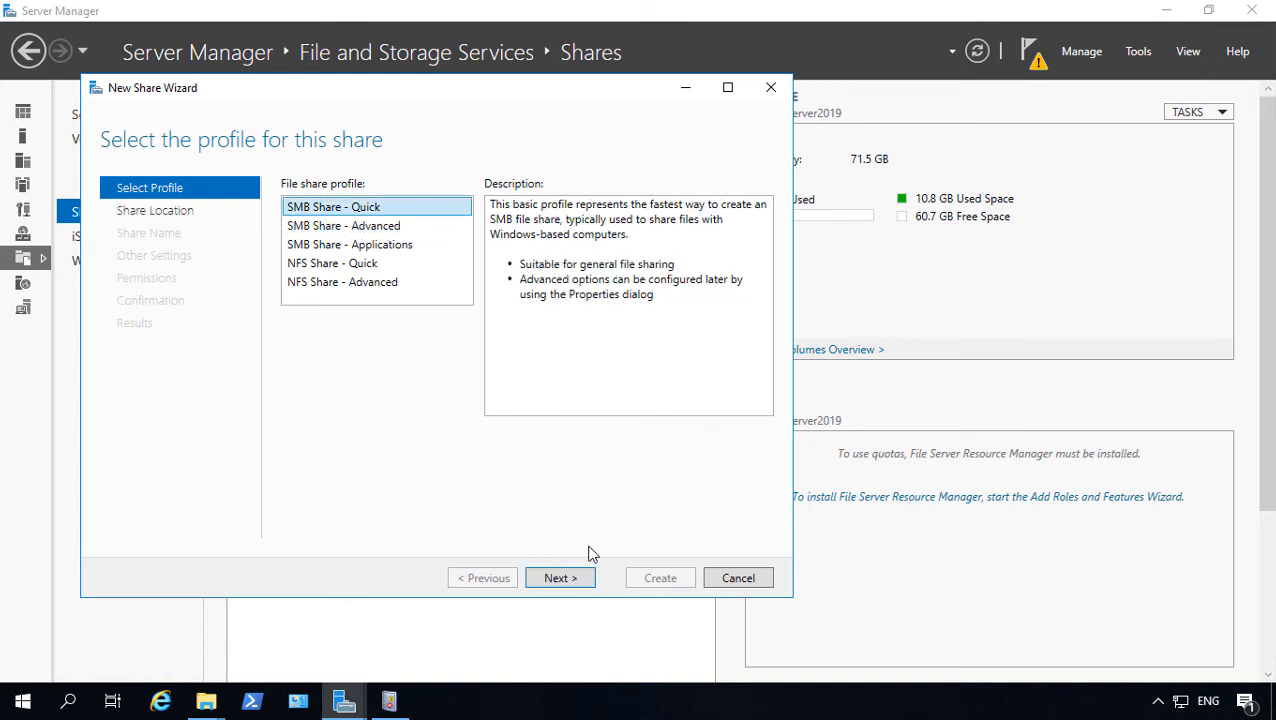
{"action": "left_click", "coordinate": [560, 578]}
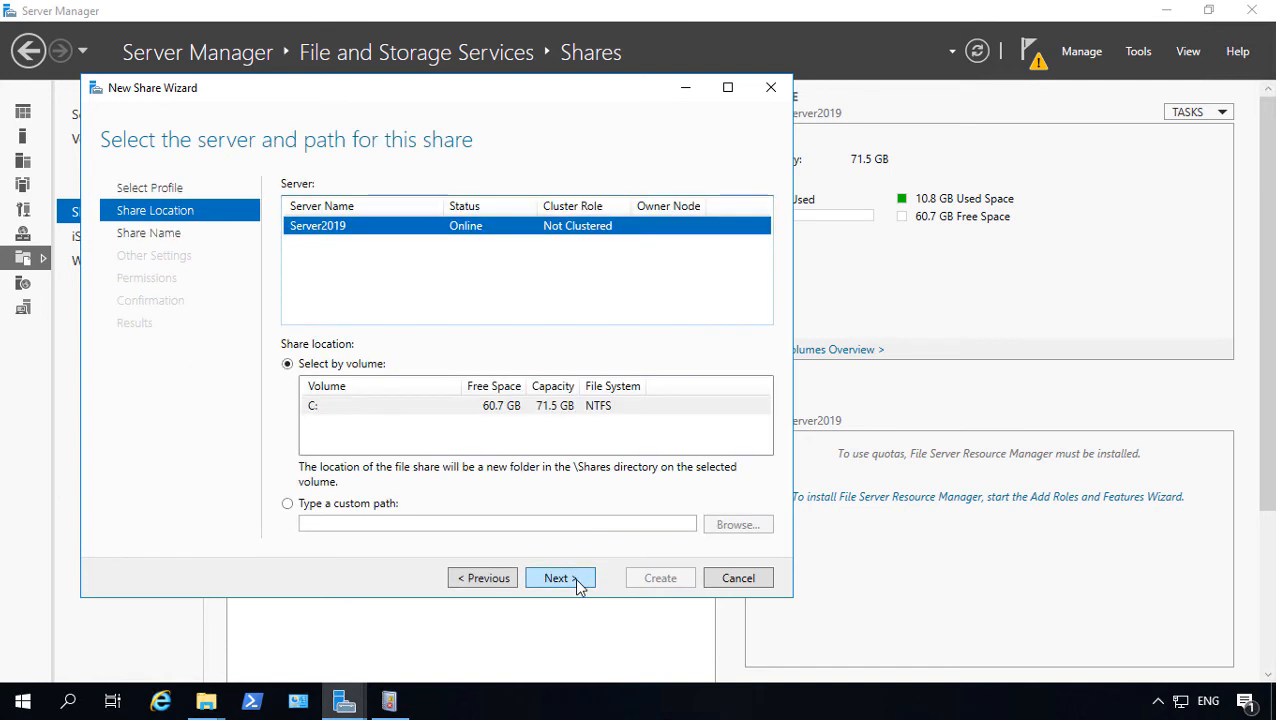
{"action": "mouse_move", "coordinate": [364, 414]}
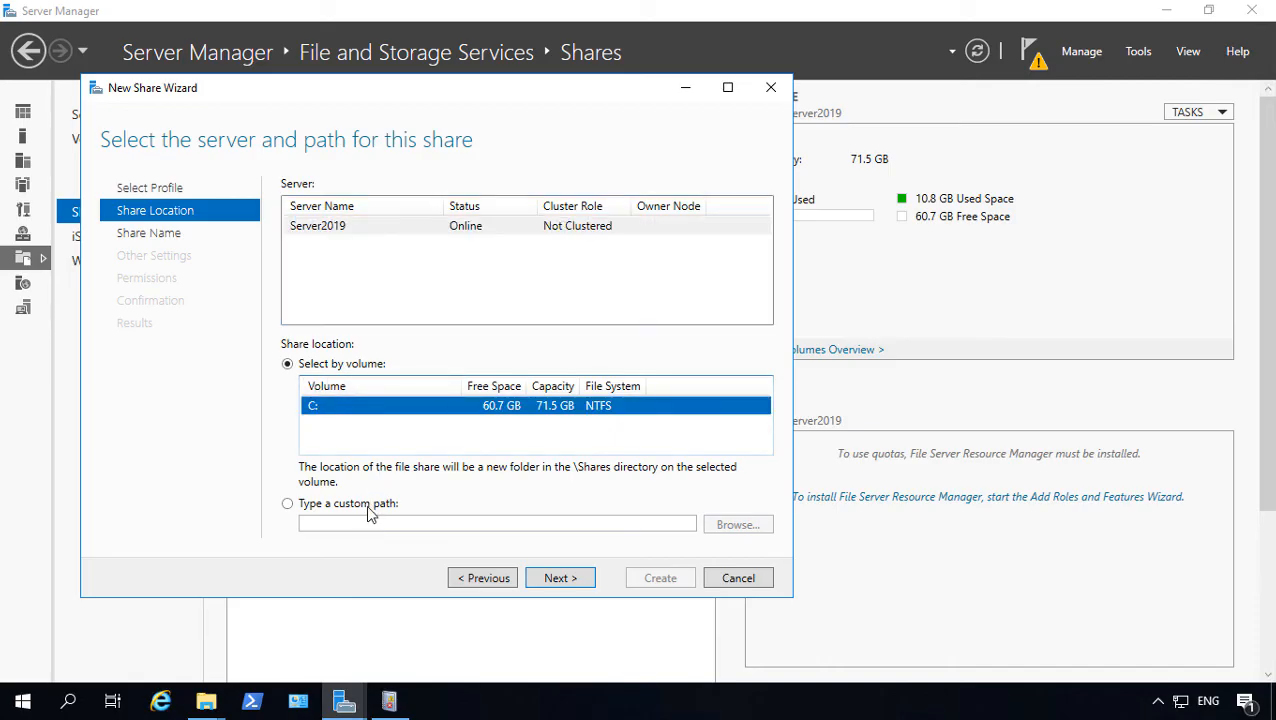
Set a custom share path by creating folder C:\Data2 and continue to the share name step
{"action": "left_click", "coordinate": [288, 504]}
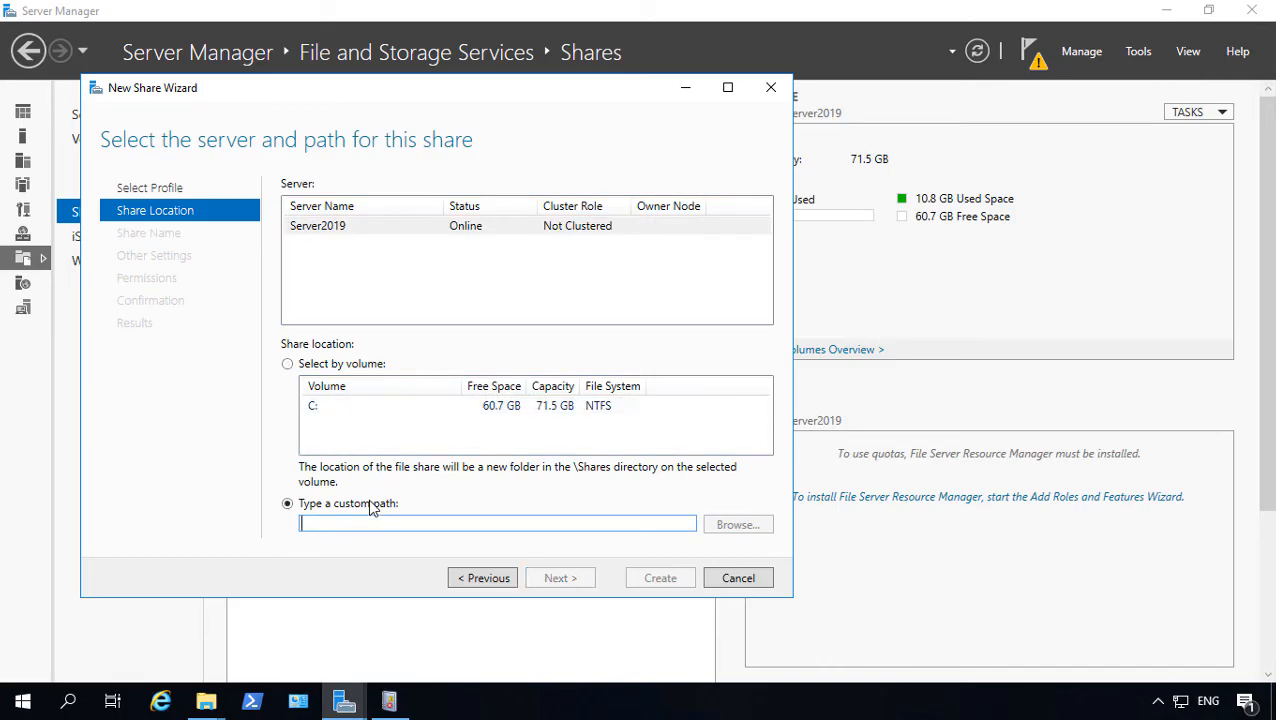
{"action": "left_click", "coordinate": [738, 524]}
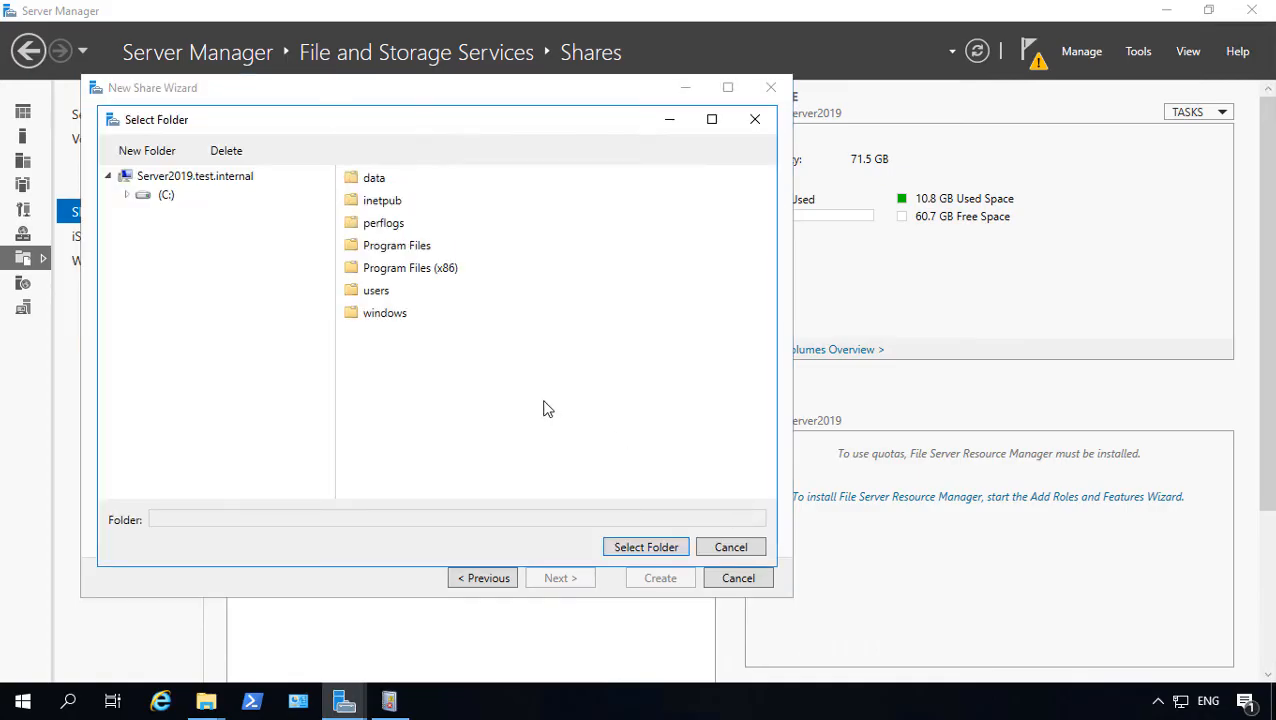
{"action": "left_click", "coordinate": [166, 194]}
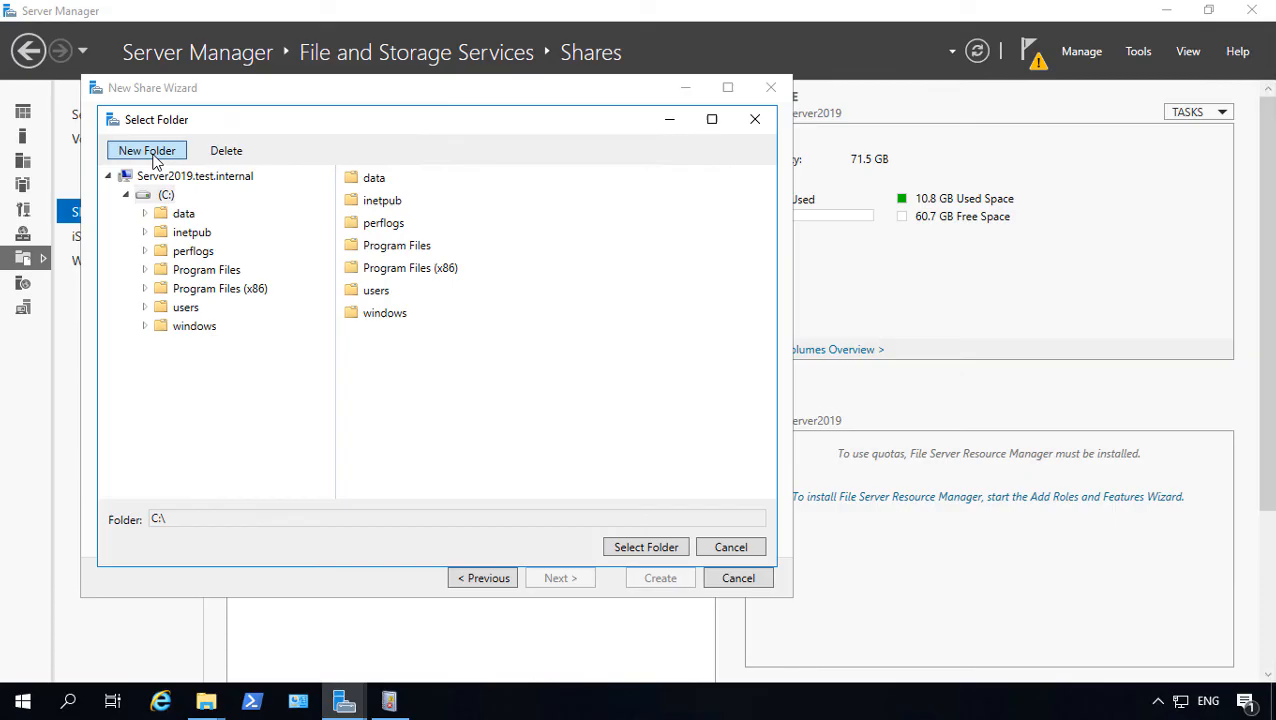
{"action": "left_click", "coordinate": [146, 150]}
{"action": "type", "text": "Data2"}
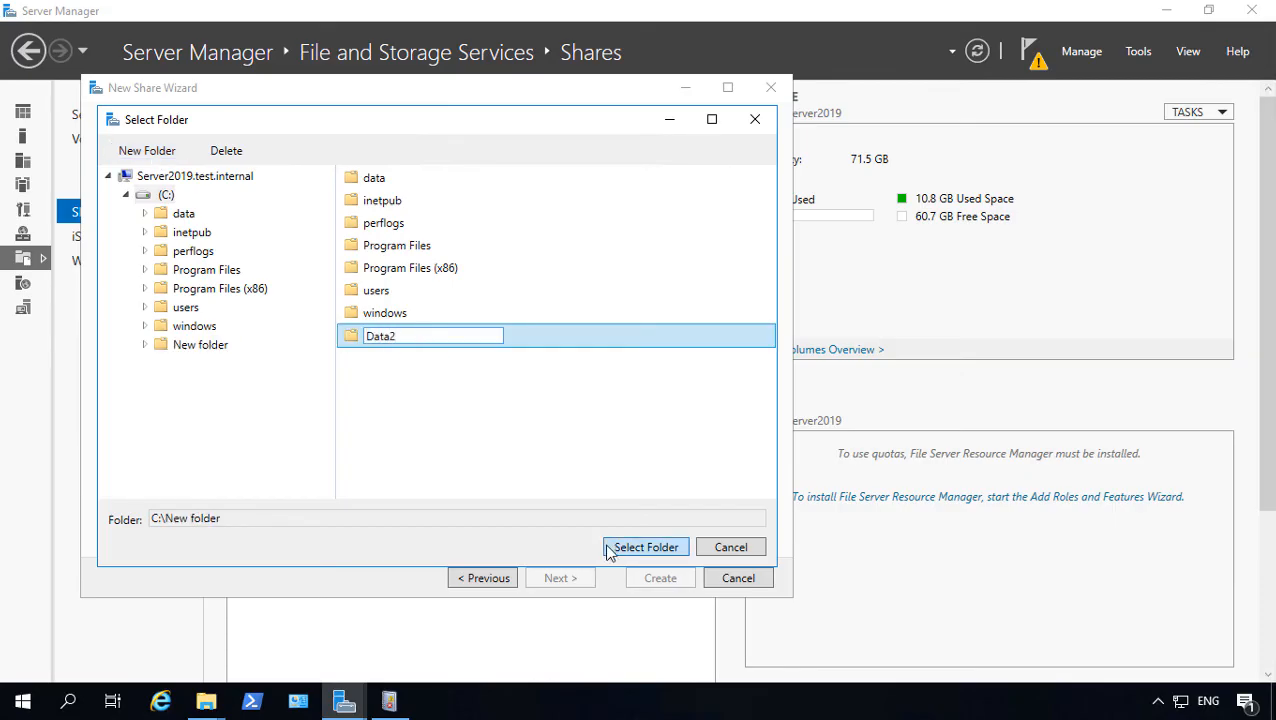
{"action": "left_click", "coordinate": [644, 548]}
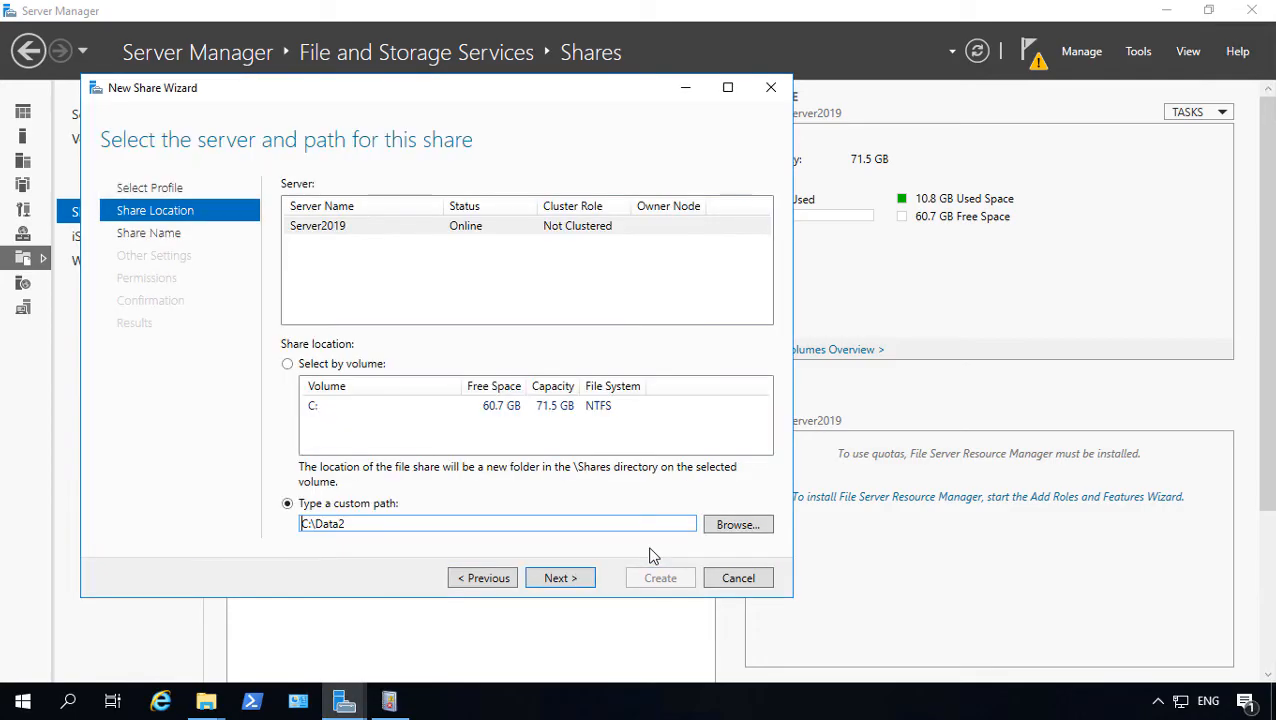
{"action": "left_click", "coordinate": [560, 578]}
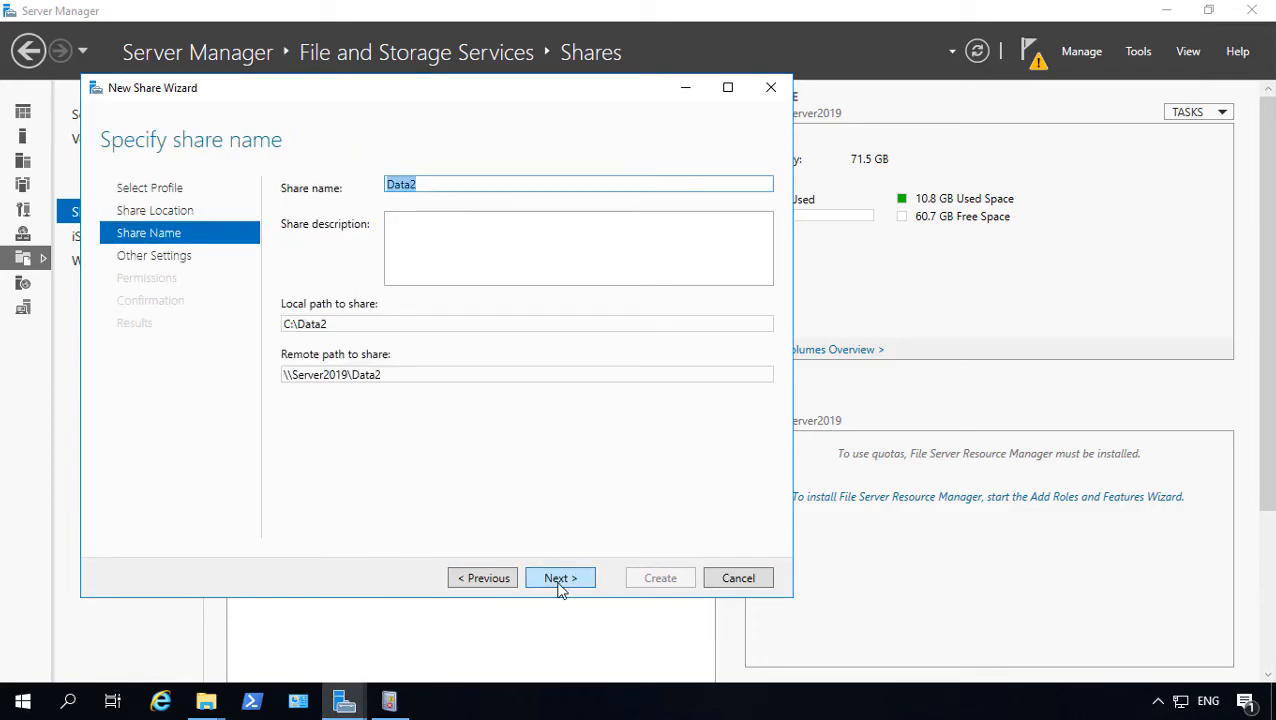
Keep share name Data2, enable access-based enumeration, and continue to the permissions step
{"action": "left_click", "coordinate": [560, 576]}
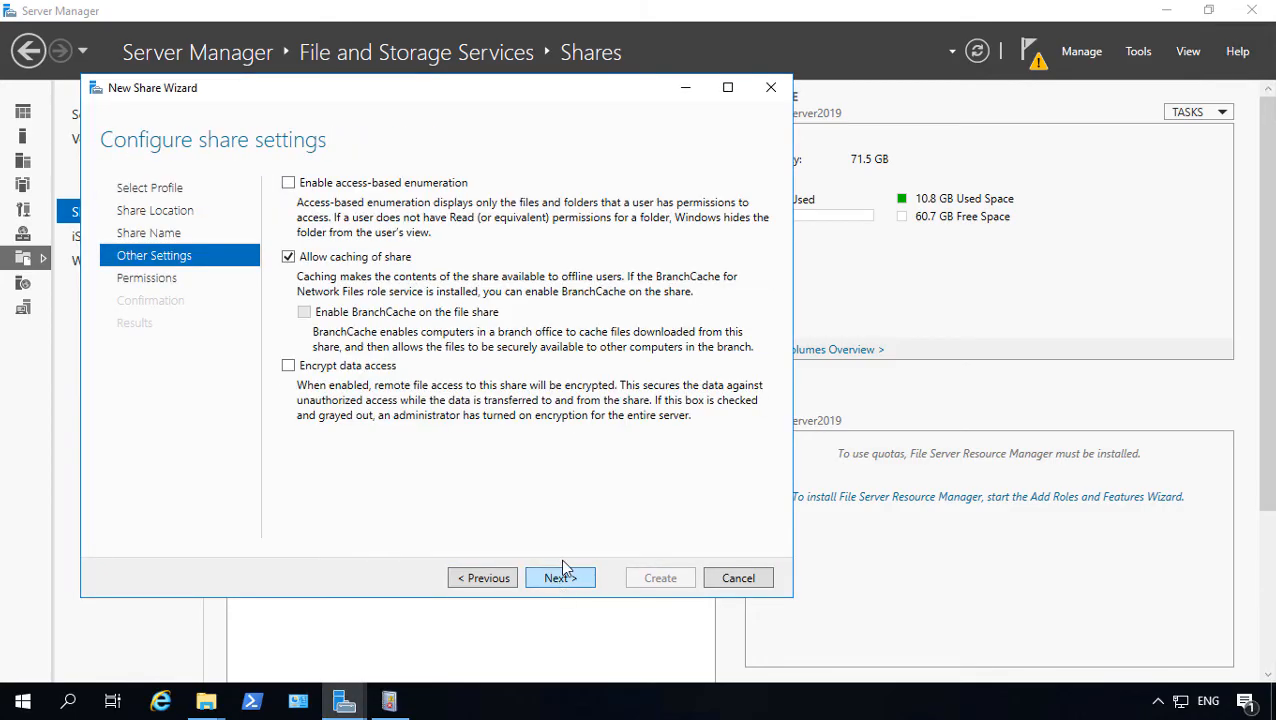
{"action": "mouse_move", "coordinate": [410, 258]}
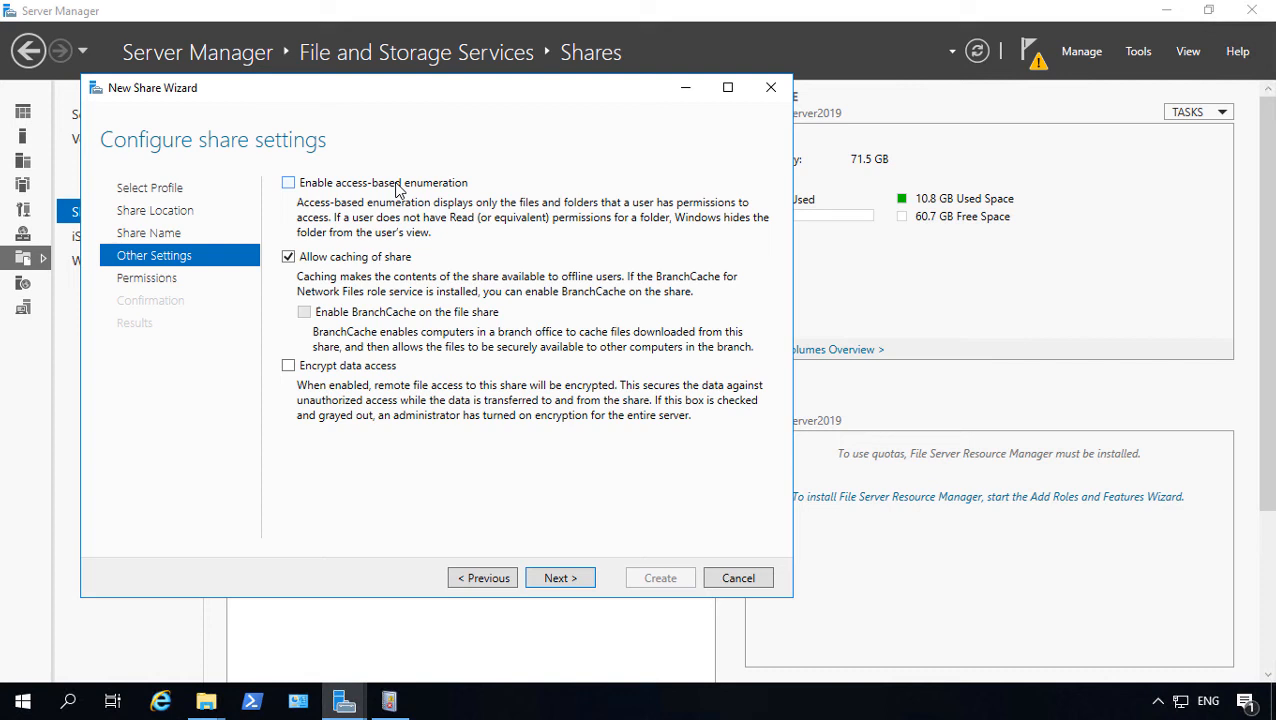
{"action": "left_click", "coordinate": [288, 182]}
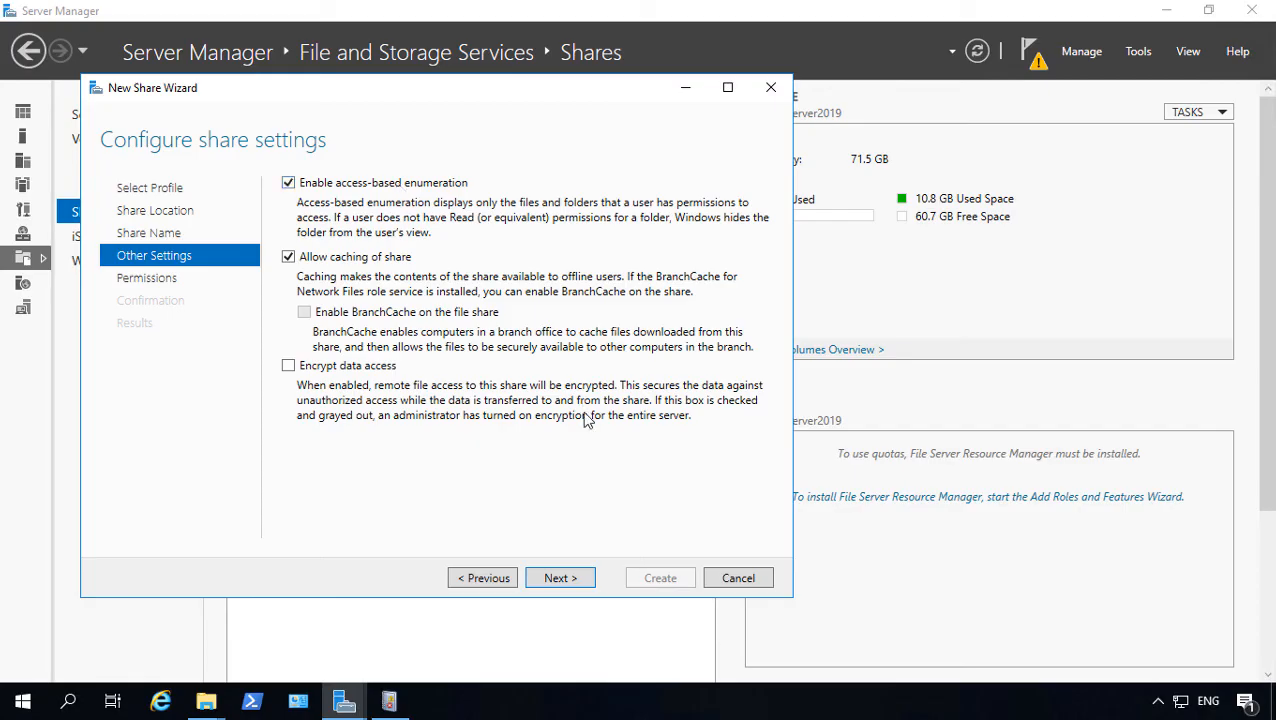
{"action": "mouse_move", "coordinate": [568, 534]}
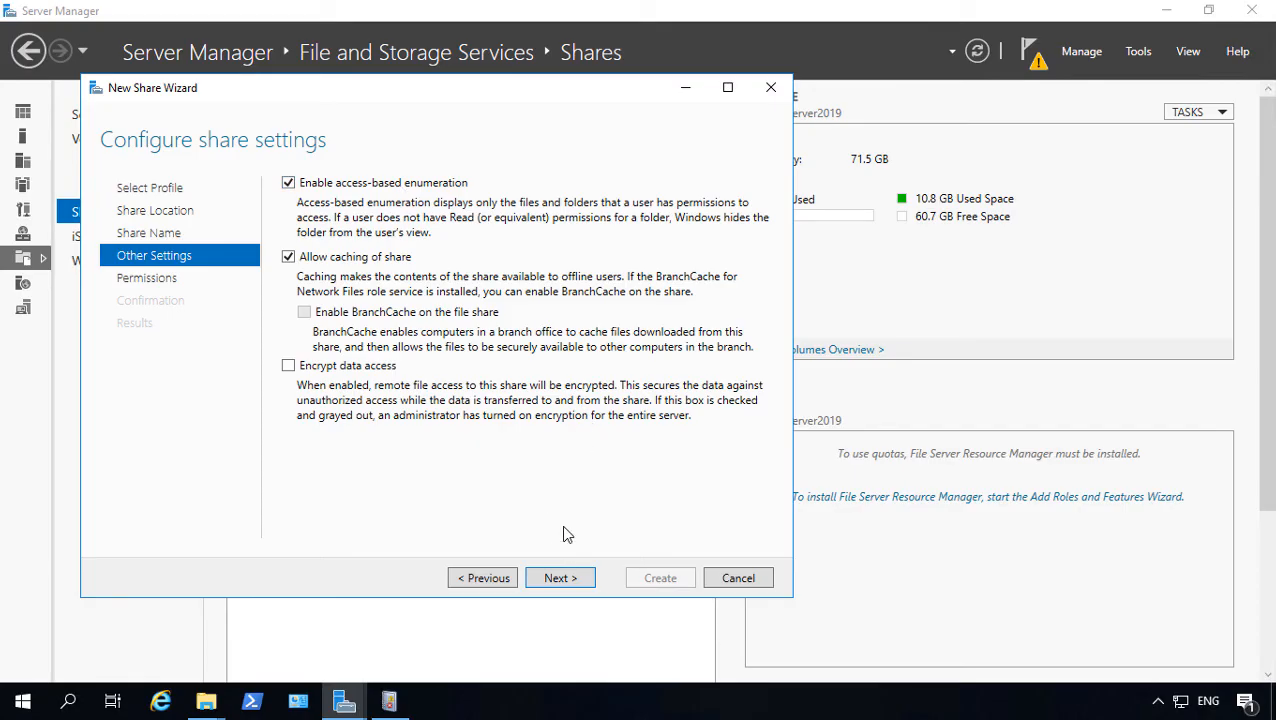
{"action": "mouse_move", "coordinate": [384, 272]}
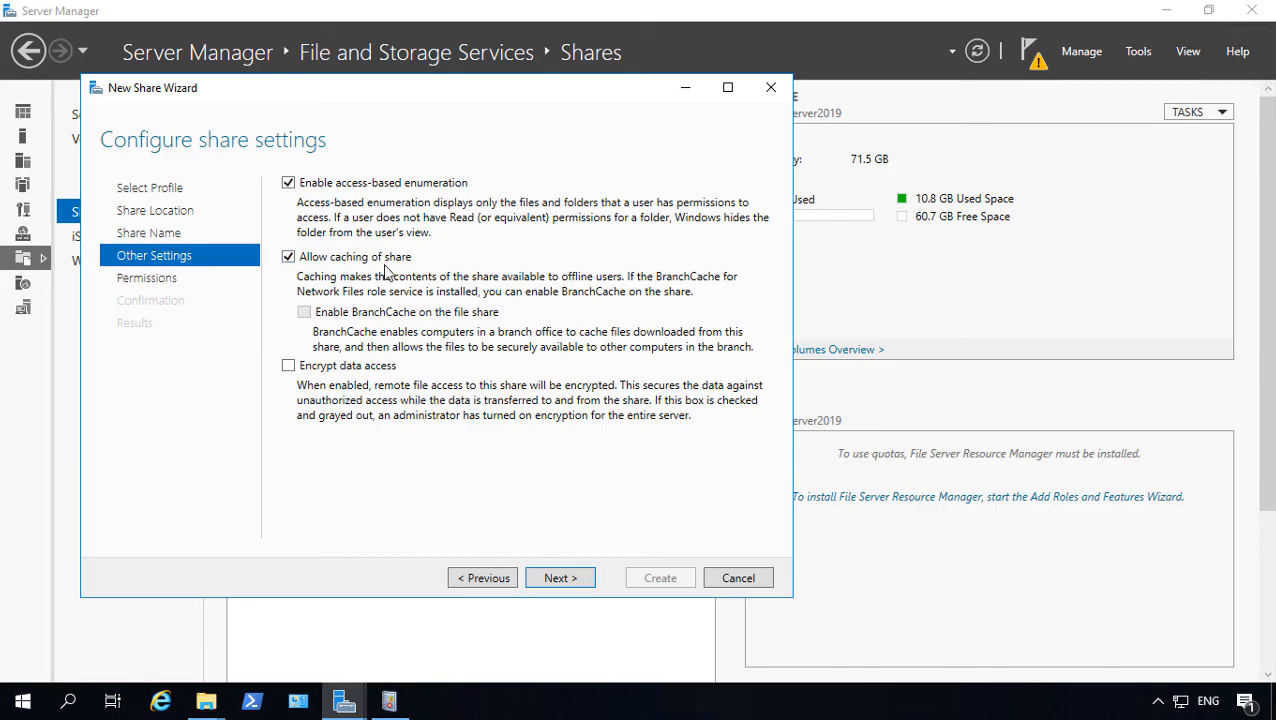
{"action": "mouse_move", "coordinate": [512, 296]}
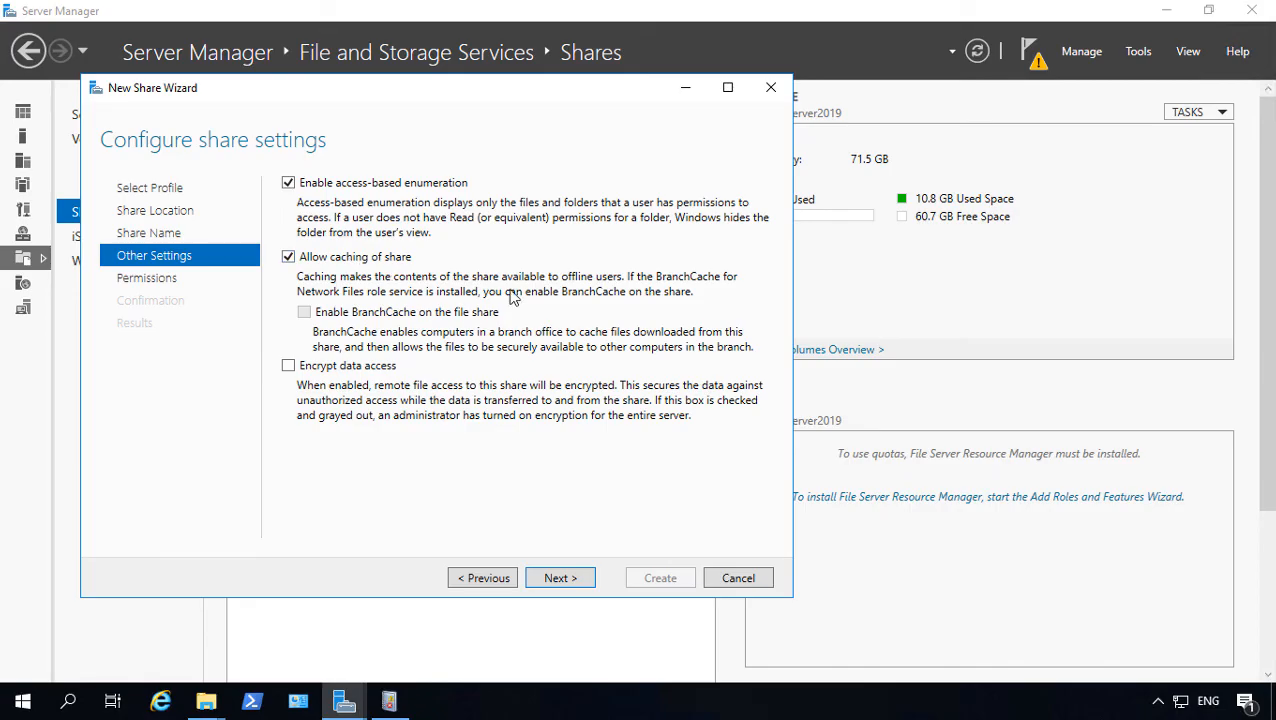
{"action": "mouse_move", "coordinate": [536, 404]}
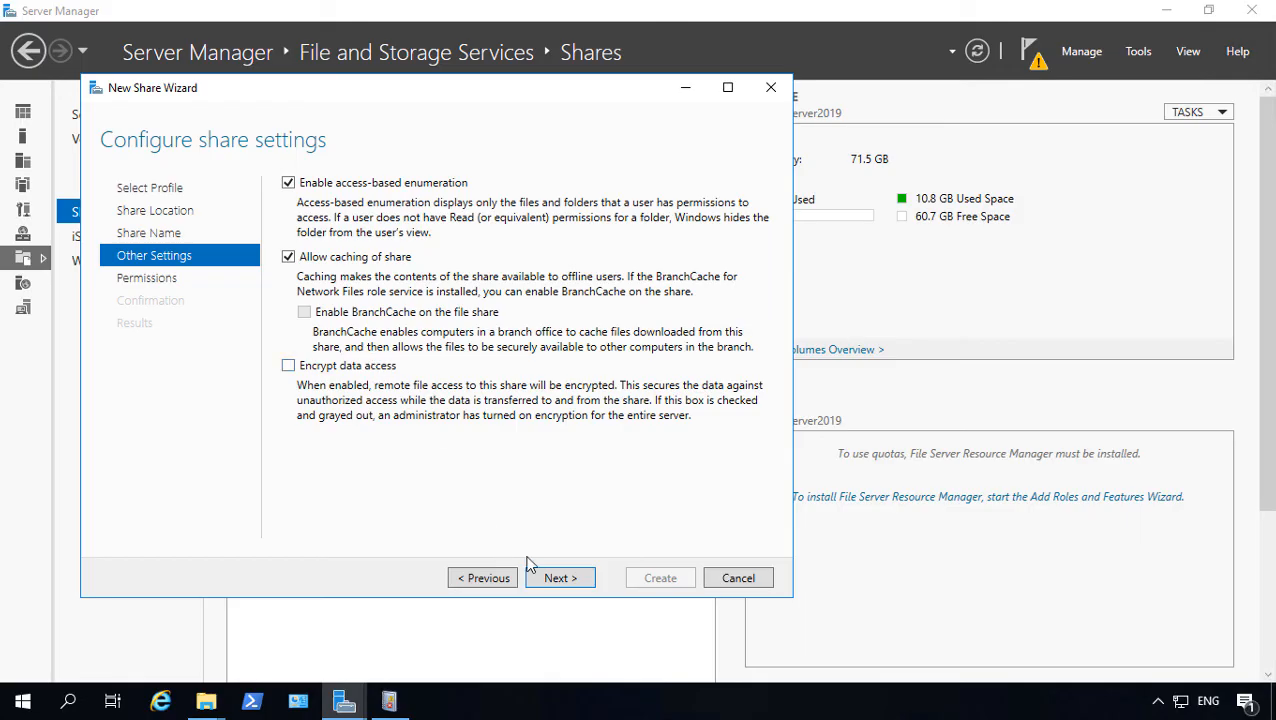
{"action": "left_click", "coordinate": [560, 576]}
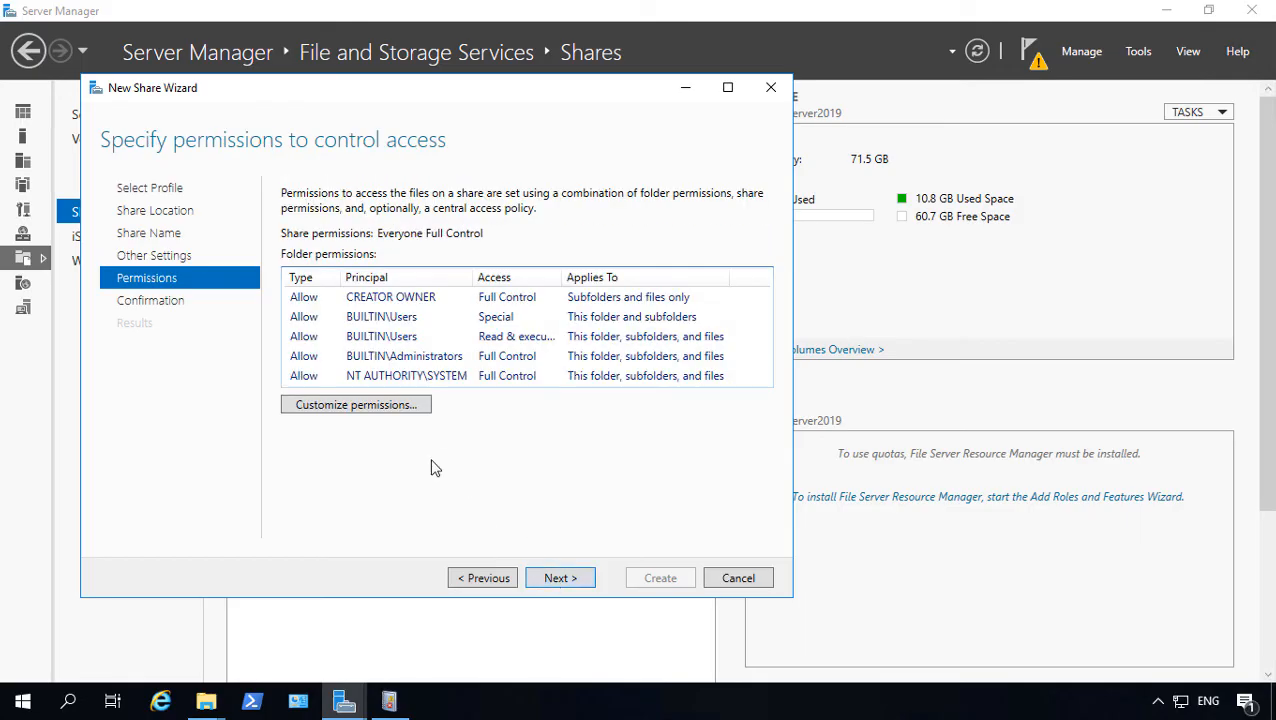
{"action": "mouse_move", "coordinate": [356, 404]}
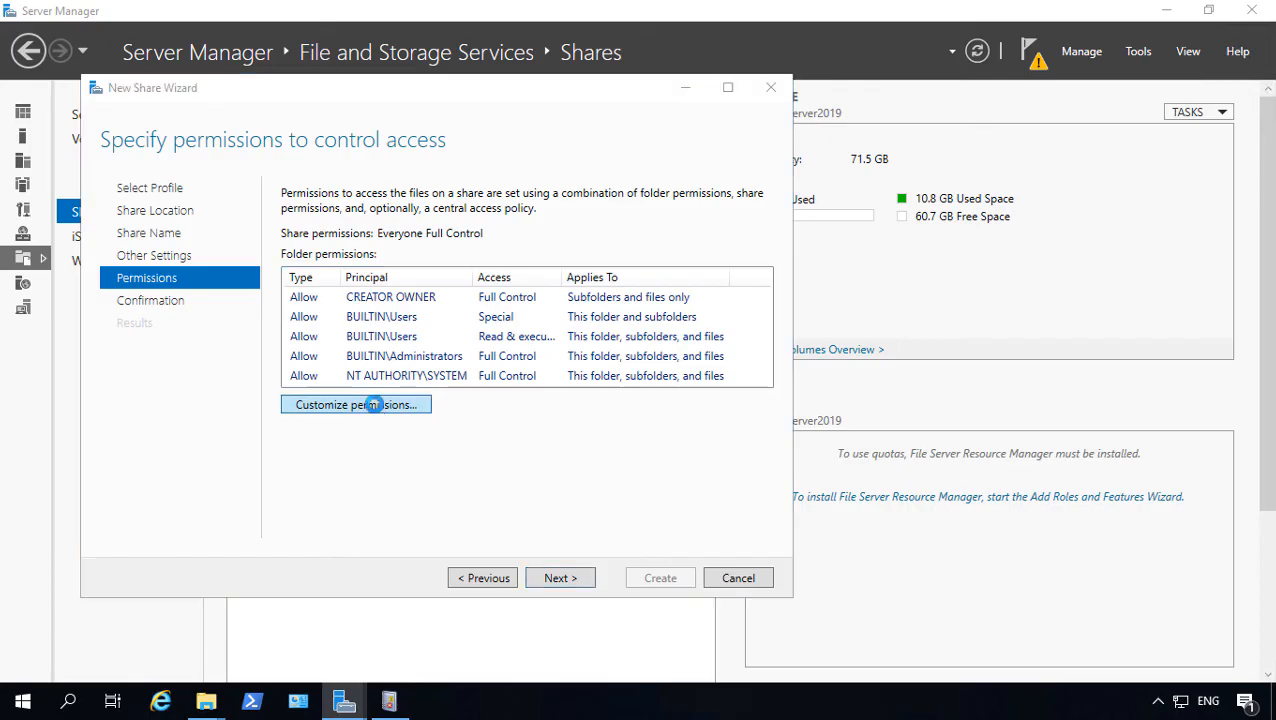
In Customize permissions, add Domain Users to the Share permissions with Full Control
{"action": "left_click", "coordinate": [356, 404]}
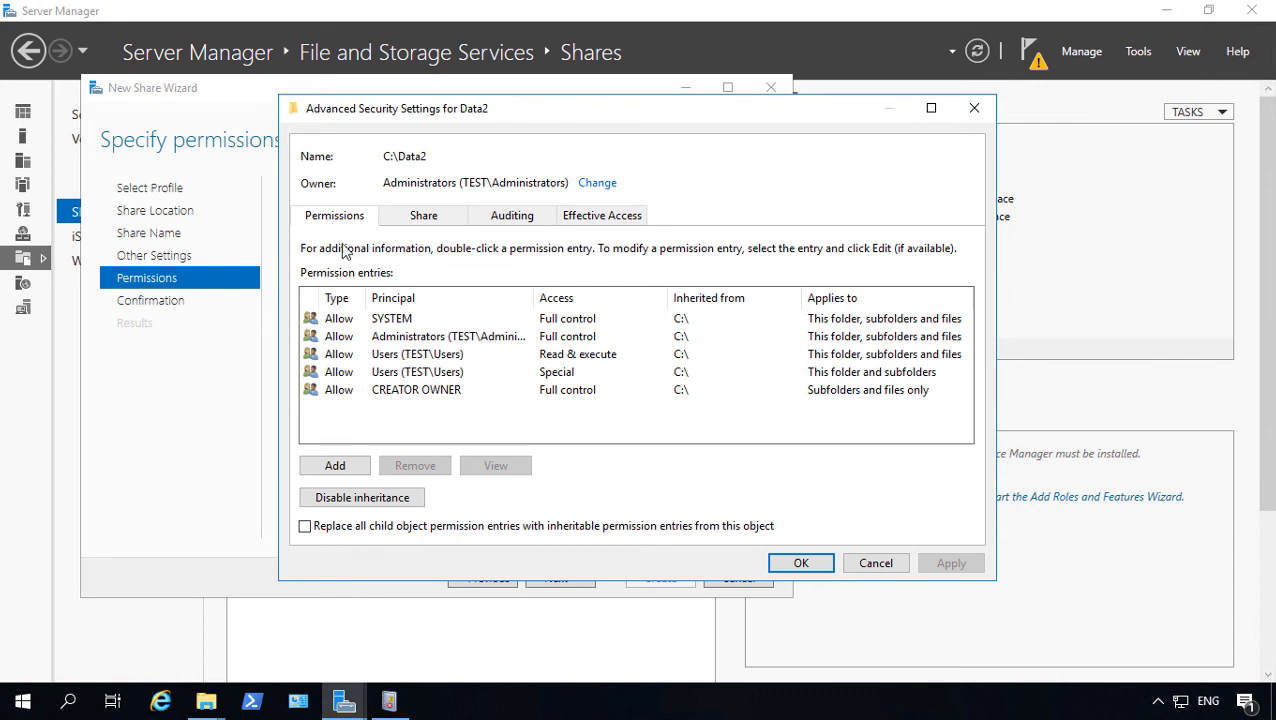
{"action": "mouse_move", "coordinate": [444, 360]}
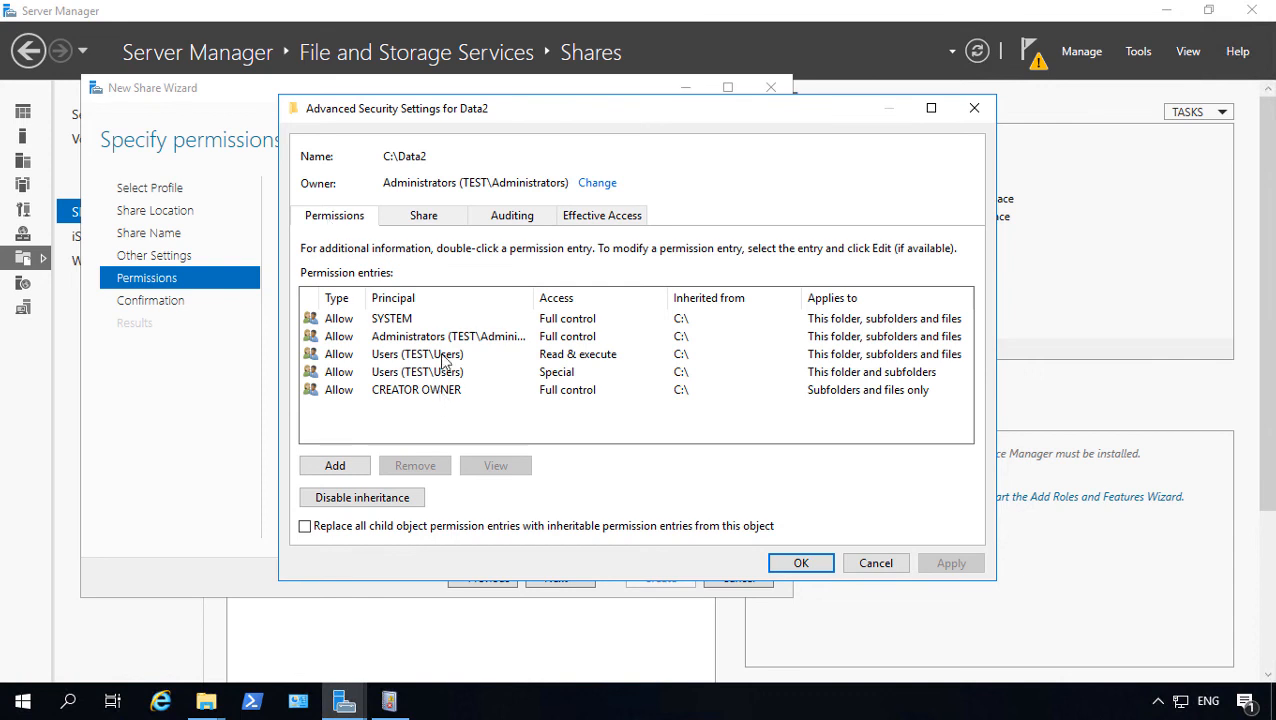
{"action": "left_click", "coordinate": [424, 216]}
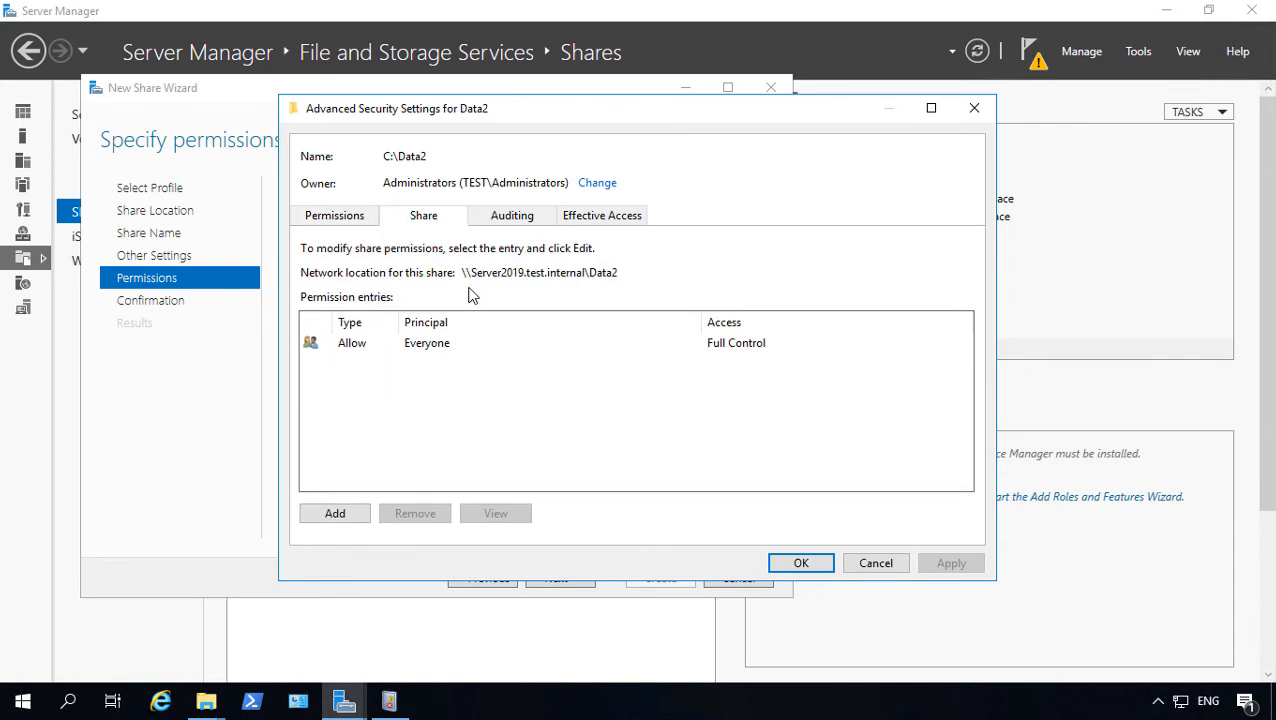
{"action": "mouse_move", "coordinate": [384, 358]}
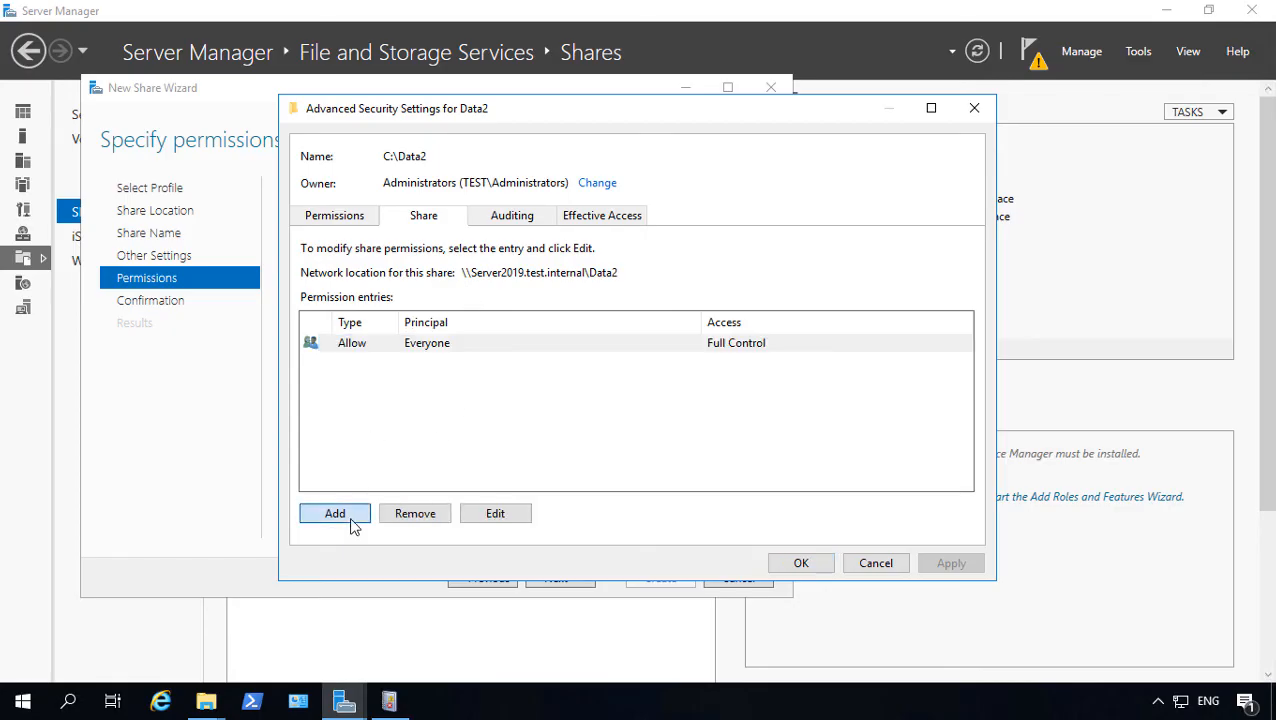
{"action": "left_click", "coordinate": [334, 512]}
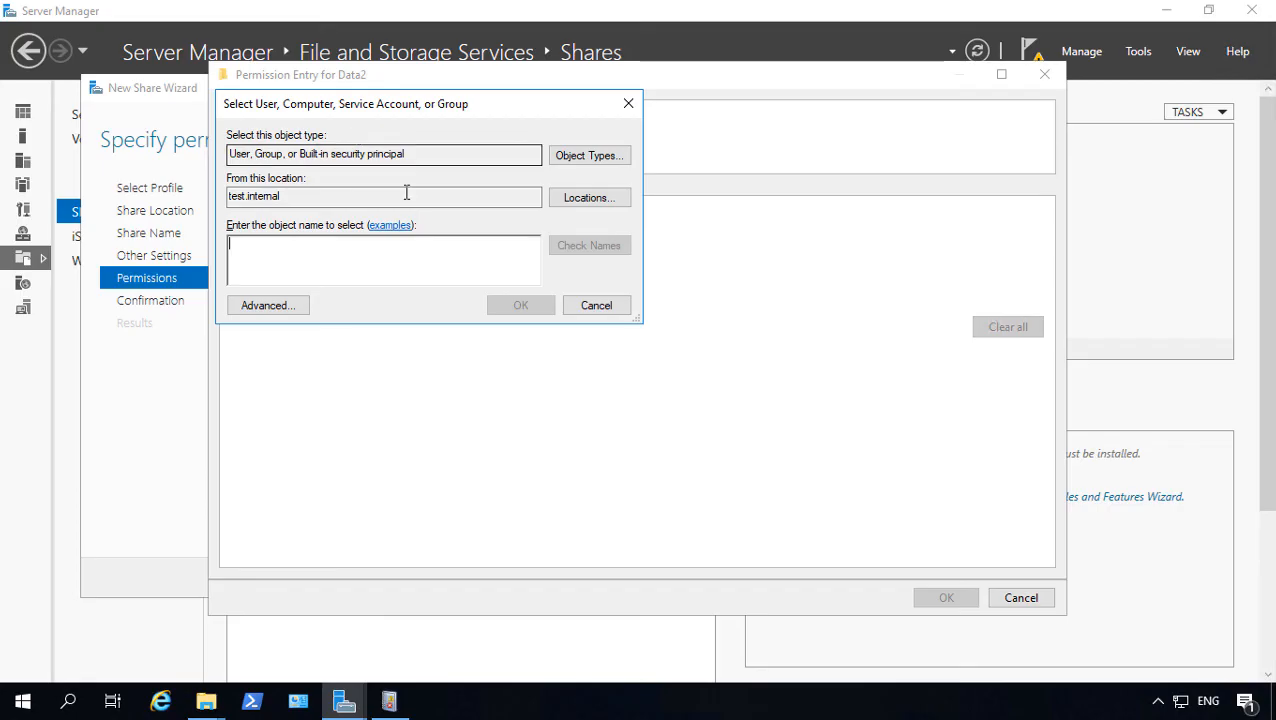
{"action": "type", "text": "domain u"}
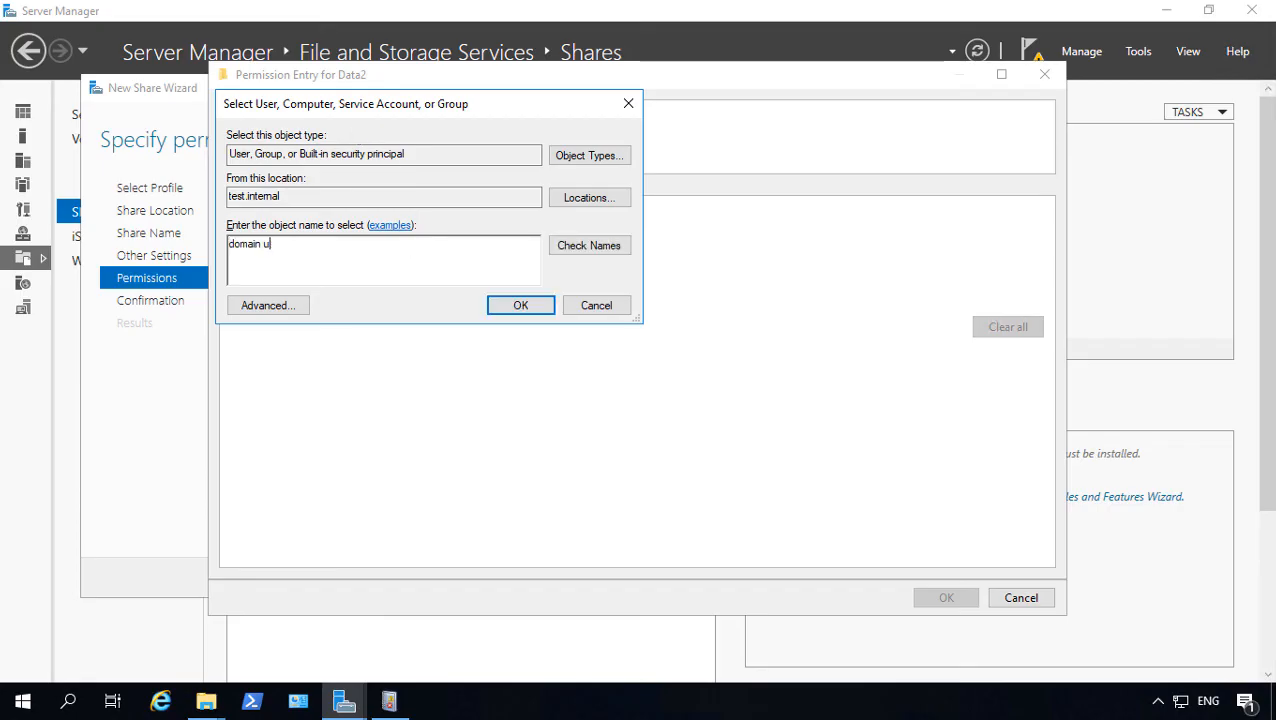
{"action": "left_click", "coordinate": [588, 244]}
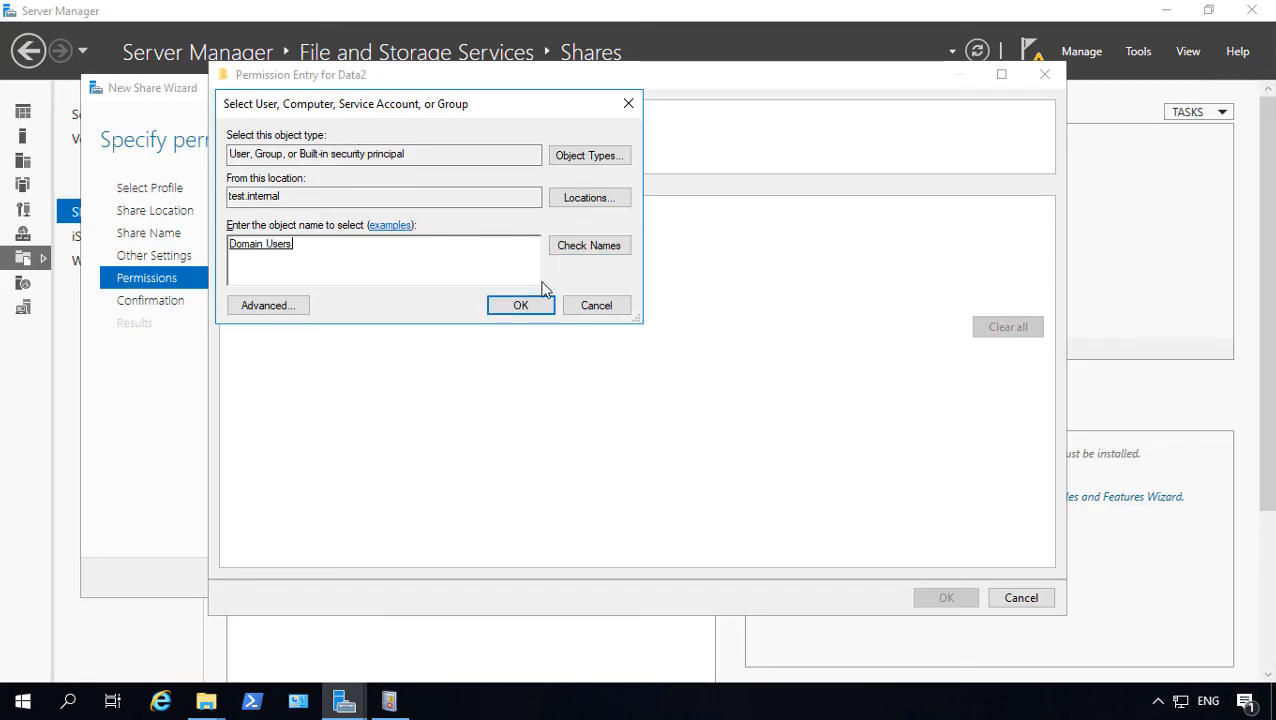
{"action": "left_click", "coordinate": [520, 304]}
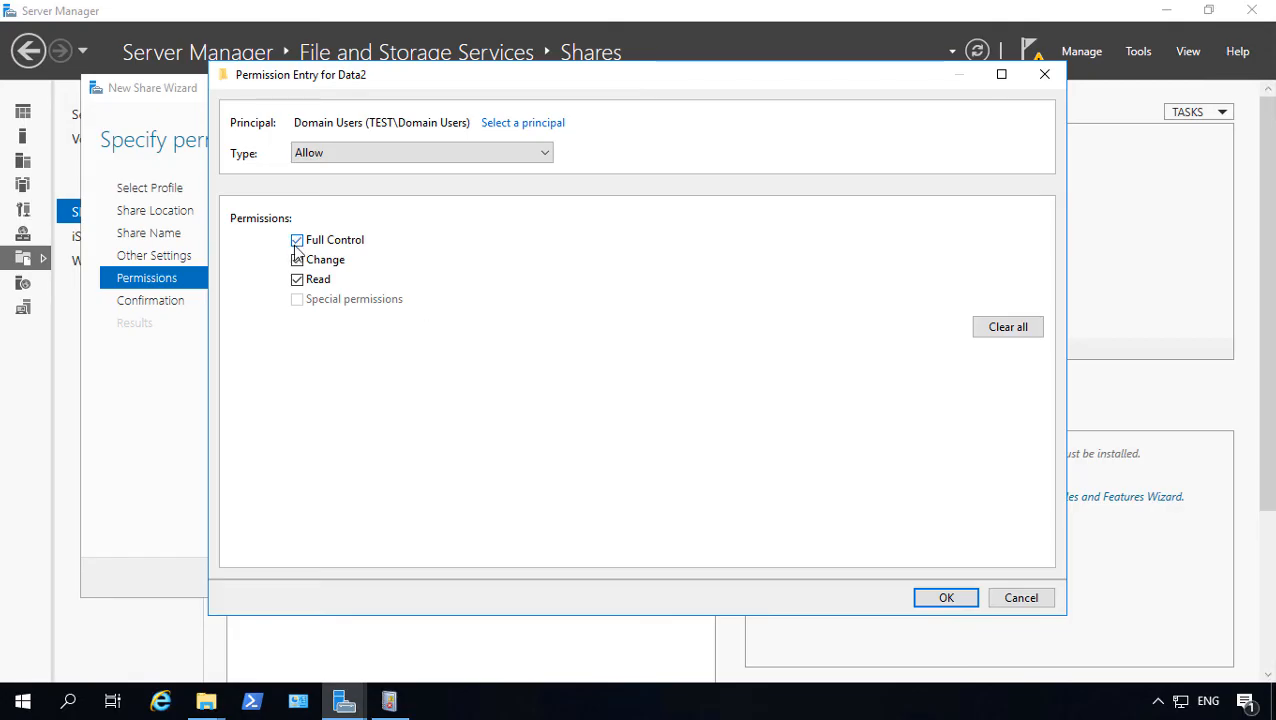
{"action": "left_click", "coordinate": [944, 596]}
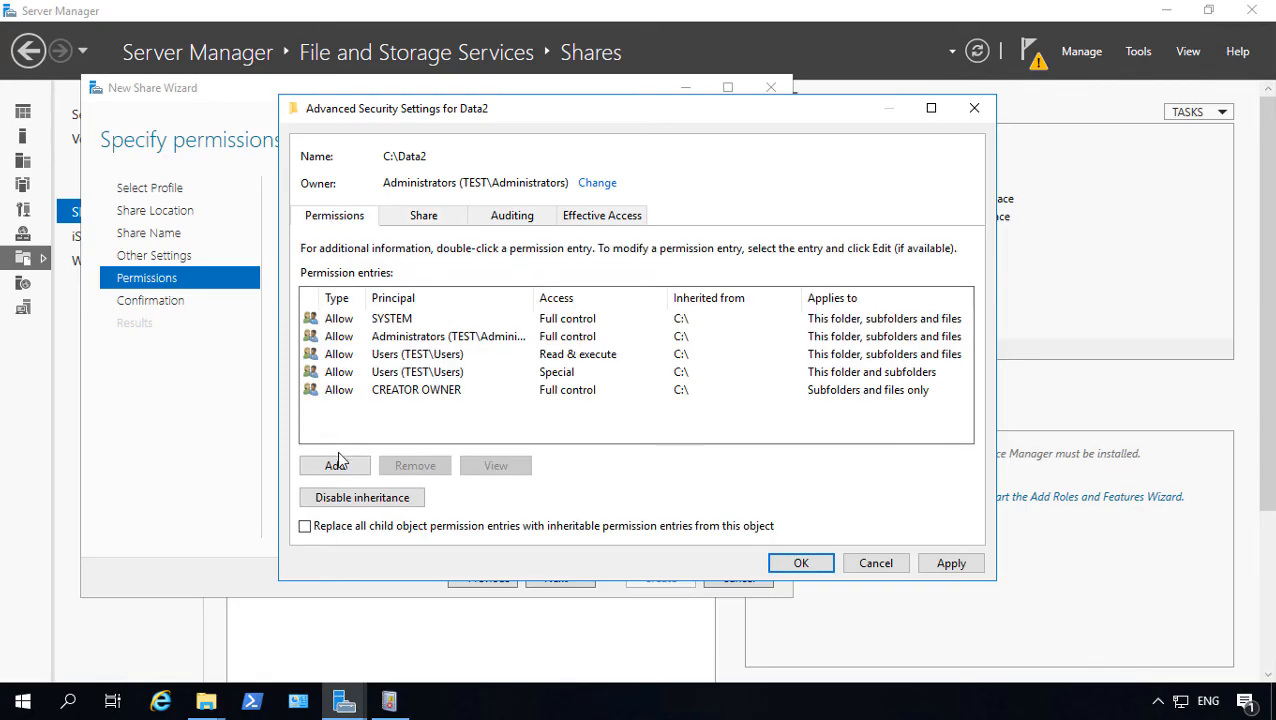
Add an NTFS permission entry giving Domain Users Modify on Data2, subfolders and files
{"action": "left_click", "coordinate": [336, 464]}
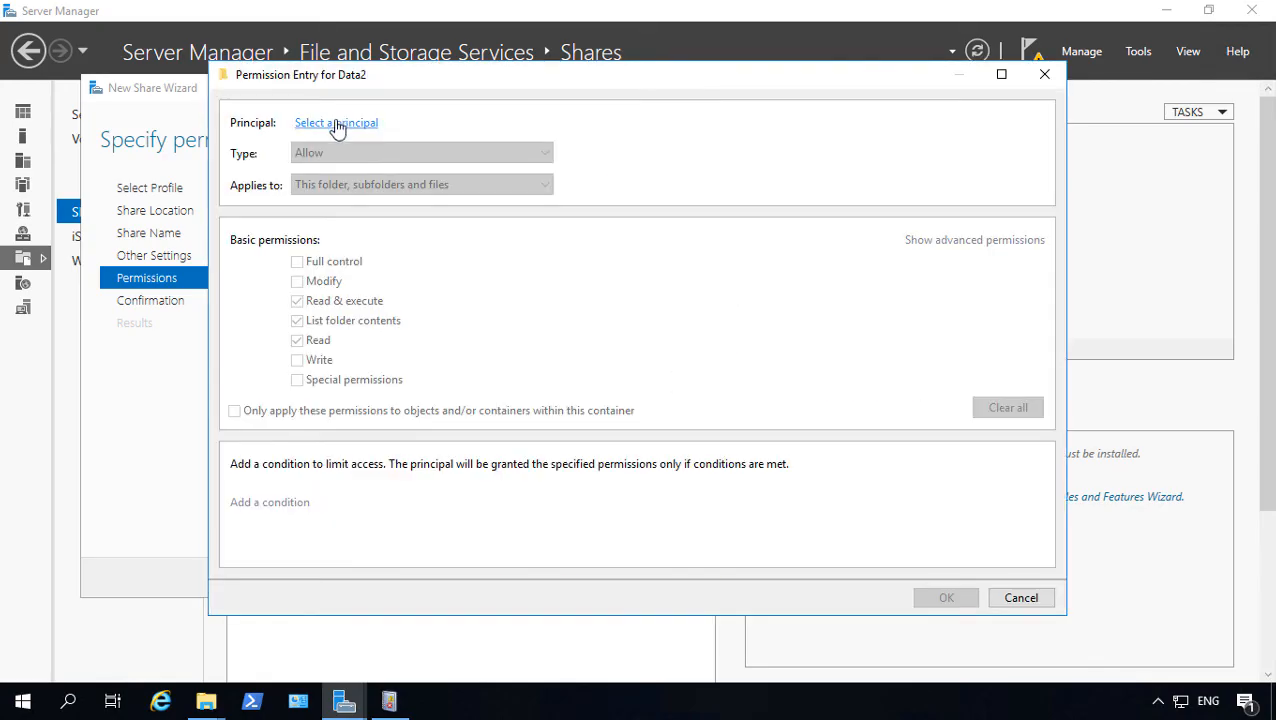
{"action": "left_click", "coordinate": [336, 122]}
{"action": "type", "text": "domain users"}
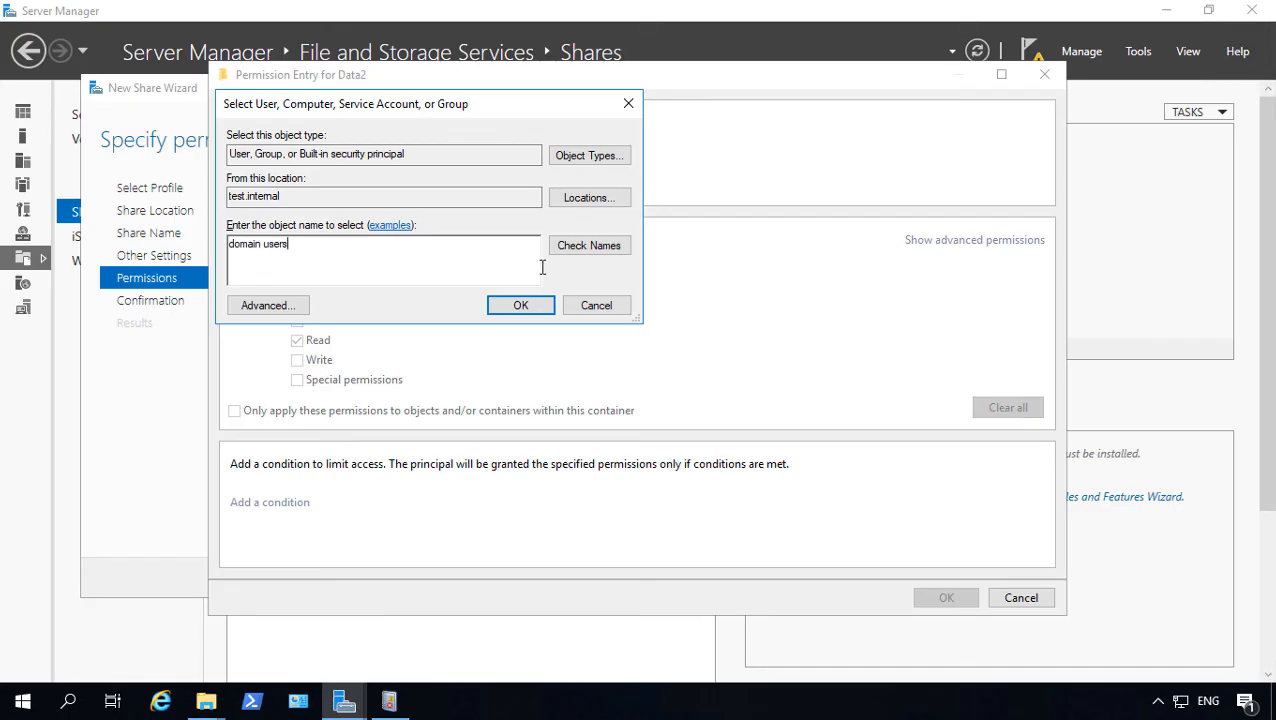
{"action": "left_click", "coordinate": [520, 304]}
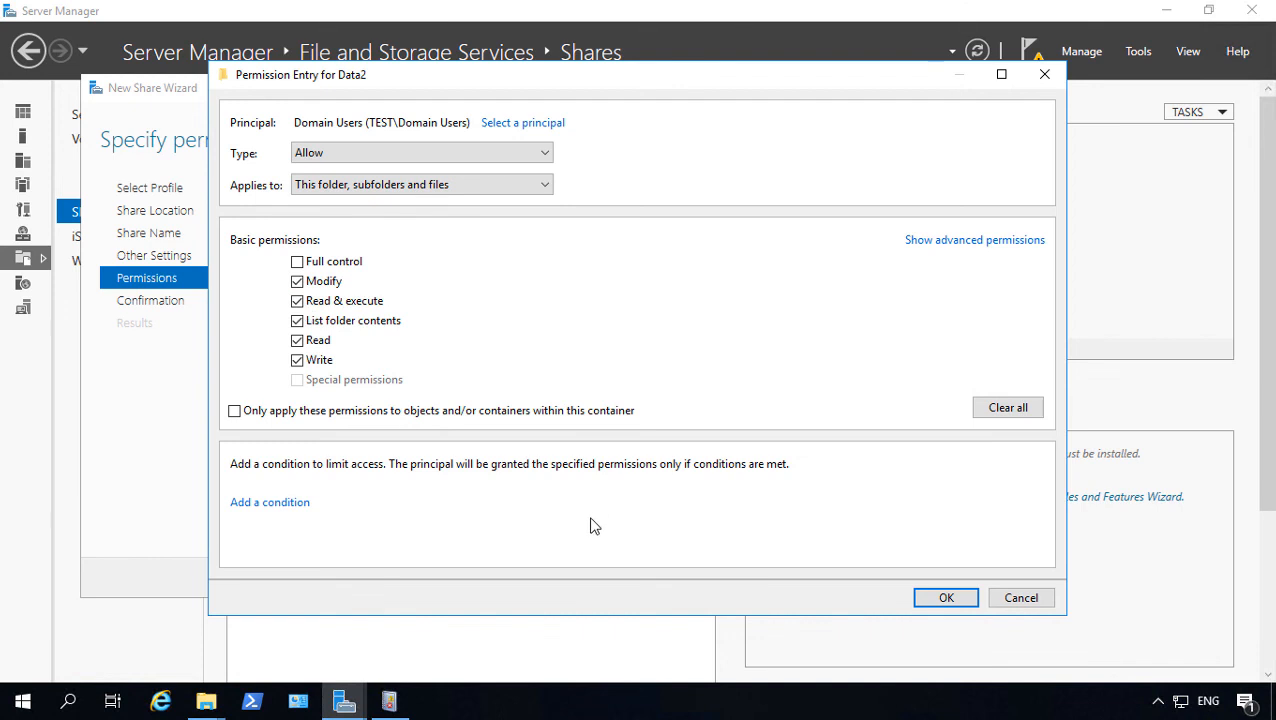
{"action": "left_click", "coordinate": [944, 596]}
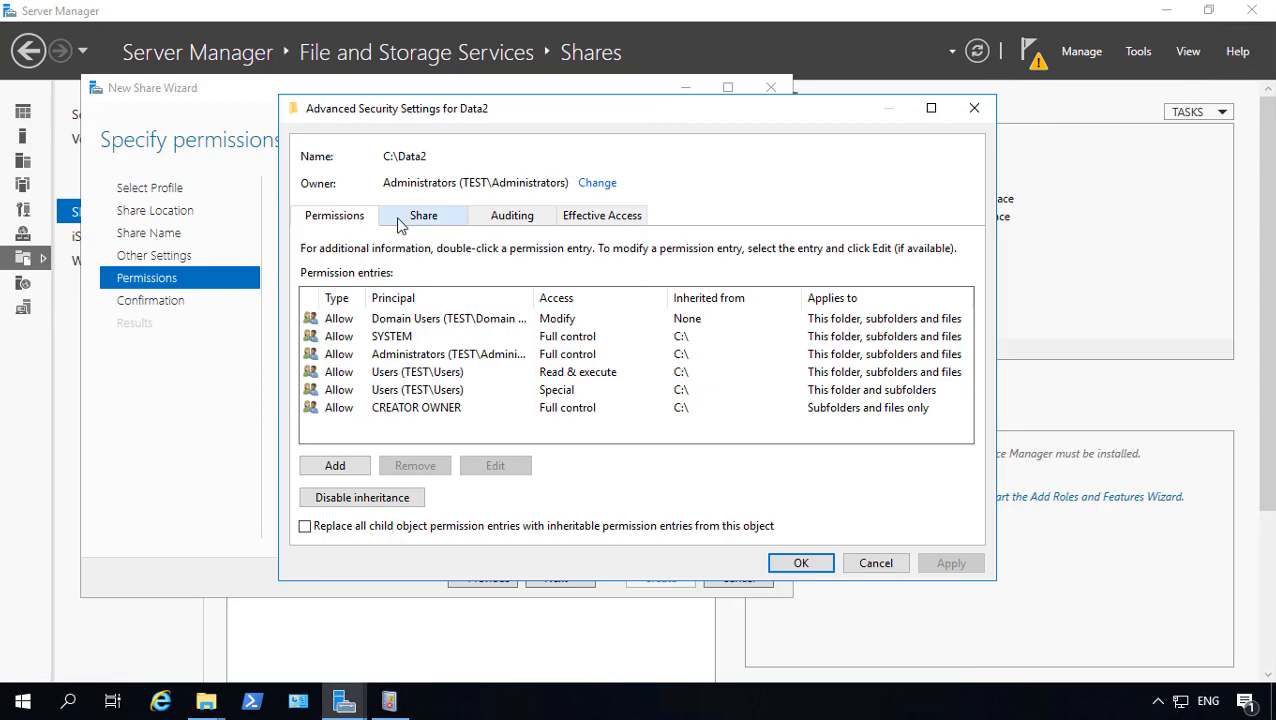
Review the Share and NTFS permission tabs and select the Domain Users entry
{"action": "left_click", "coordinate": [424, 216]}
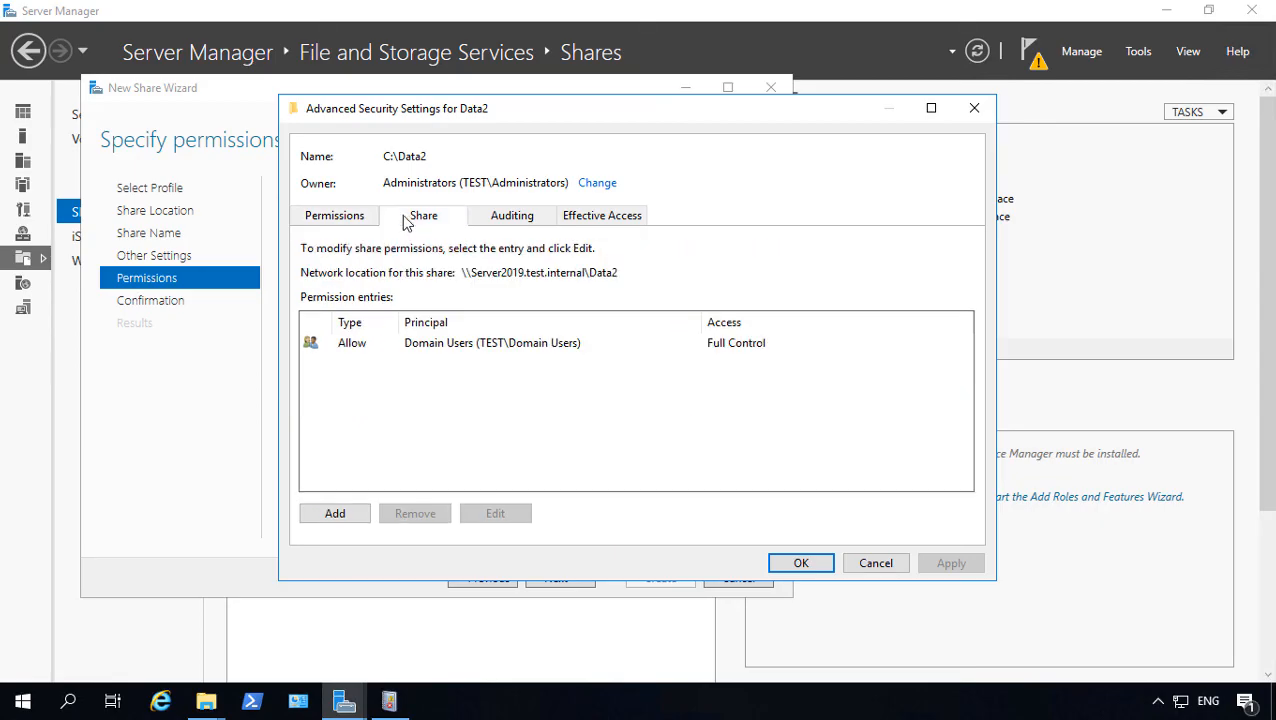
{"action": "left_click", "coordinate": [334, 216]}
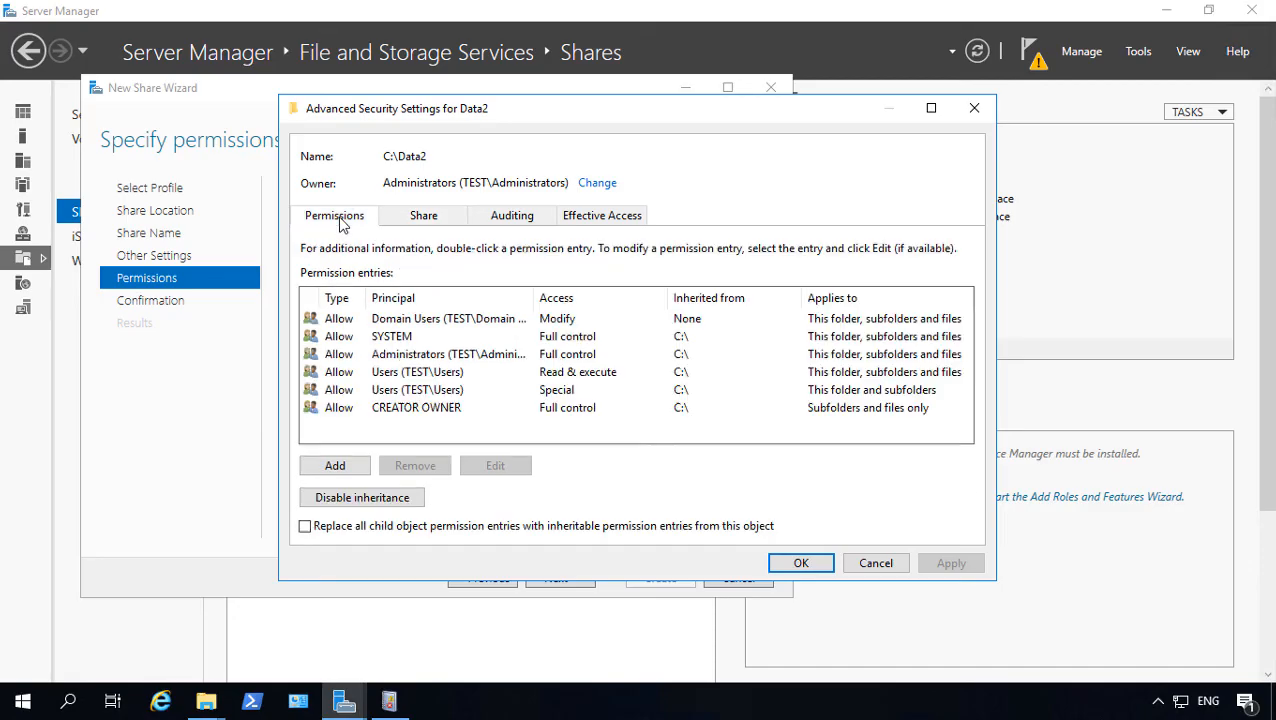
{"action": "mouse_move", "coordinate": [624, 404]}
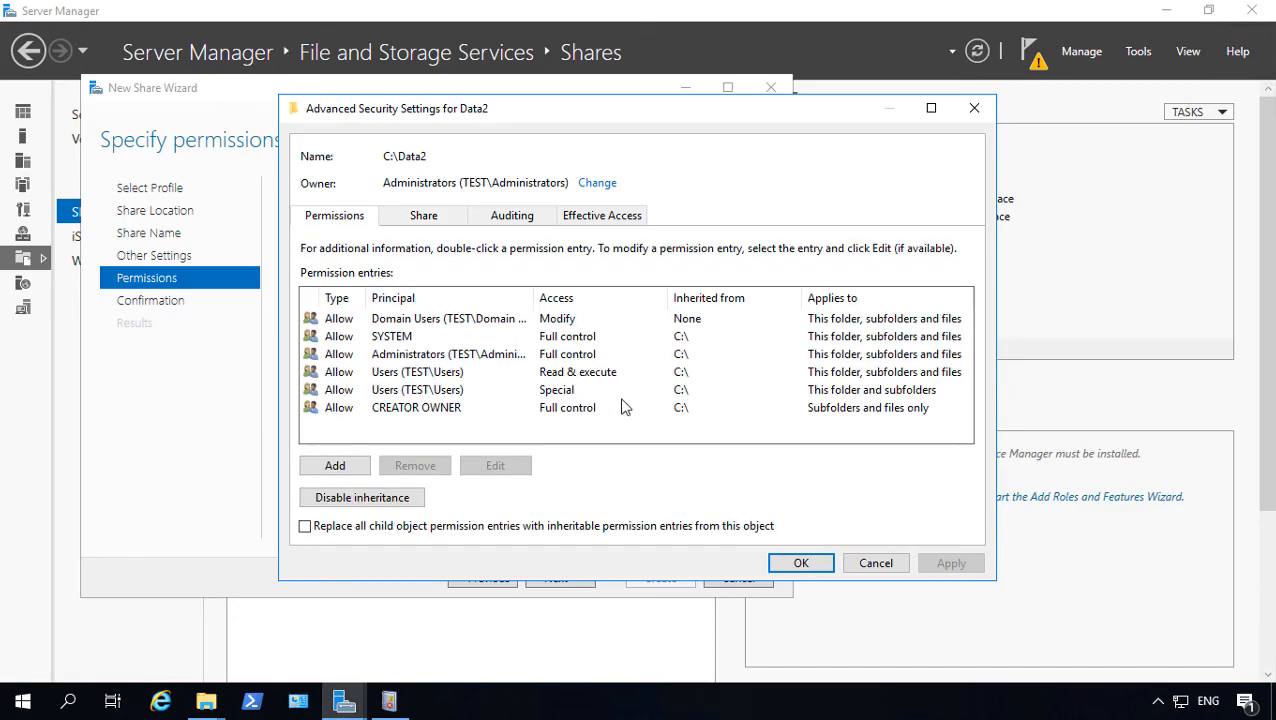
{"action": "mouse_move", "coordinate": [328, 240]}
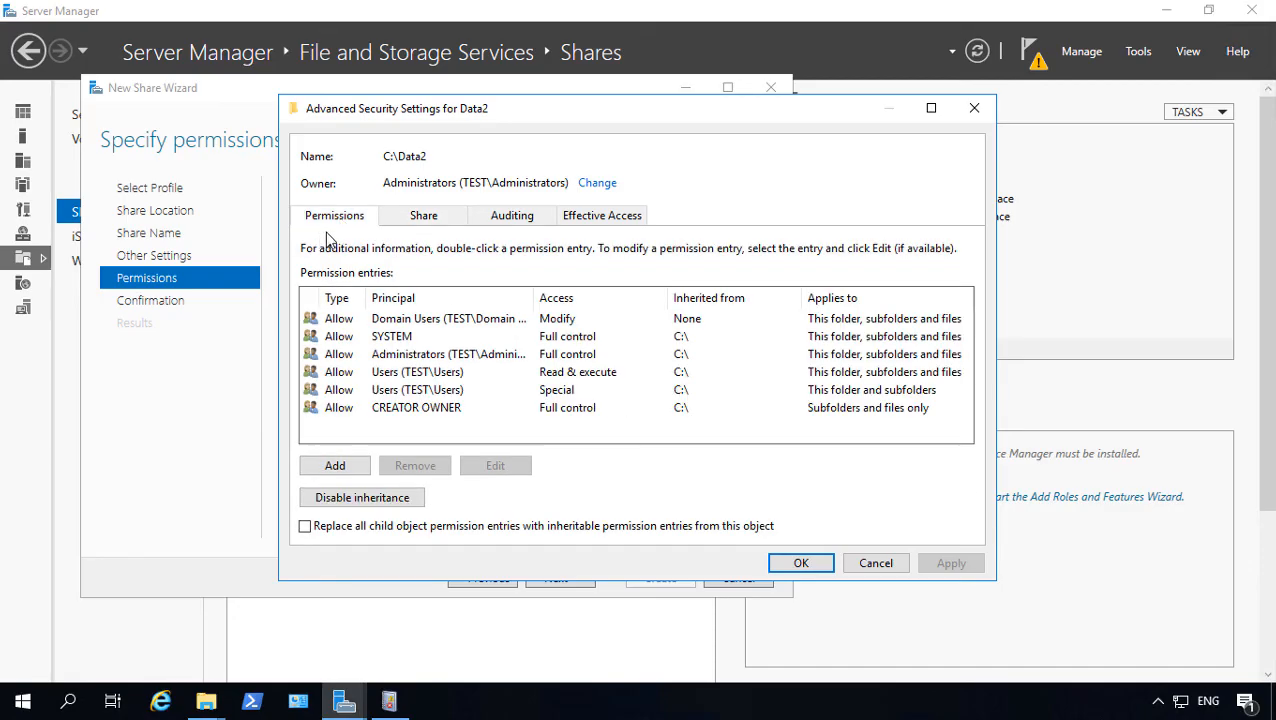
{"action": "mouse_move", "coordinate": [372, 228]}
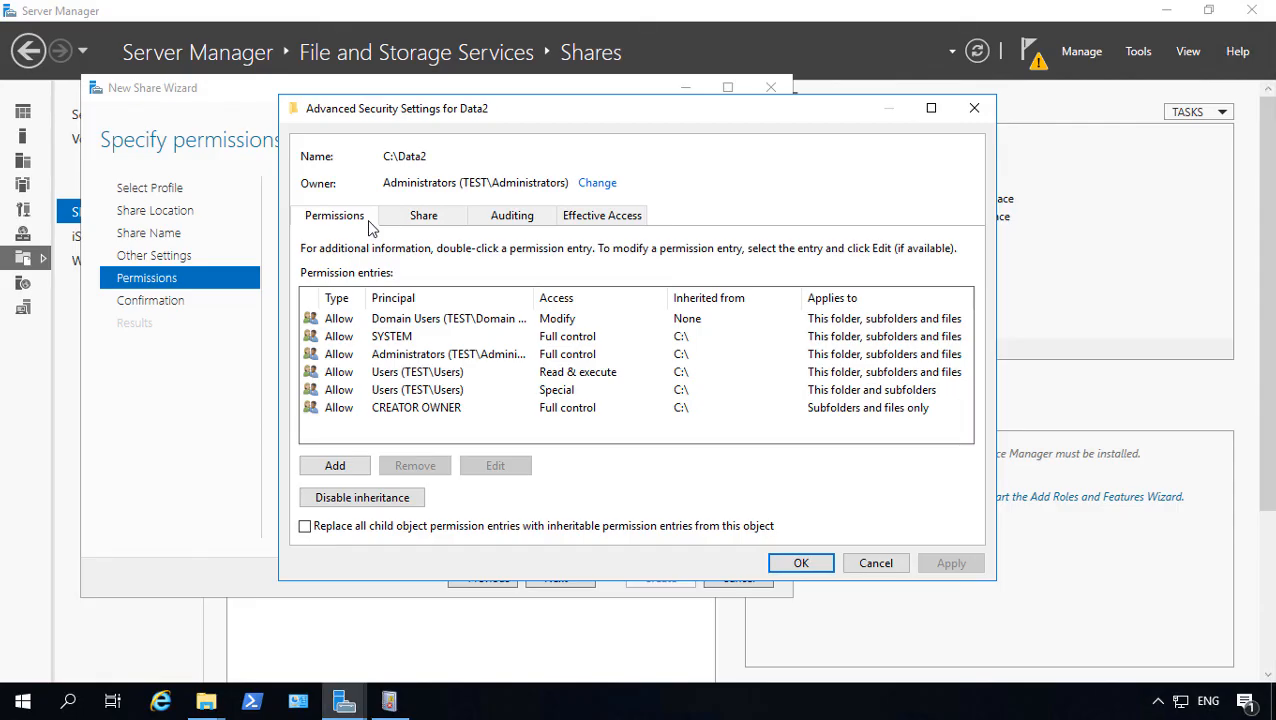
{"action": "left_click", "coordinate": [560, 318]}
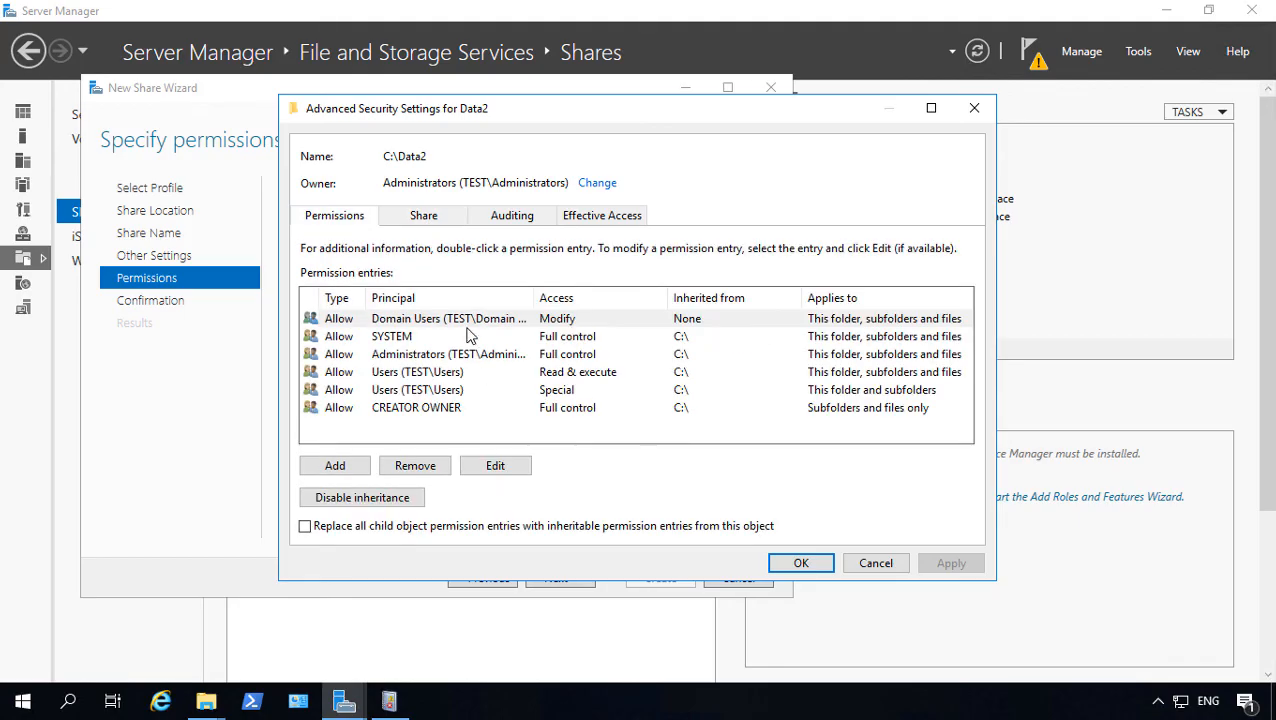
{"action": "left_click", "coordinate": [460, 318]}
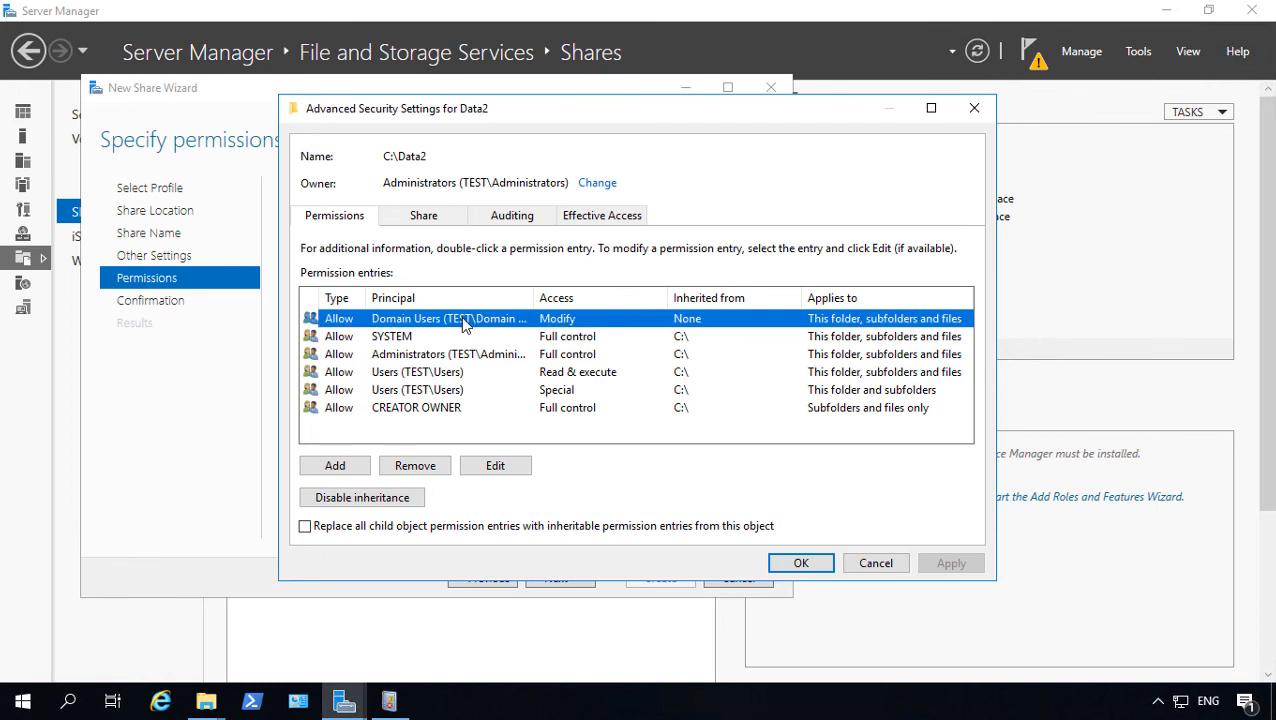
{"action": "left_click", "coordinate": [424, 216]}
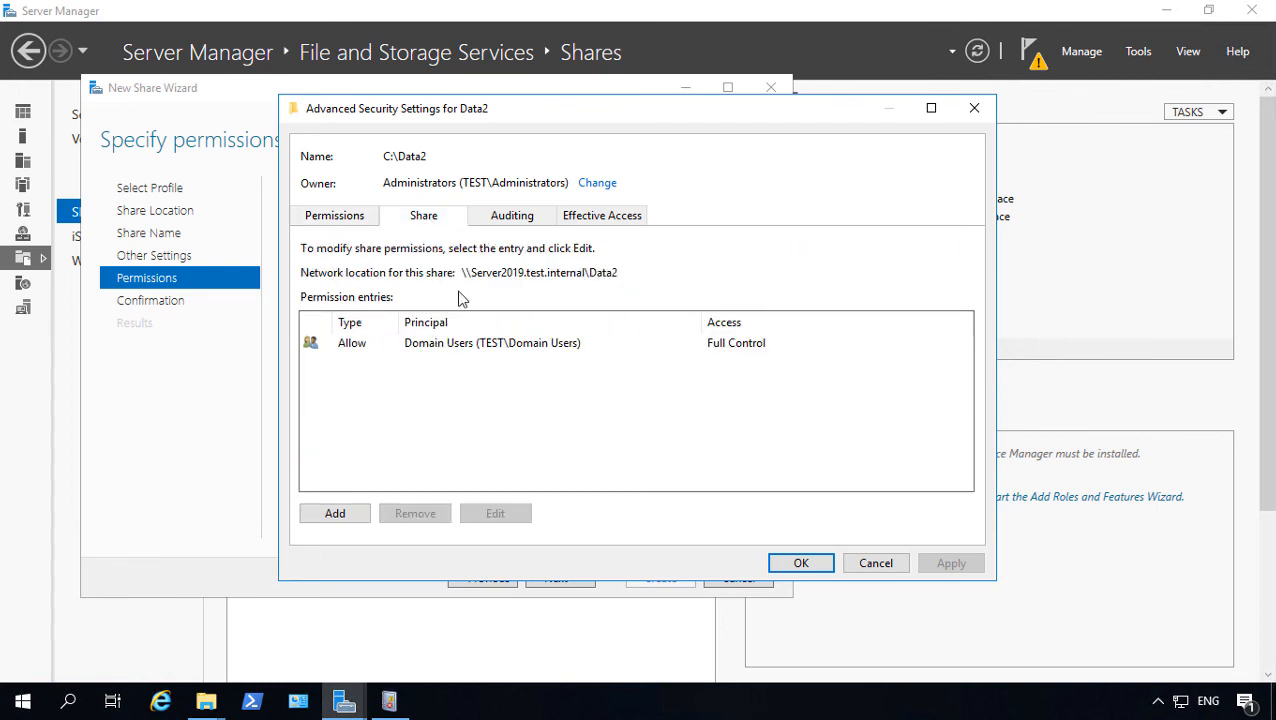
Inspect and cancel the Domain Users share permission entry, then create the Data2 share at C:\Data2
{"action": "left_click", "coordinate": [496, 512]}
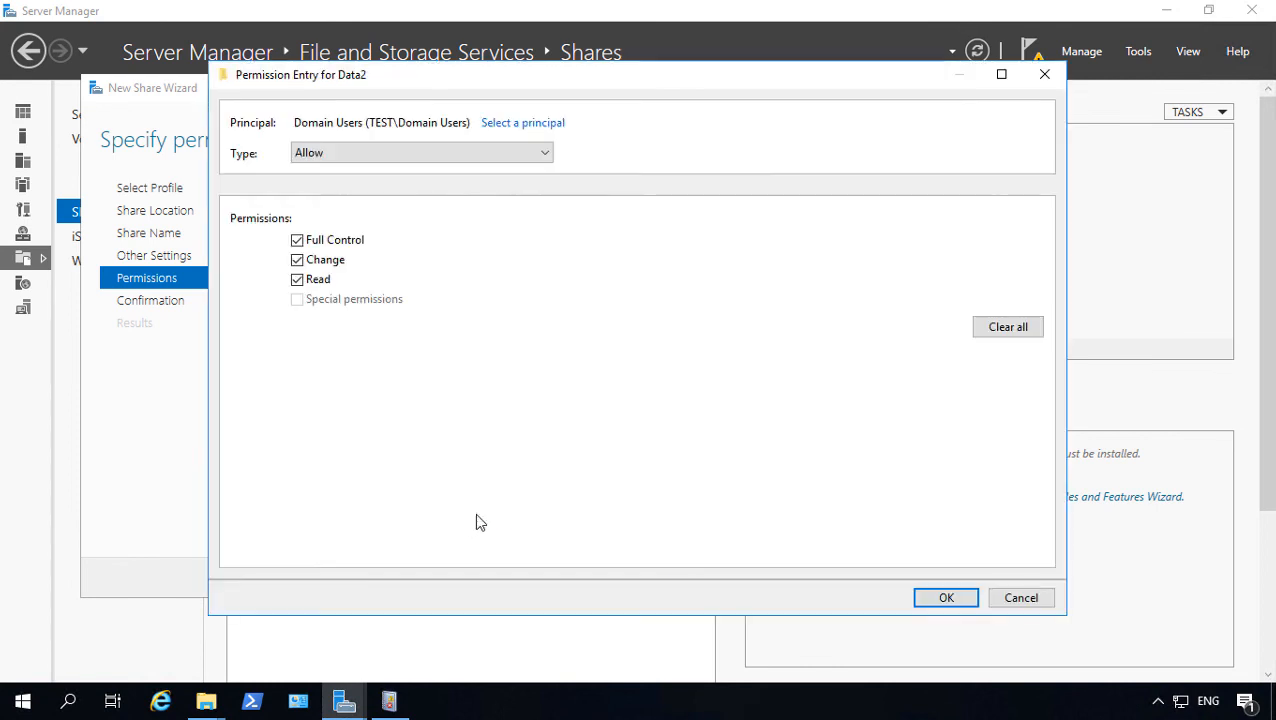
{"action": "left_click", "coordinate": [296, 240]}
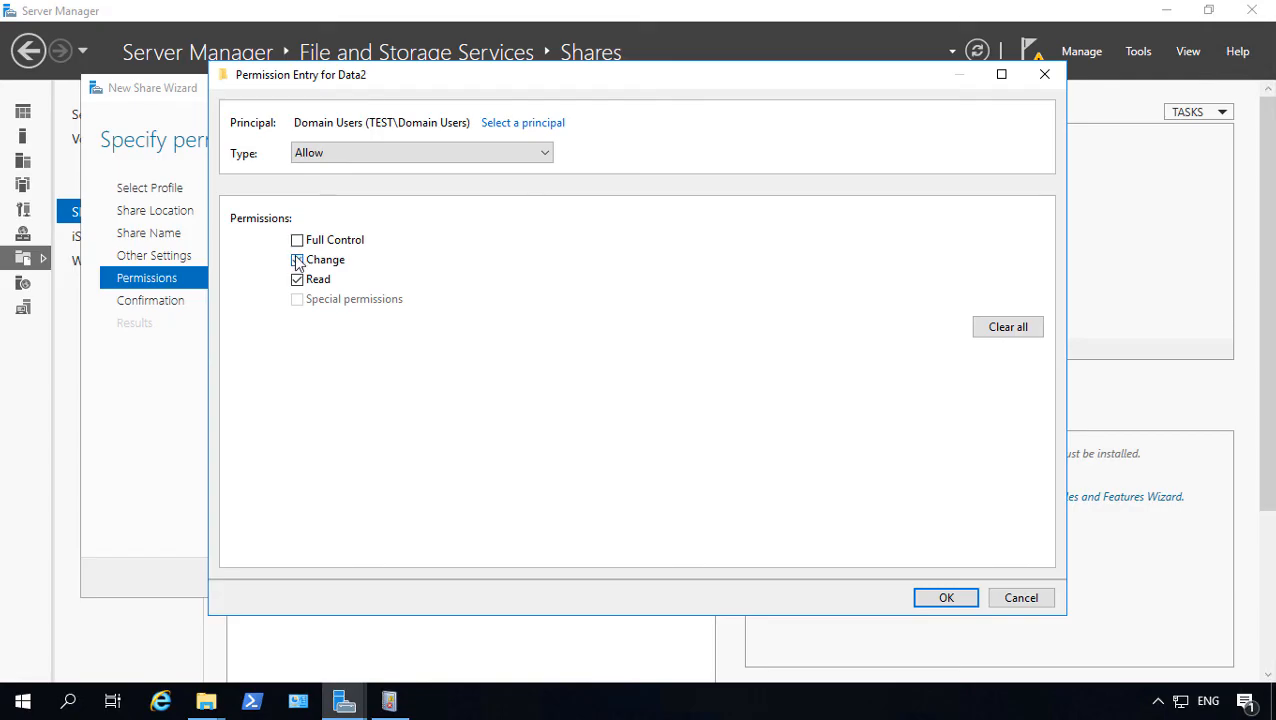
{"action": "left_click", "coordinate": [296, 260]}
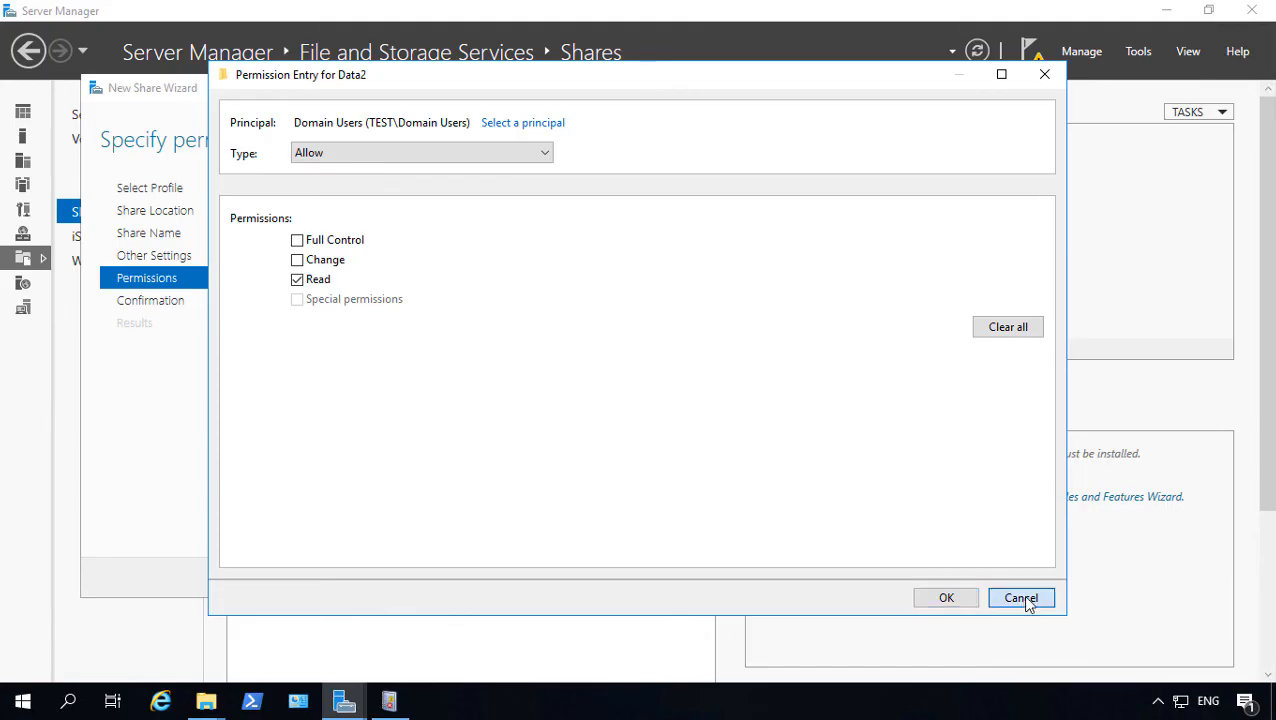
{"action": "left_click", "coordinate": [1020, 596]}
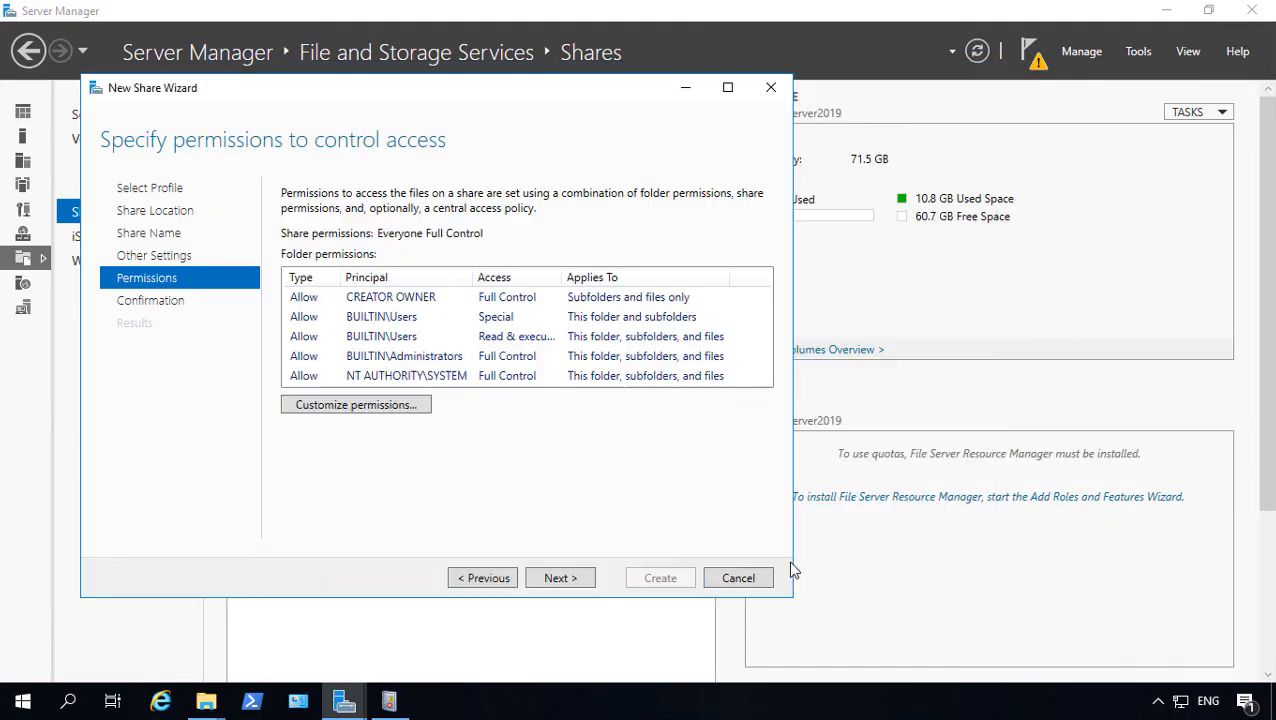
{"action": "left_click", "coordinate": [560, 576]}
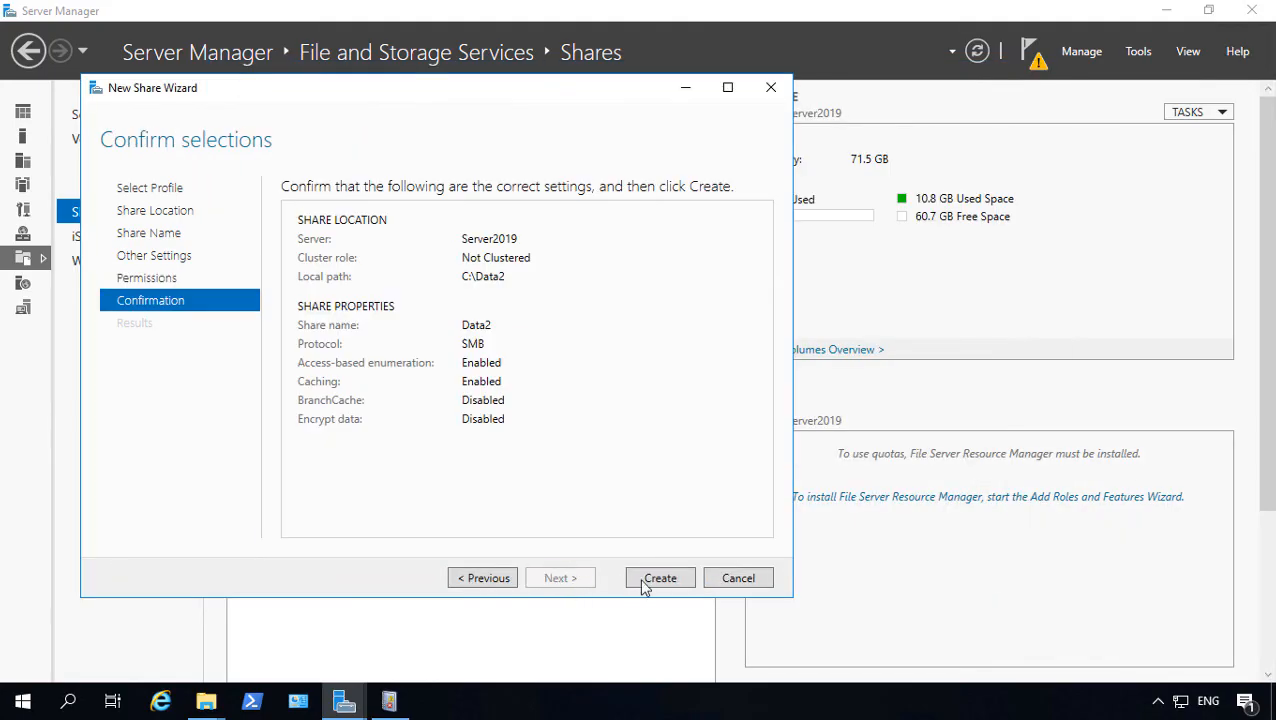
{"action": "left_click", "coordinate": [660, 578]}
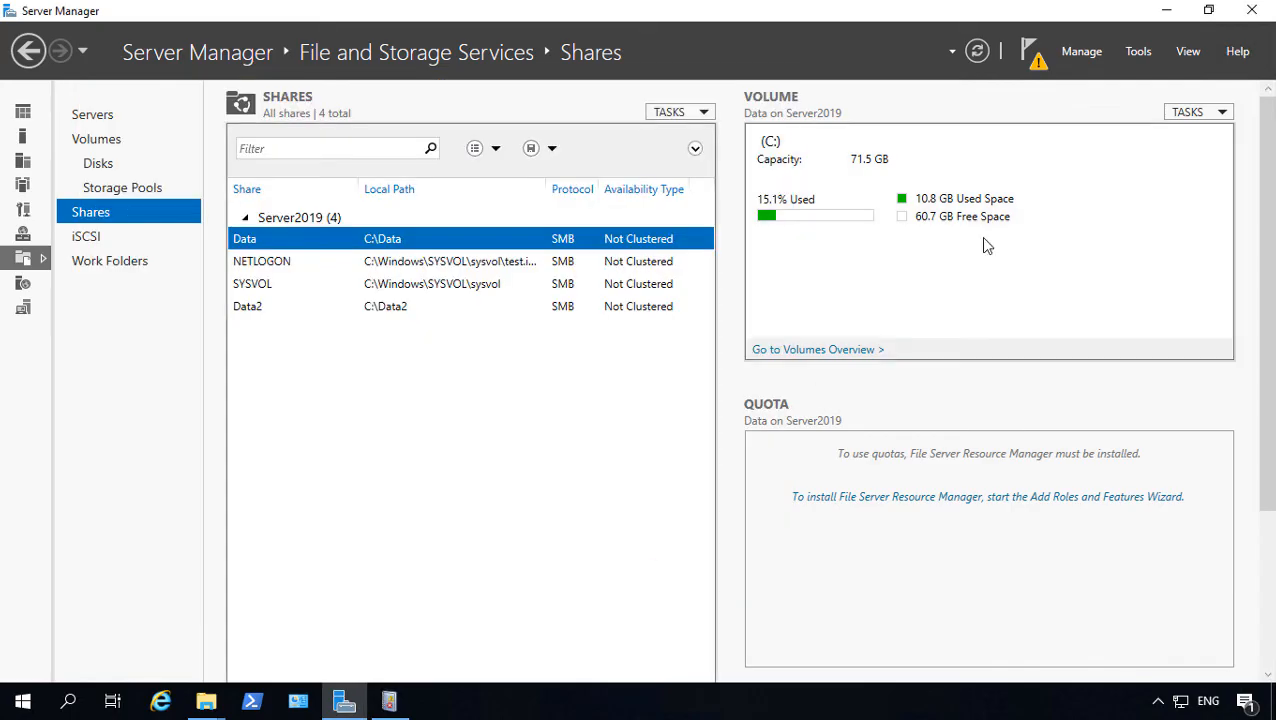
In File Explorer, navigate to \\server2019 to list its shares
{"action": "left_click", "coordinate": [206, 700]}
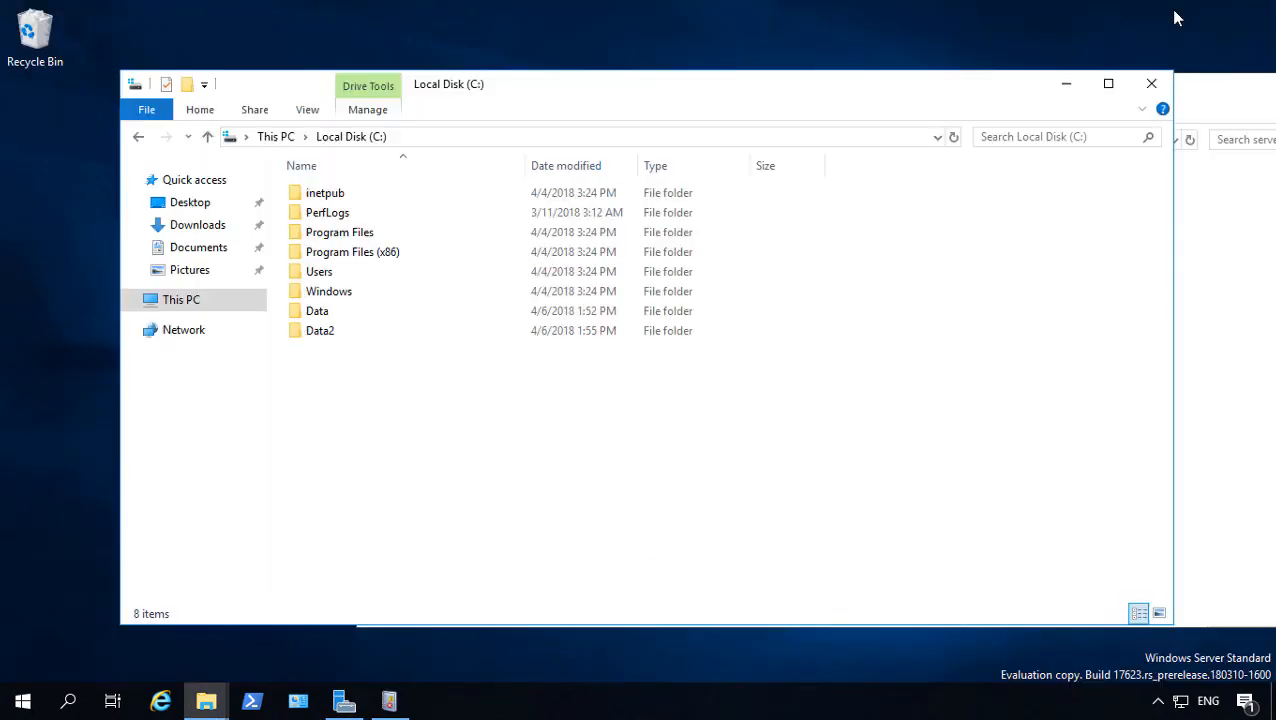
{"action": "left_click", "coordinate": [316, 312]}
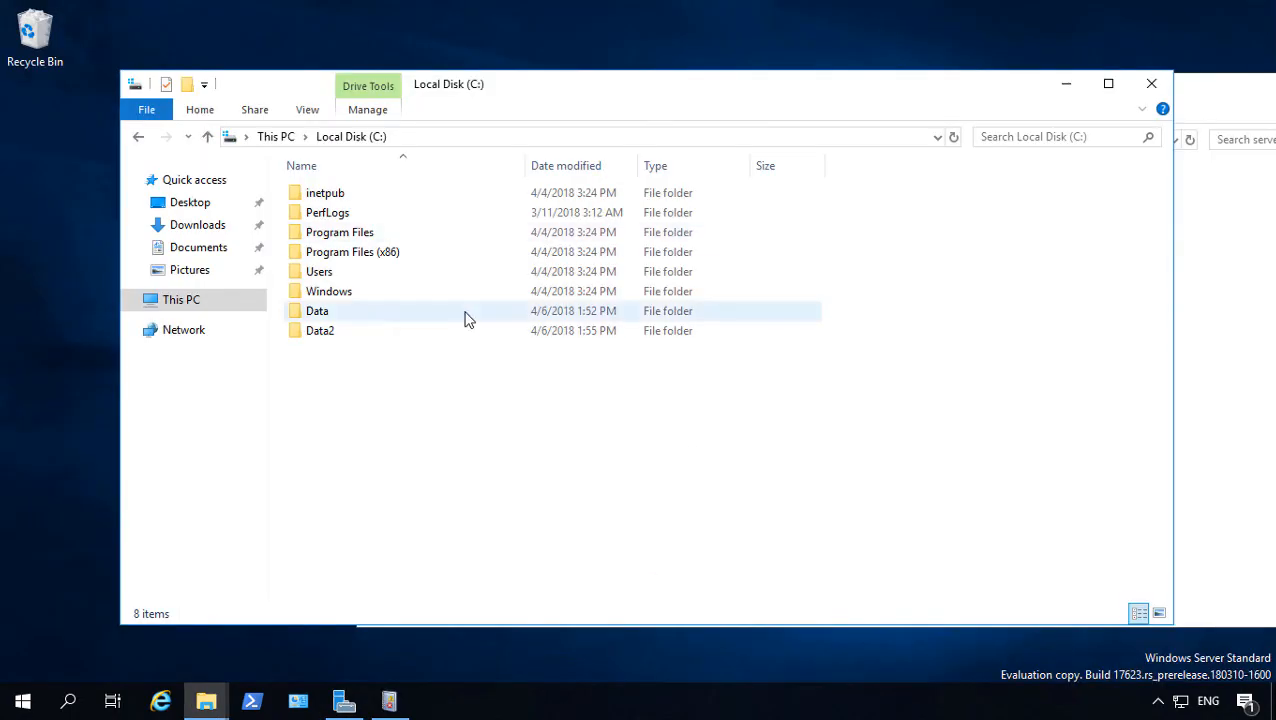
{"action": "left_click", "coordinate": [342, 700]}
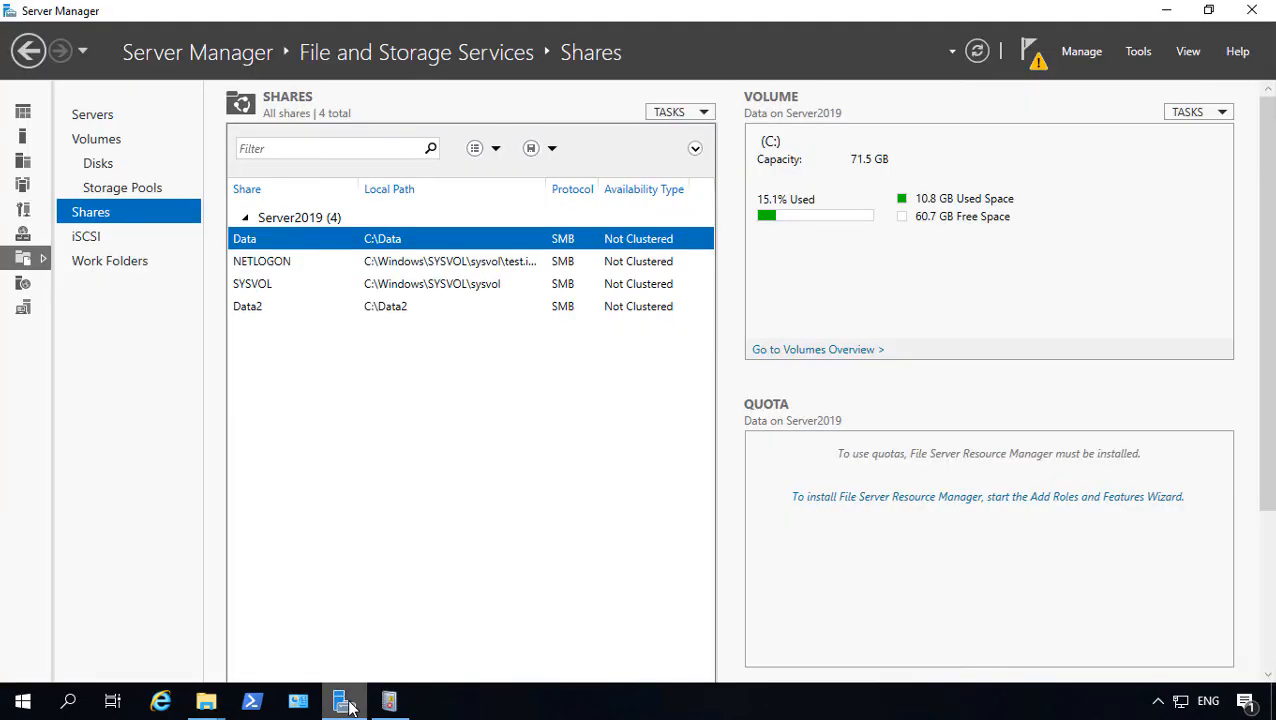
{"action": "left_click", "coordinate": [206, 700]}
{"action": "type", "text": "\\\\server2019"}
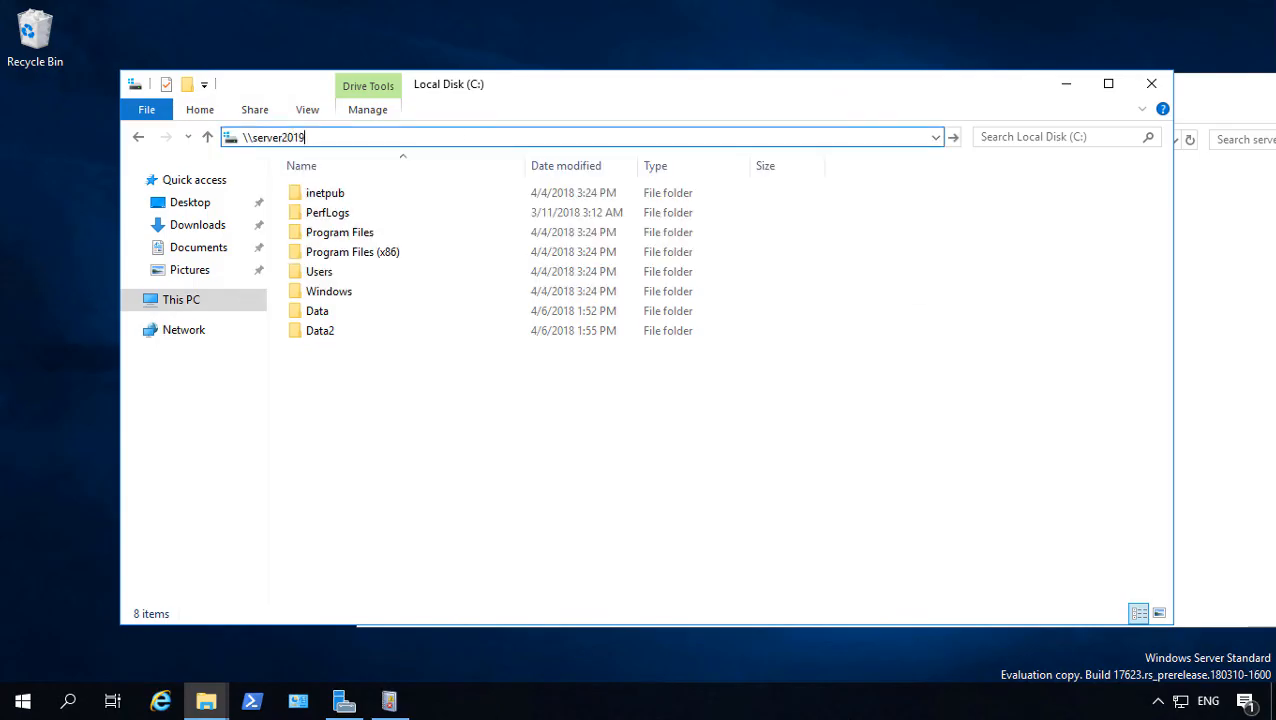
{"action": "key", "text": "Return"}
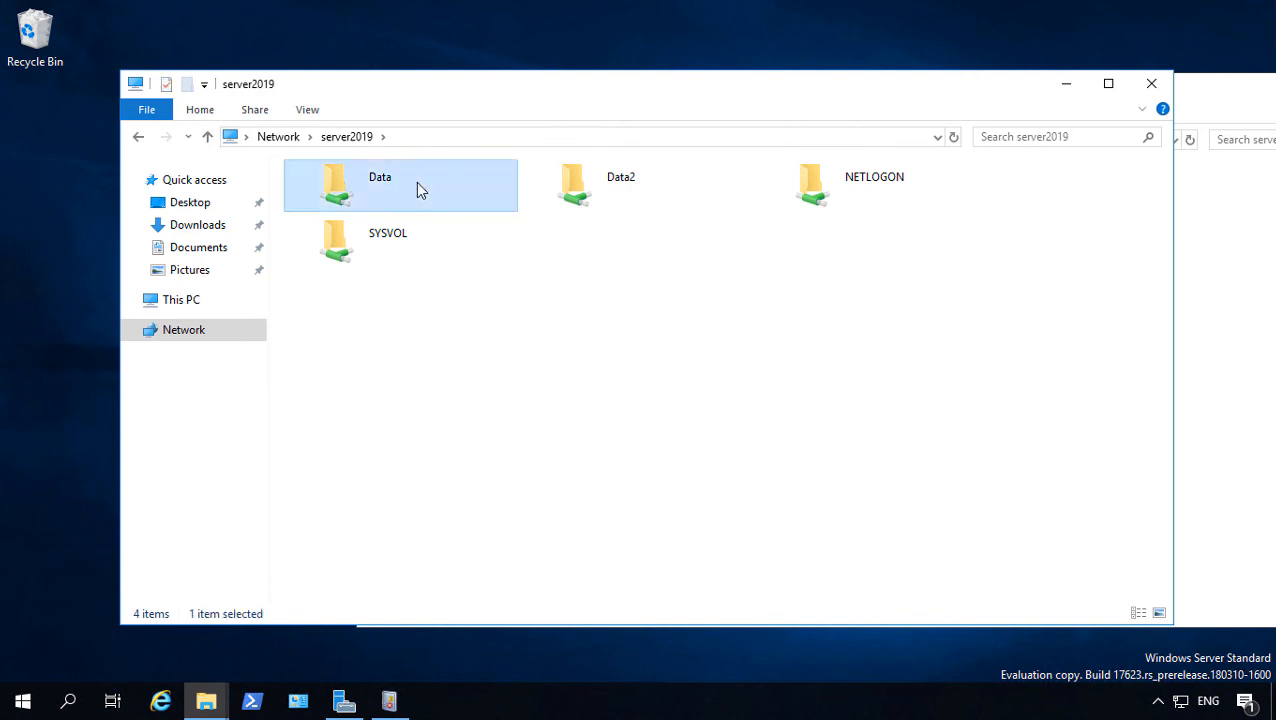
Open the empty Data2 share and return to the \\server2019 share list
{"action": "double_click", "coordinate": [620, 184]}
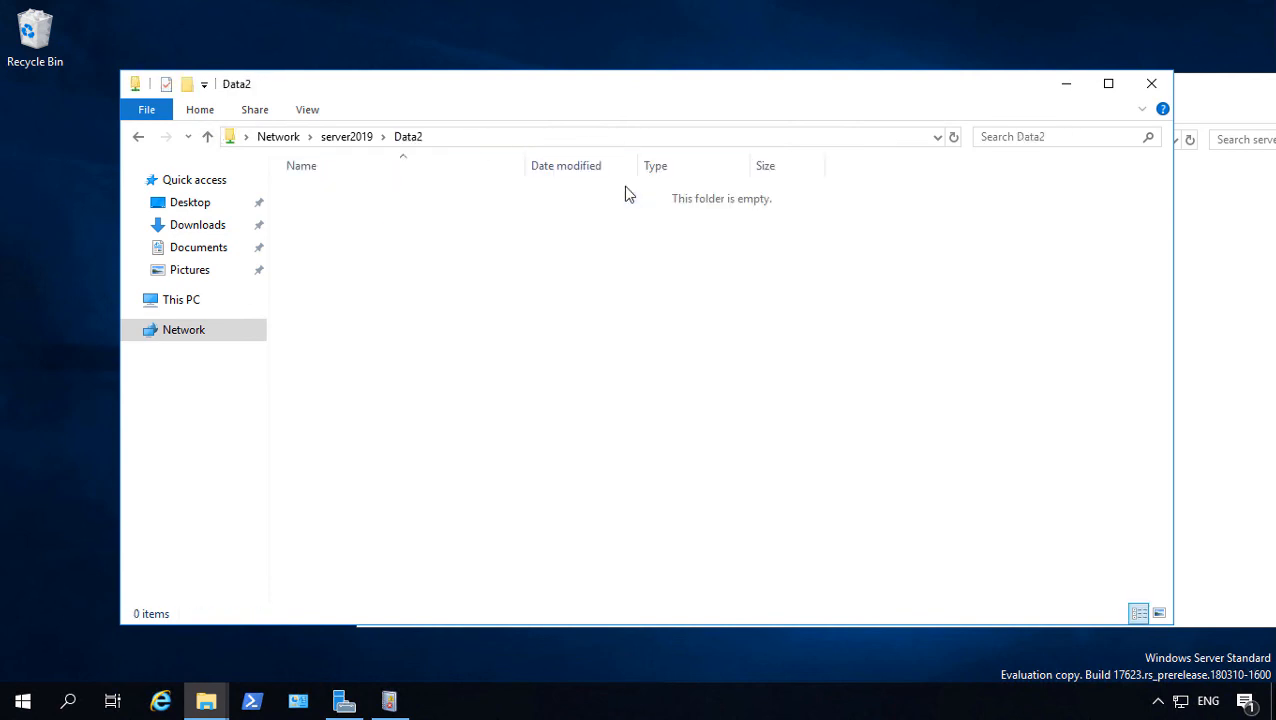
{"action": "left_click", "coordinate": [208, 136]}
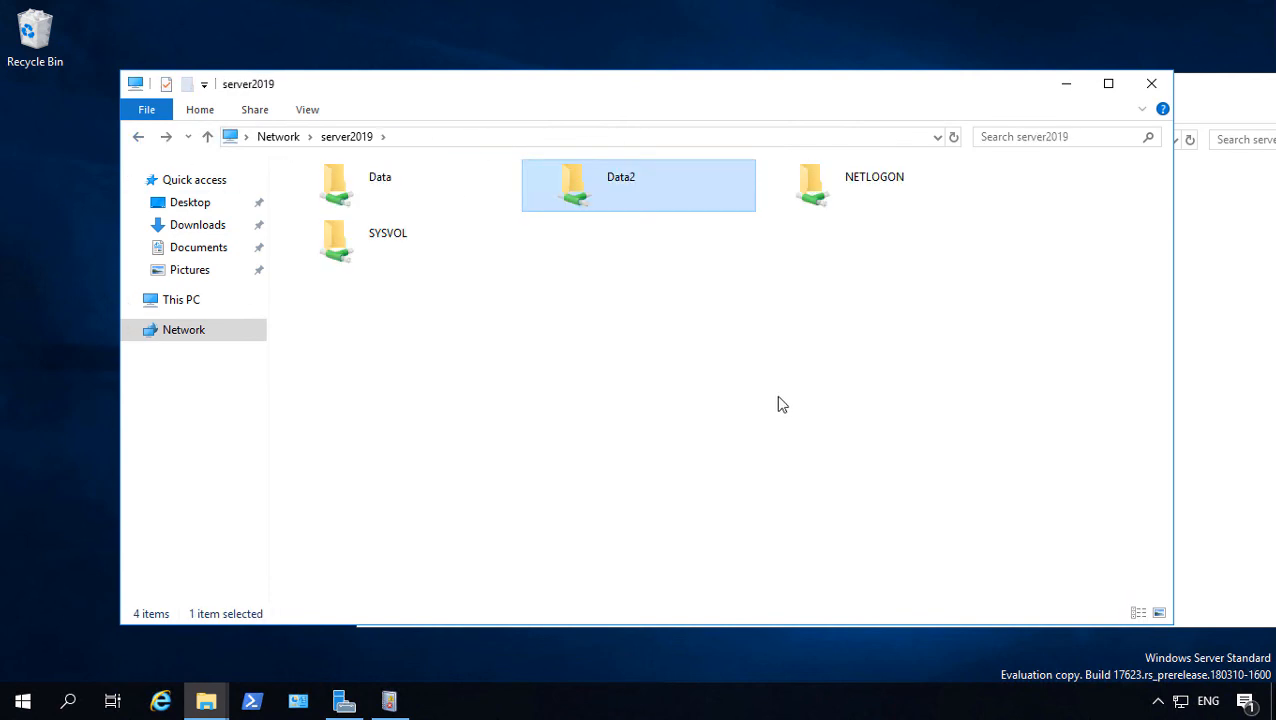
{"action": "left_click", "coordinate": [800, 400]}
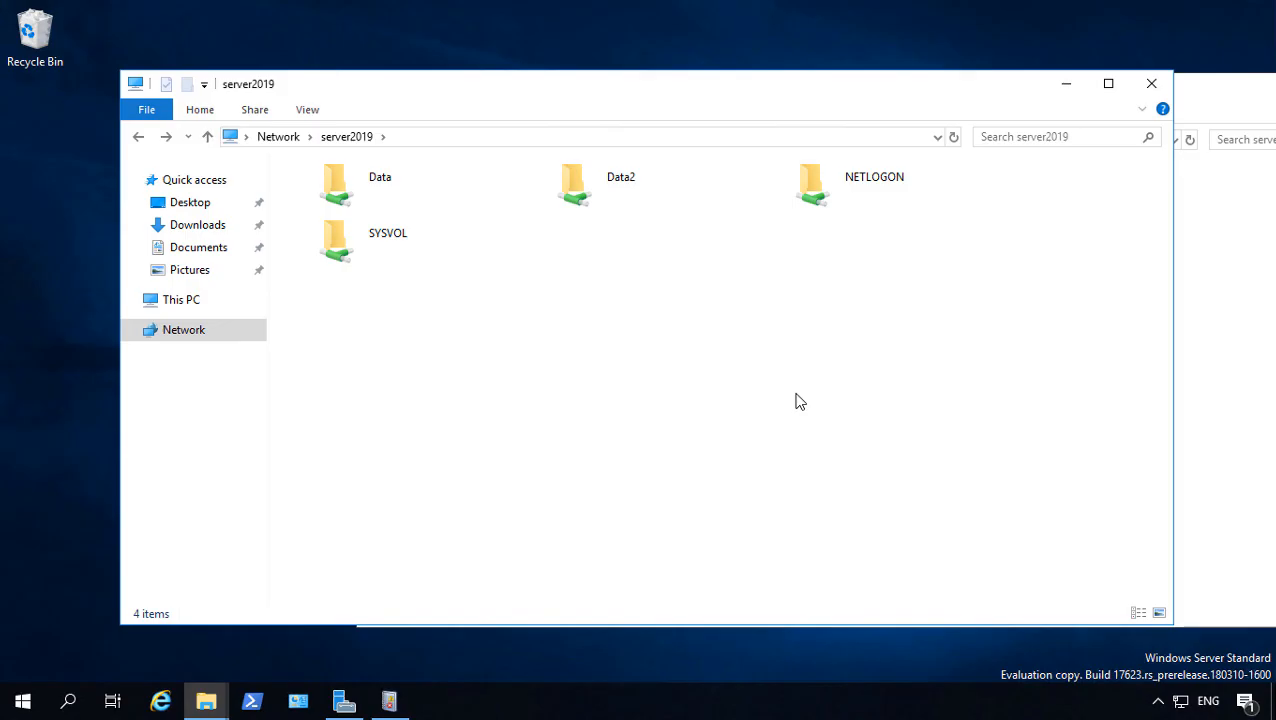